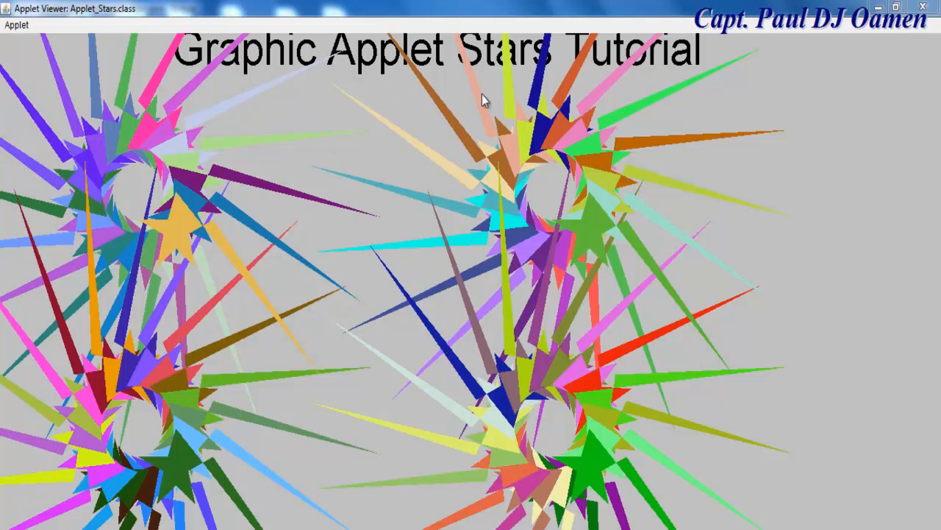
pyautogui.moveTo(366, 80)
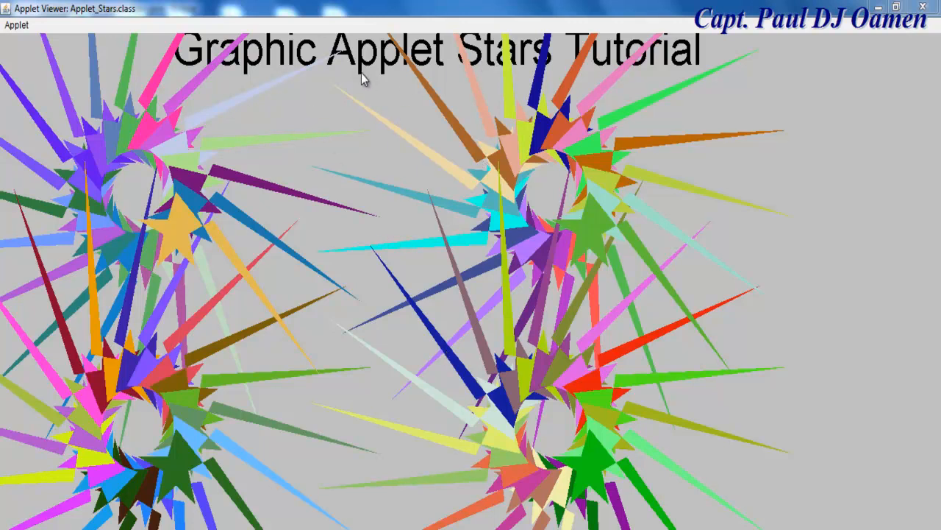
pyautogui.moveTo(212, 217)
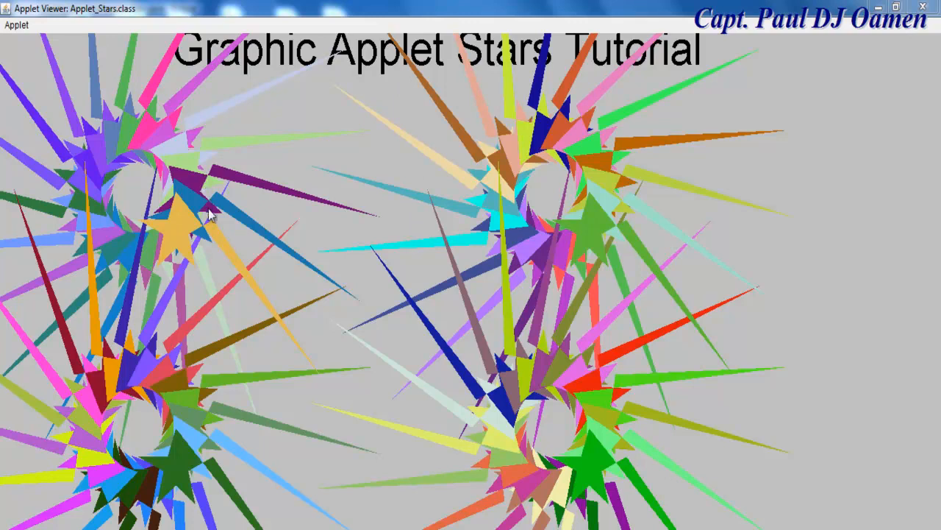
pyautogui.moveTo(350, 241)
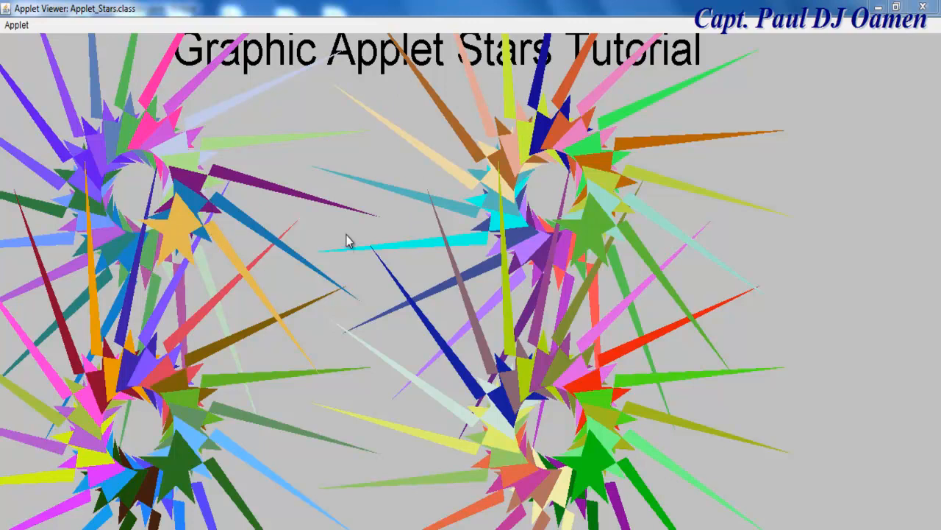
pyautogui.moveTo(452, 152)
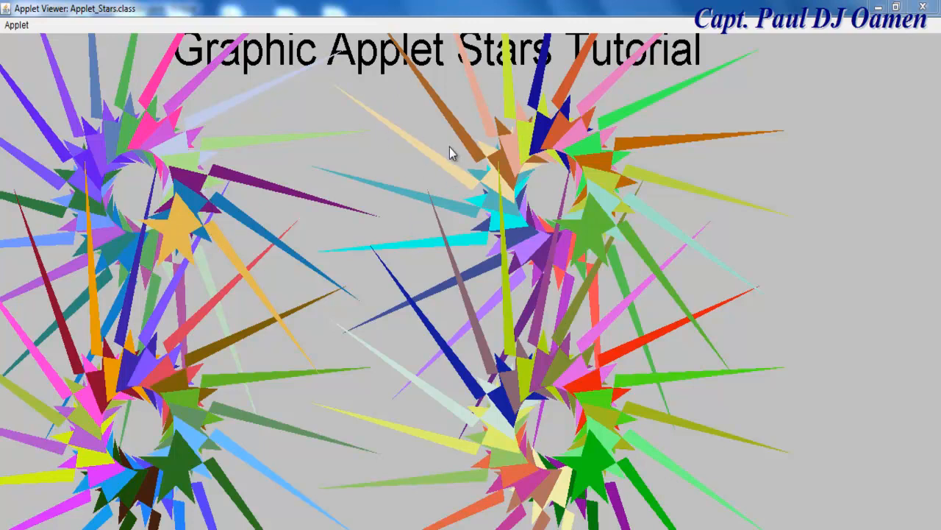
pyautogui.moveTo(535, 473)
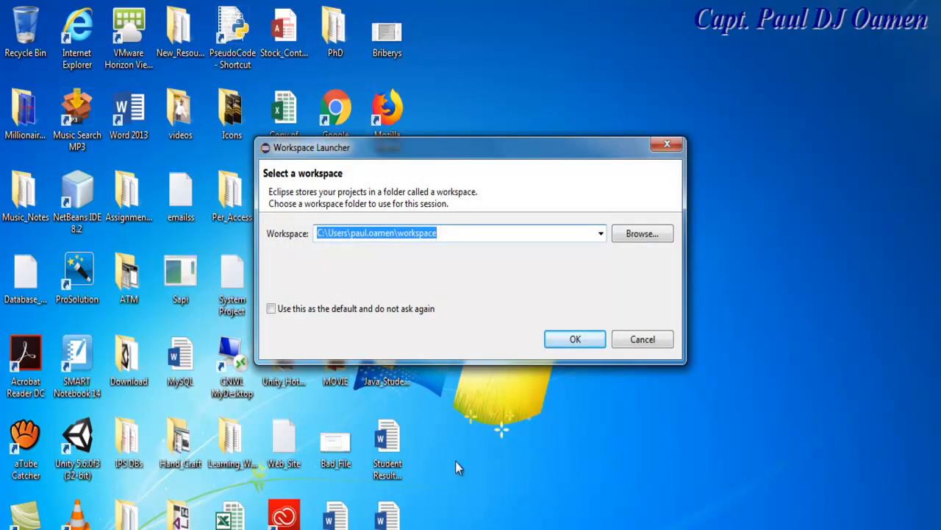
pyautogui.moveTo(465, 464)
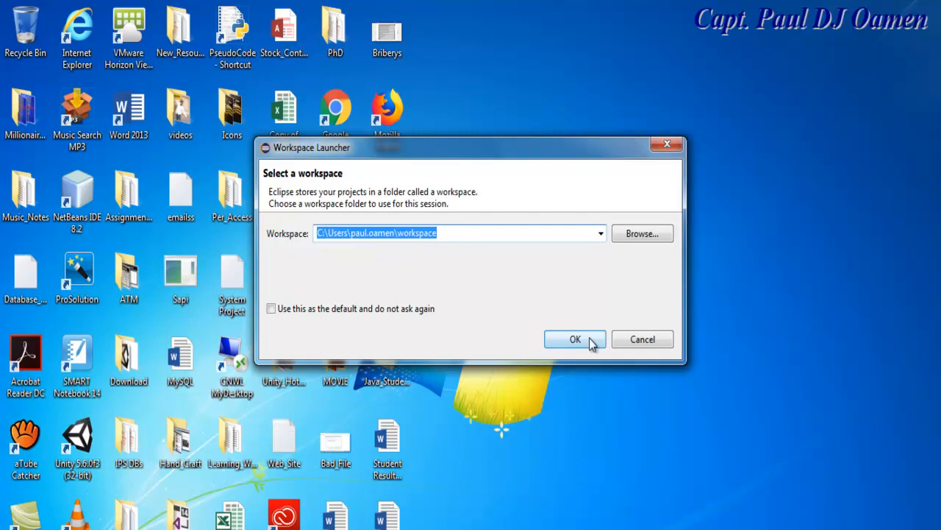
# Accept the suggested default workspace and let Eclipse start up
pyautogui.click(575, 339)
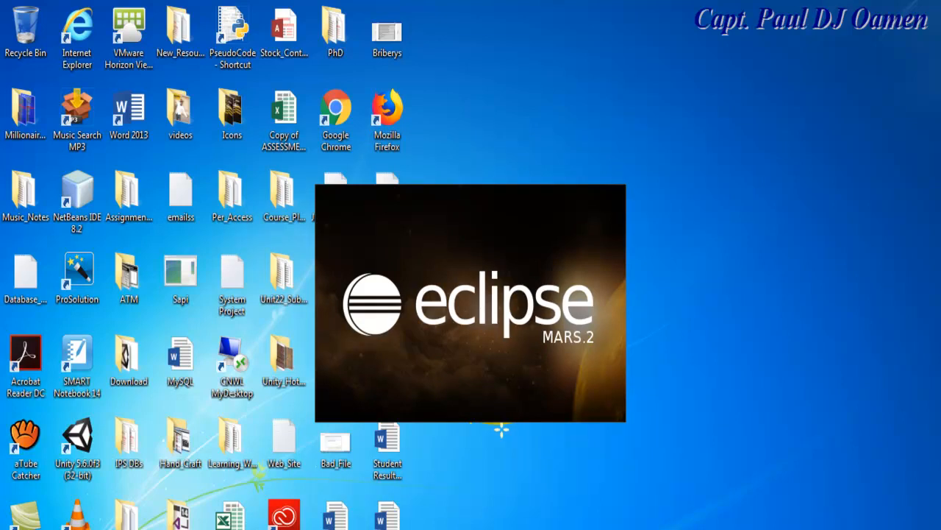
pyautogui.click(11, 25)
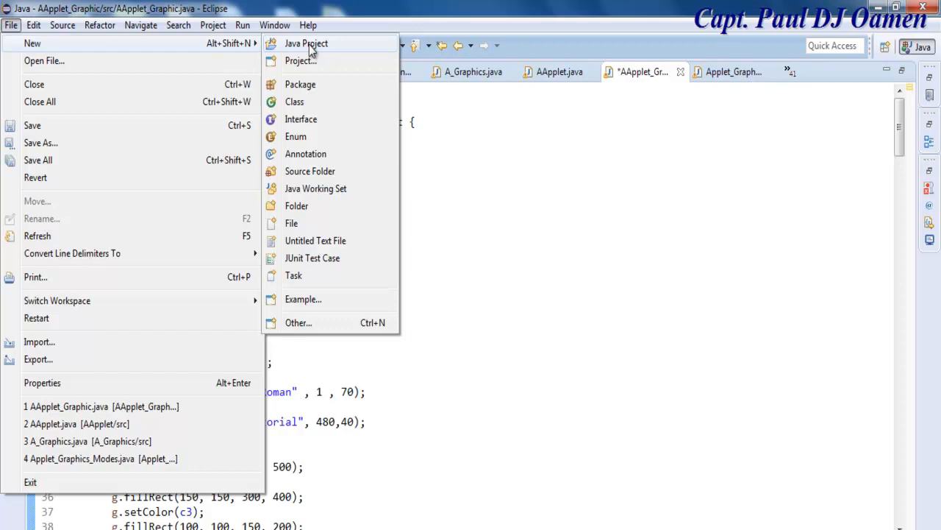
# Create a new Java project named Applet_Stars
pyautogui.click(306, 43)
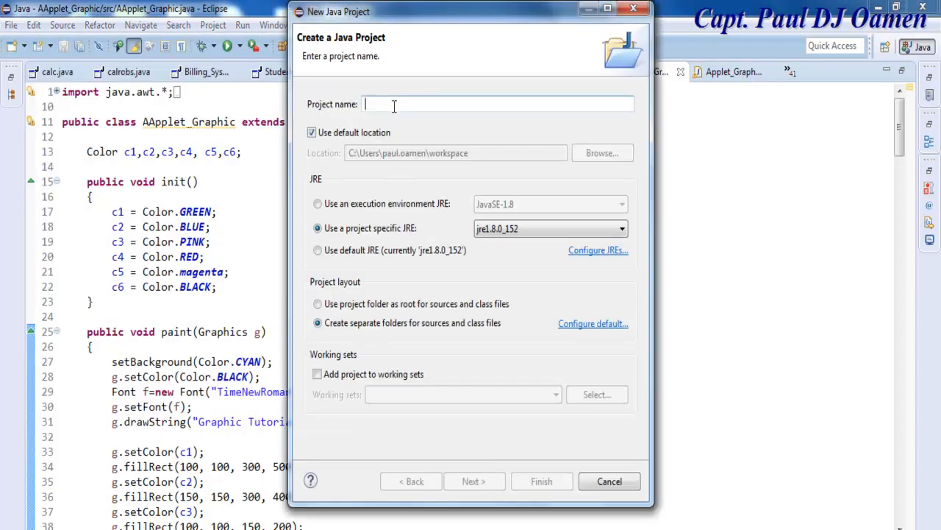
pyautogui.write('Applet_Stars')
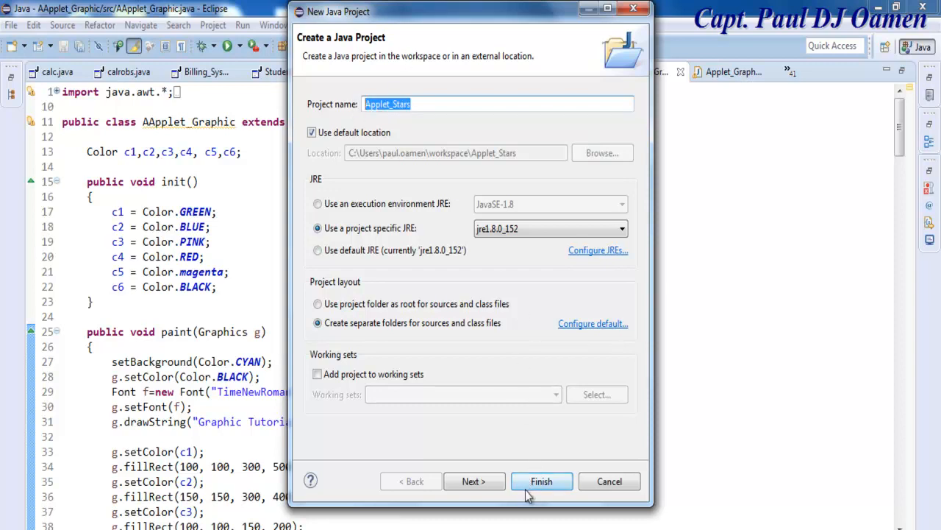
pyautogui.click(541, 481)
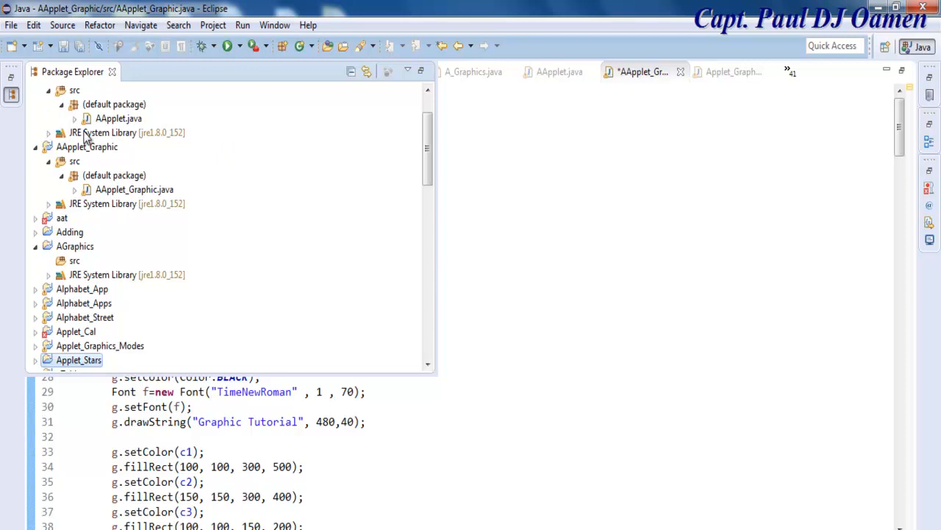
# Add a new public class named Applet_Stars to the Applet_Stars project
pyautogui.scroll(-3)
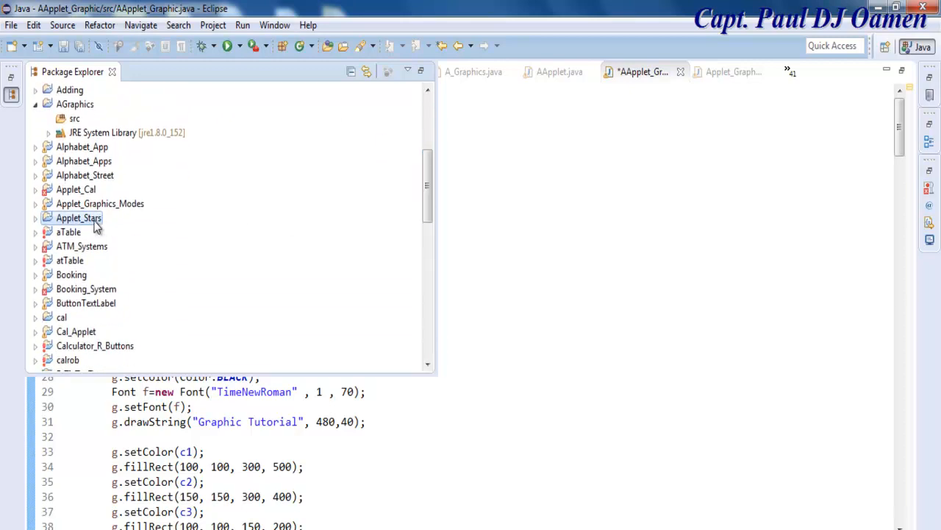
pyautogui.rightClick(78, 218)
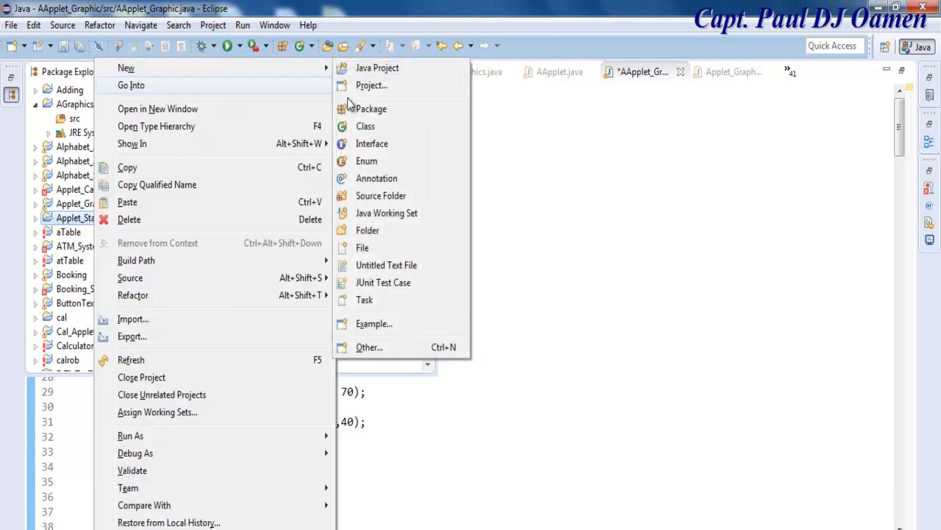
pyautogui.click(365, 126)
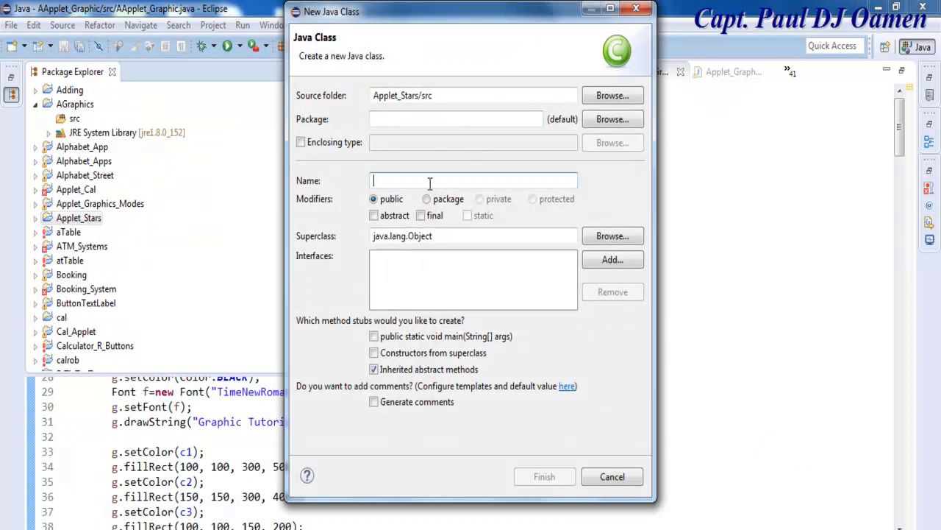
pyautogui.write('Applet_Stars')
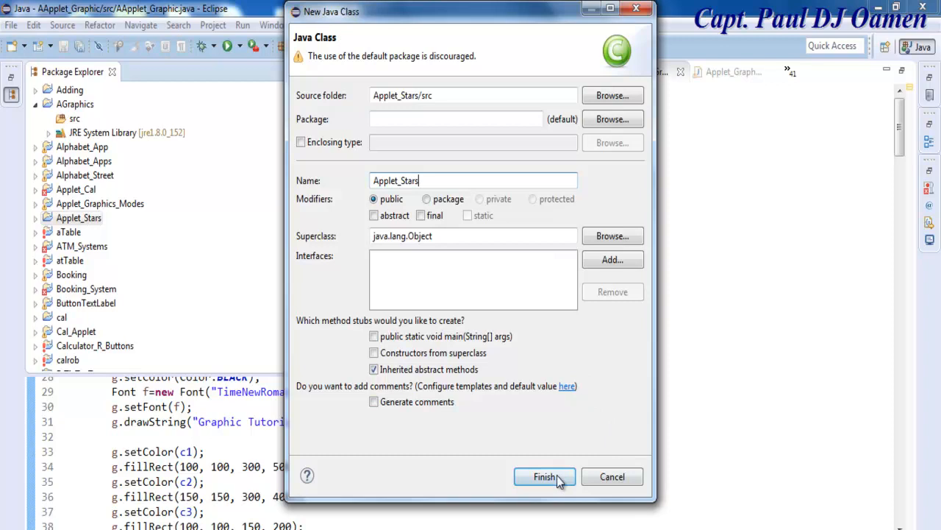
pyautogui.click(544, 476)
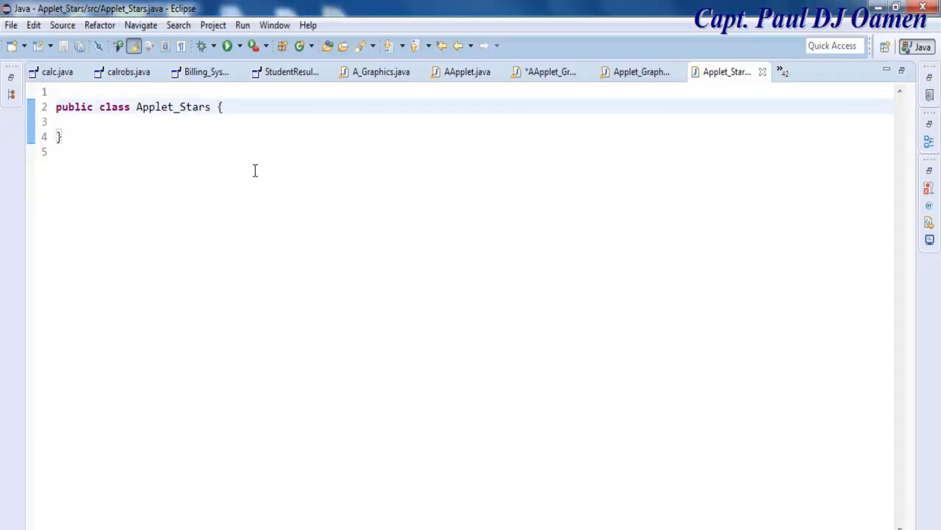
# Make Applet_Stars extend java.applet.Applet and add the java.awt.* and related imports
pyautogui.write('extends java.applet.Applet')
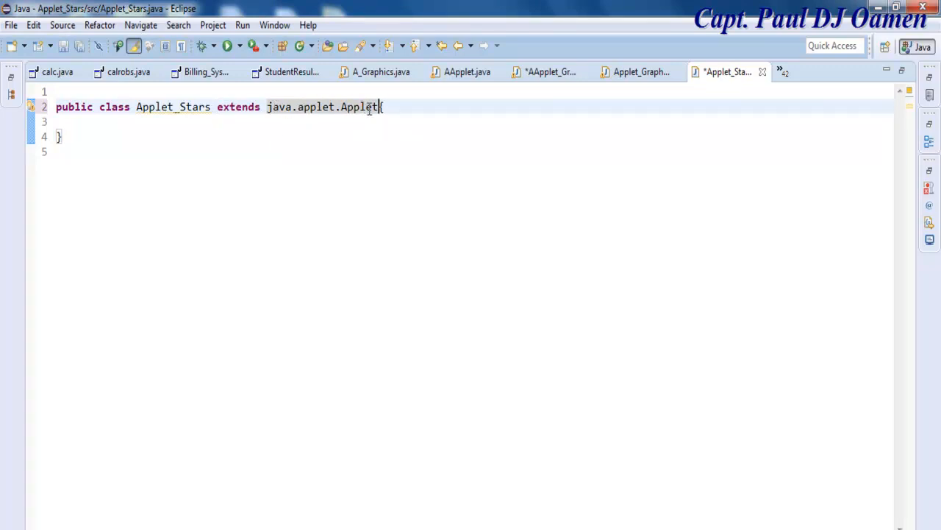
pyautogui.moveTo(182, 124)
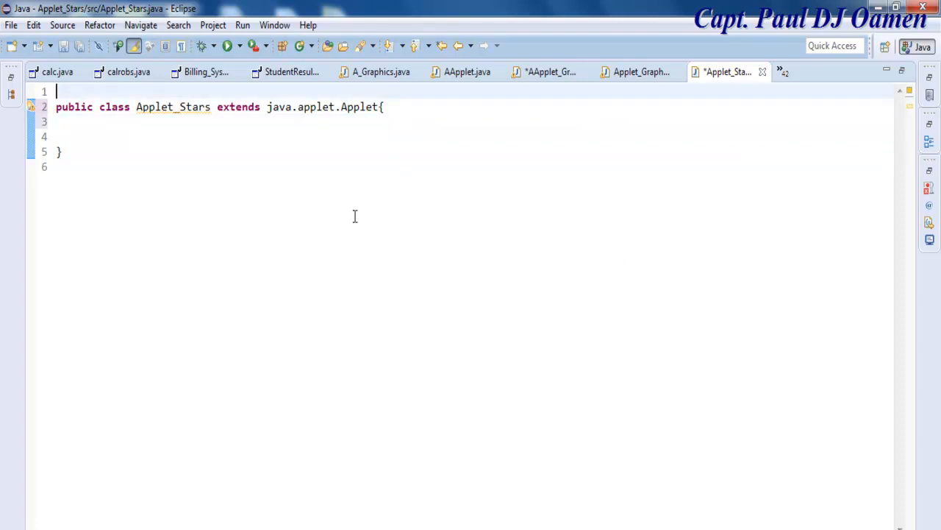
pyautogui.write('im')
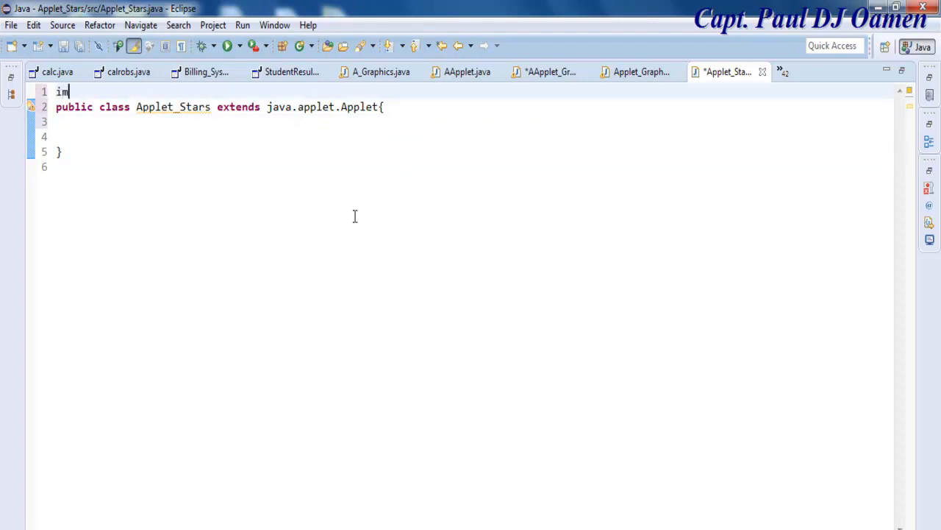
pyautogui.write('p')
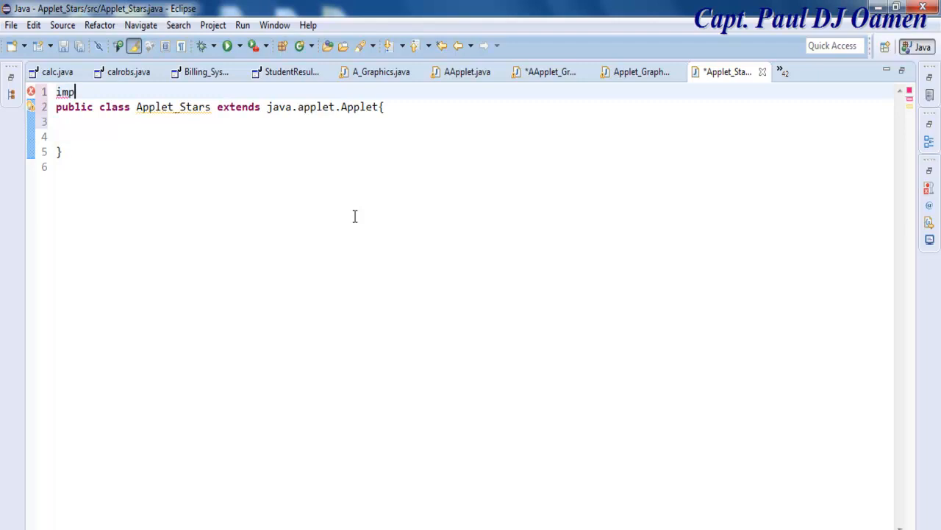
pyautogui.write('ort java')
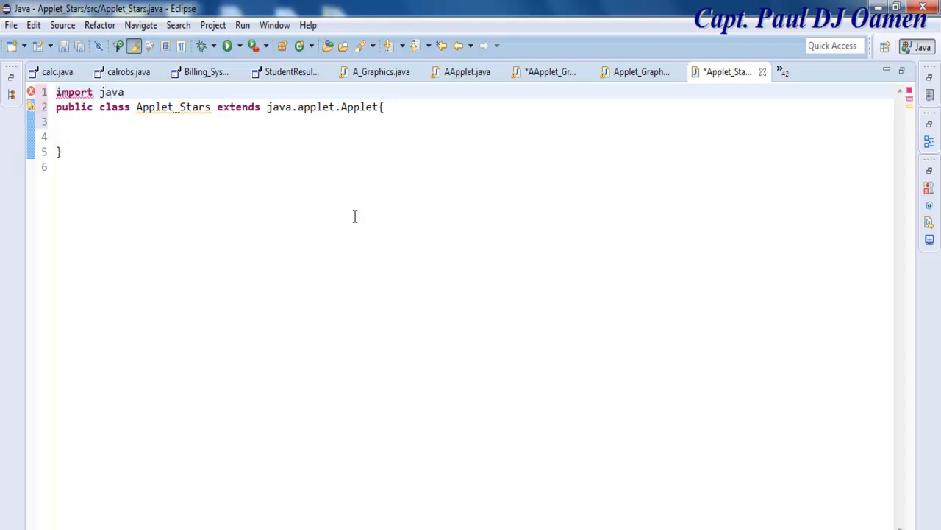
pyautogui.write('.')
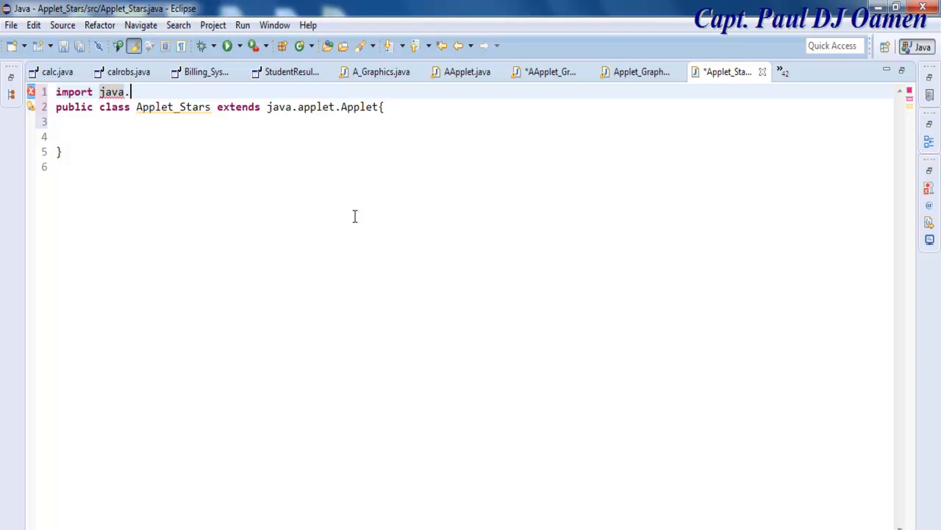
pyautogui.write('awt.*;')
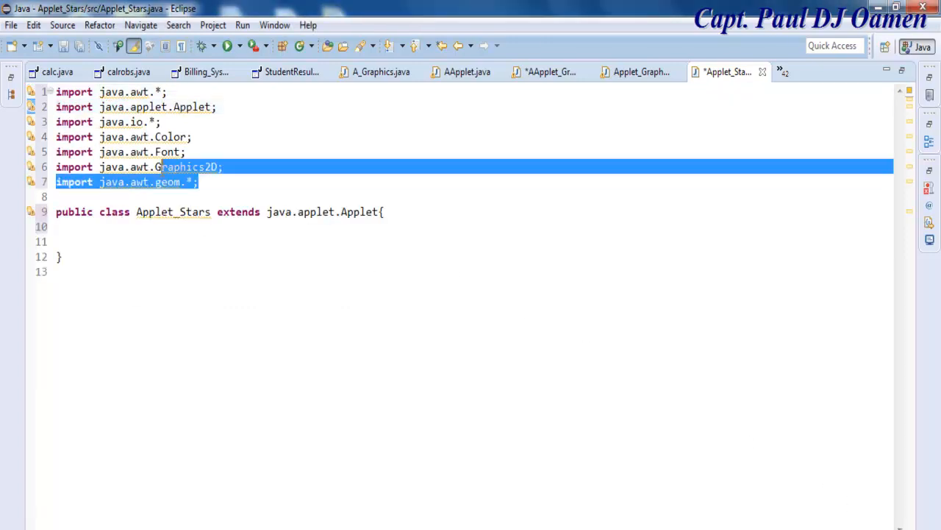
pyautogui.click(177, 226)
pyautogui.write('public void paint(Graphics g)')
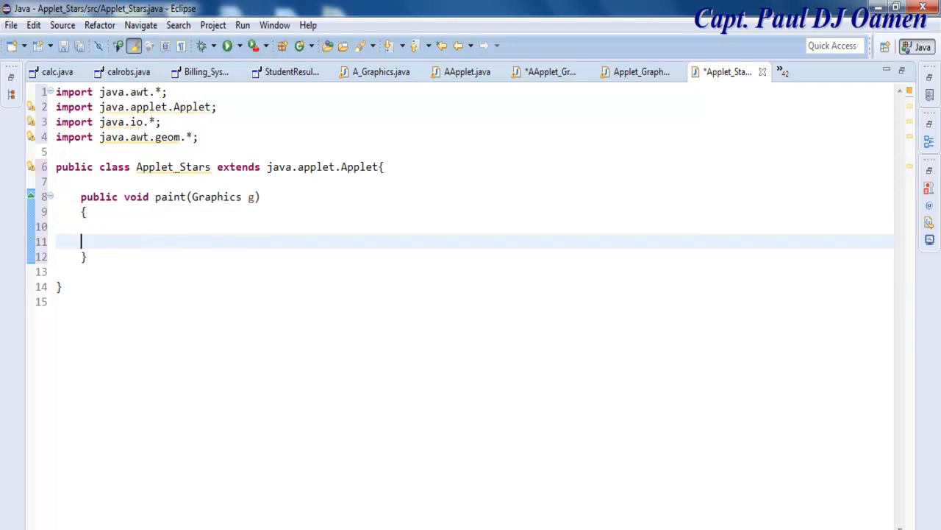
# Add setBackground(Color.lightGray); as the first statement in paint
pyautogui.press('BackSpace')
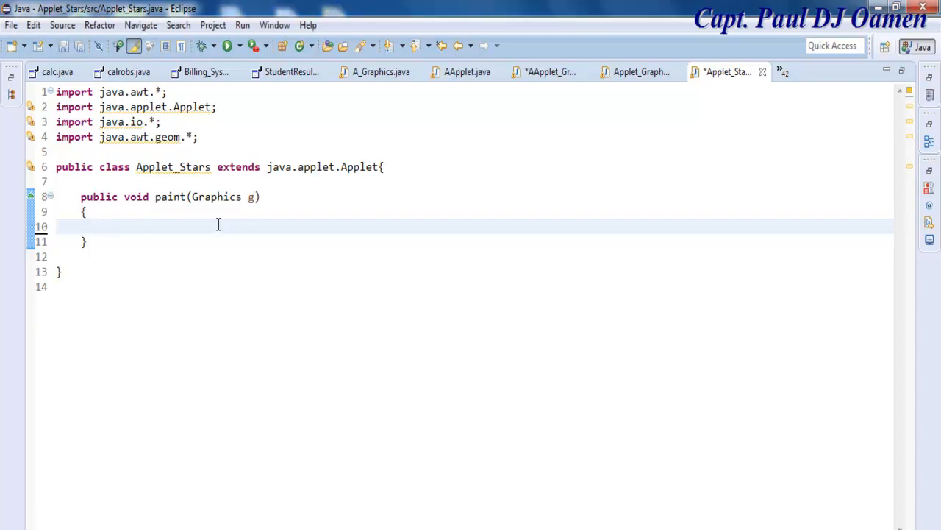
pyautogui.write('set')
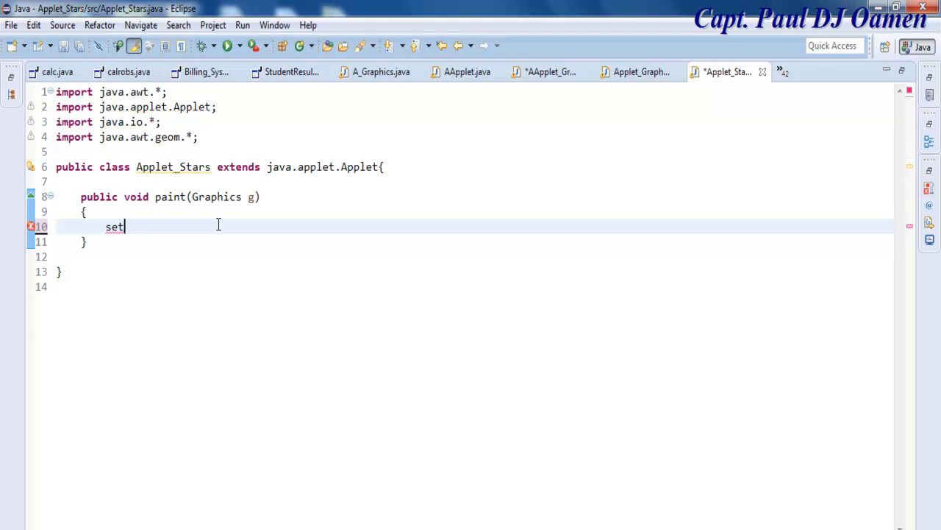
pyautogui.write('Bac')
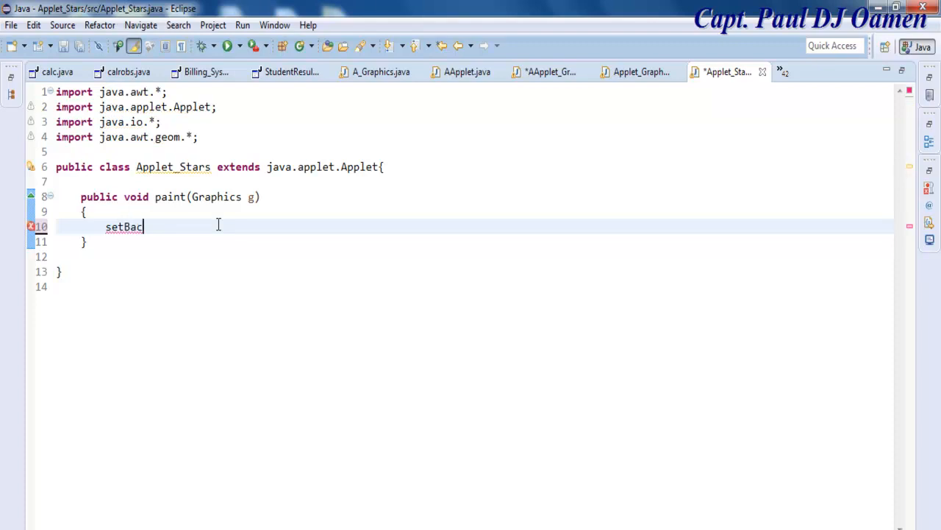
pyautogui.write('kgrou')
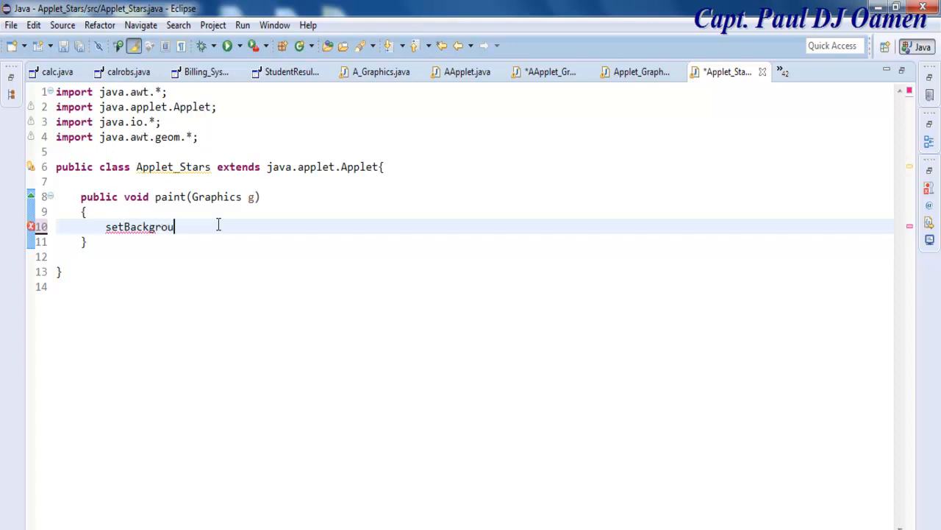
pyautogui.write('nd')
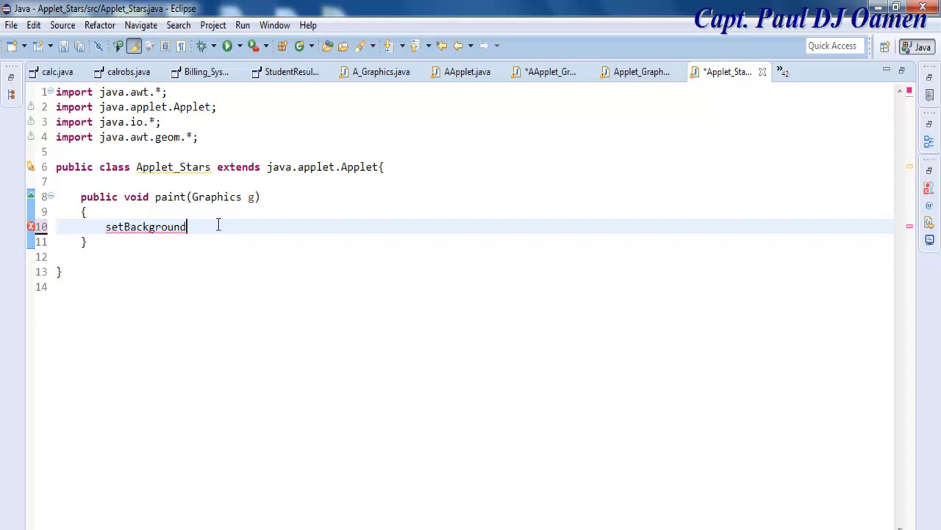
pyautogui.write('(Color')
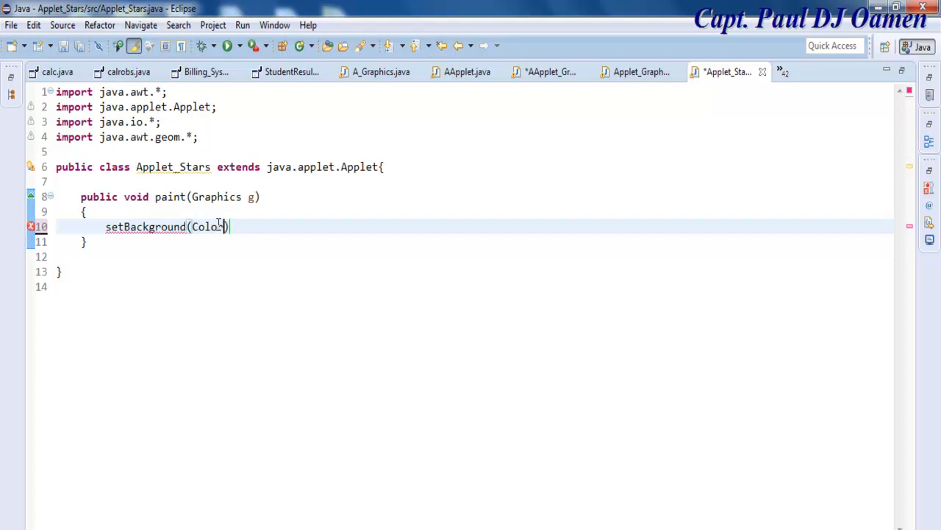
pyautogui.write('.')
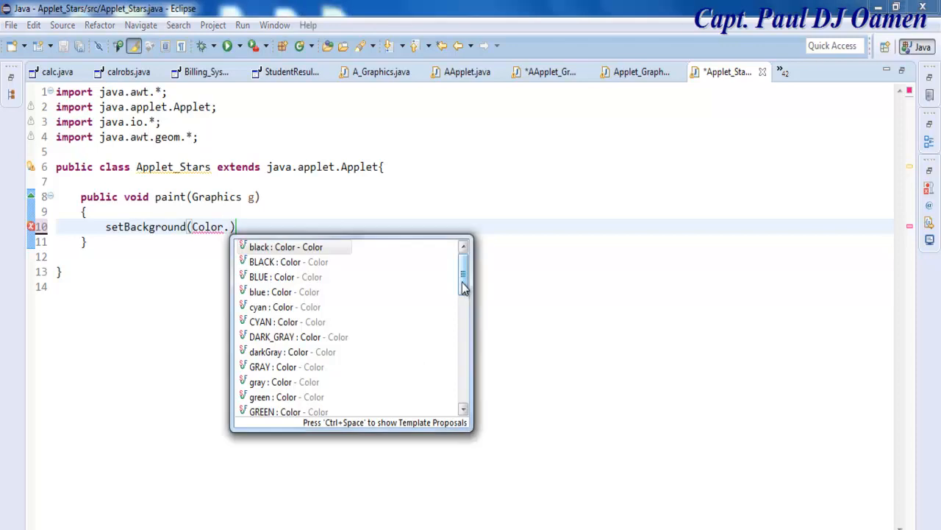
pyautogui.scroll(-3)
pyautogui.write('lightGray')
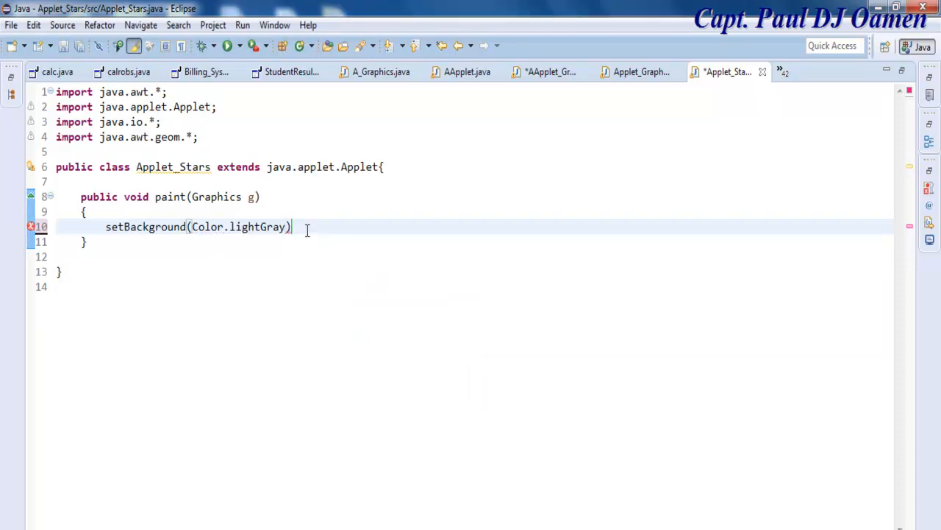
pyautogui.write(';')
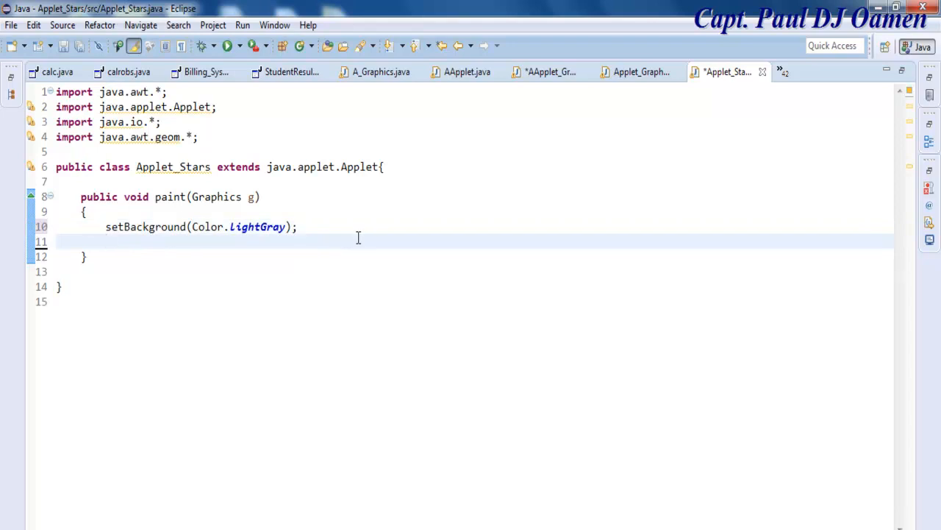
# Set the drawing colour to Color.BLACK with g.setColor
pyautogui.write('g.')
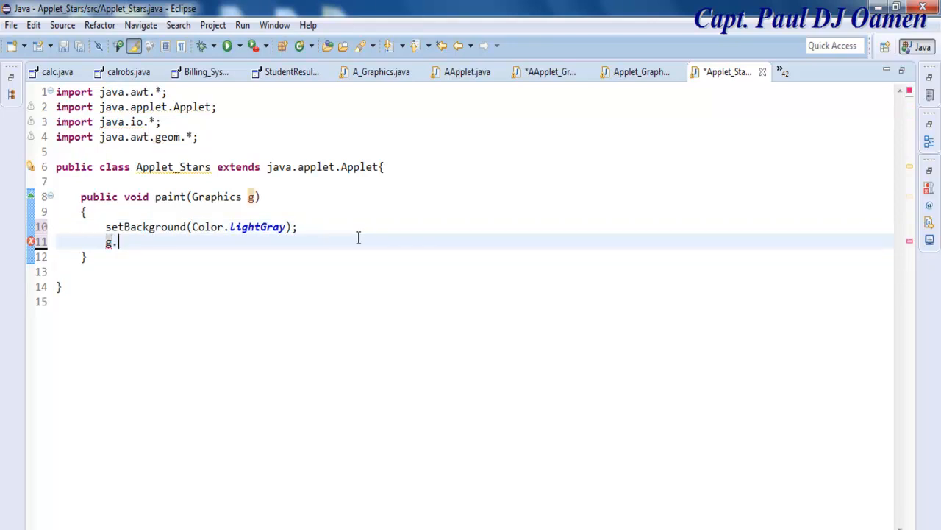
pyautogui.write('.')
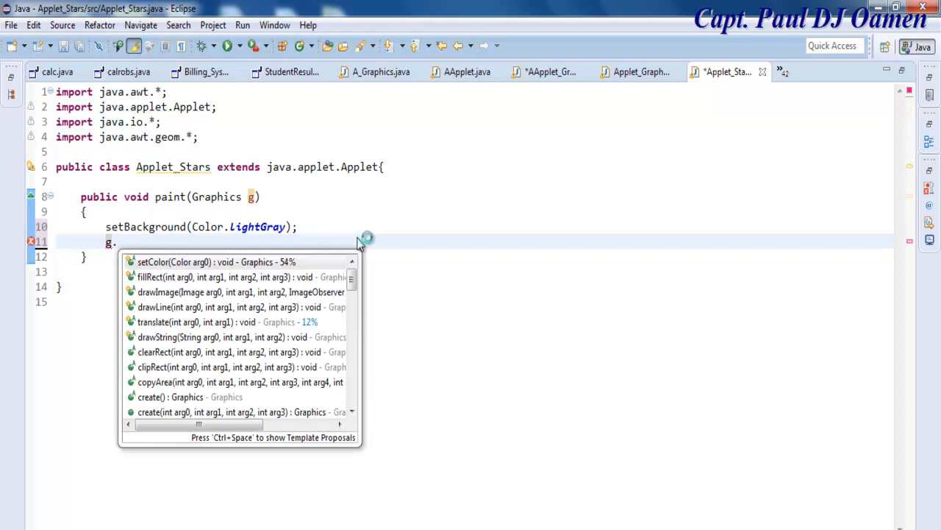
pyautogui.write('setC')
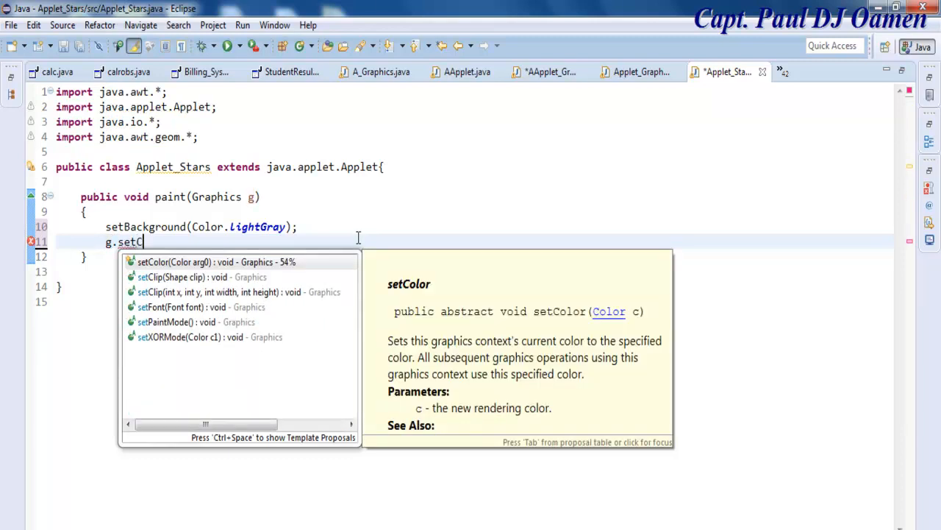
pyautogui.write('olor(Color.BLACK);')
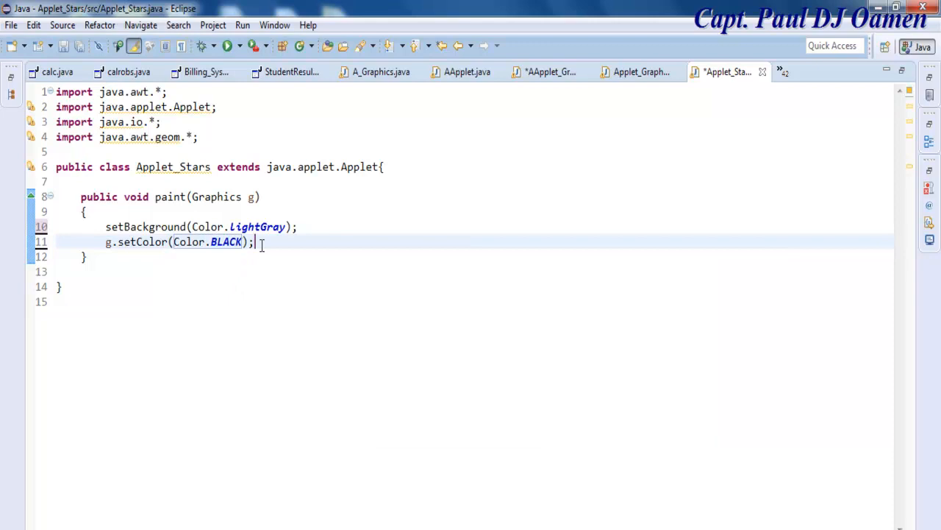
# Declare Font tf = new Font("TimeNewRoman", 1, 58)
pyautogui.write('Fo')
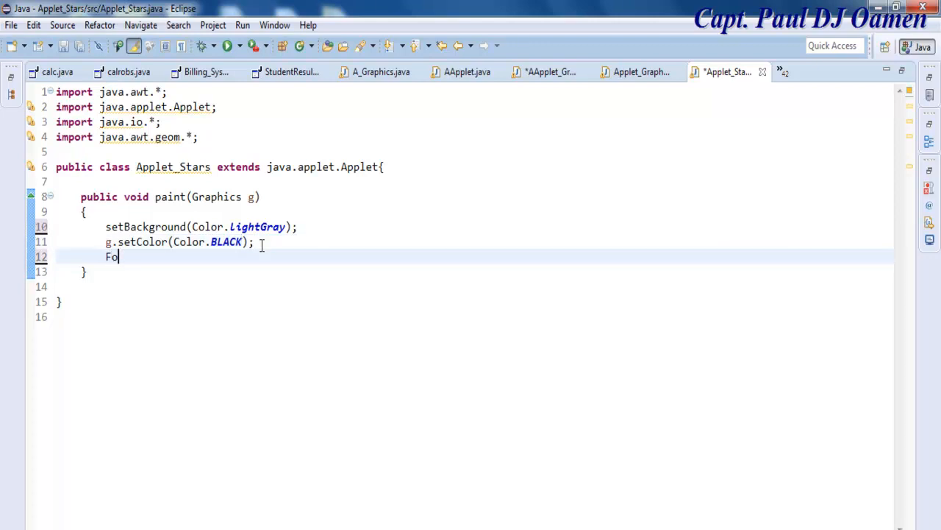
pyautogui.write('nt')
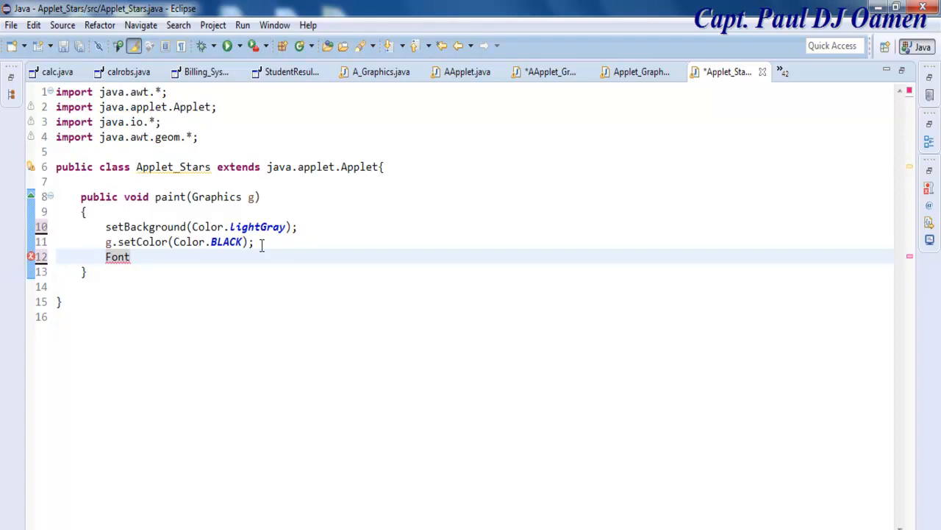
pyautogui.write('f')
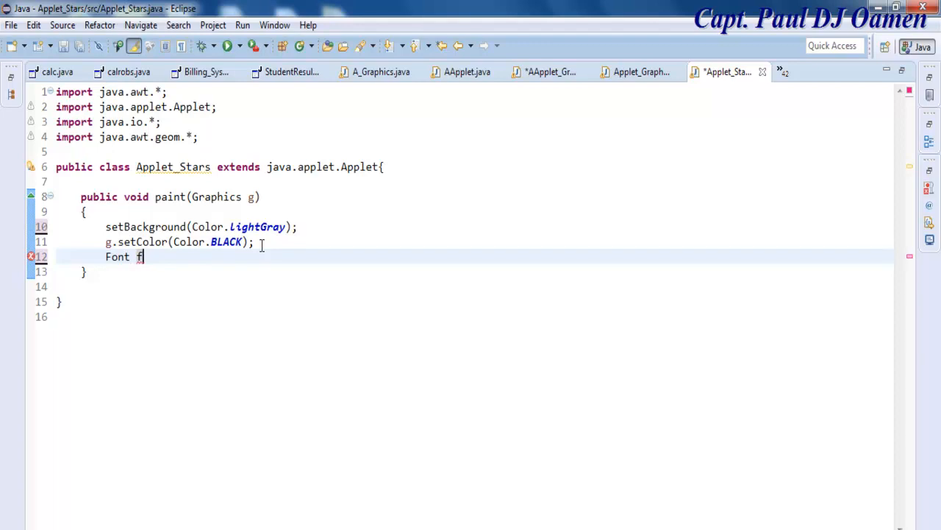
pyautogui.press('Backspace')
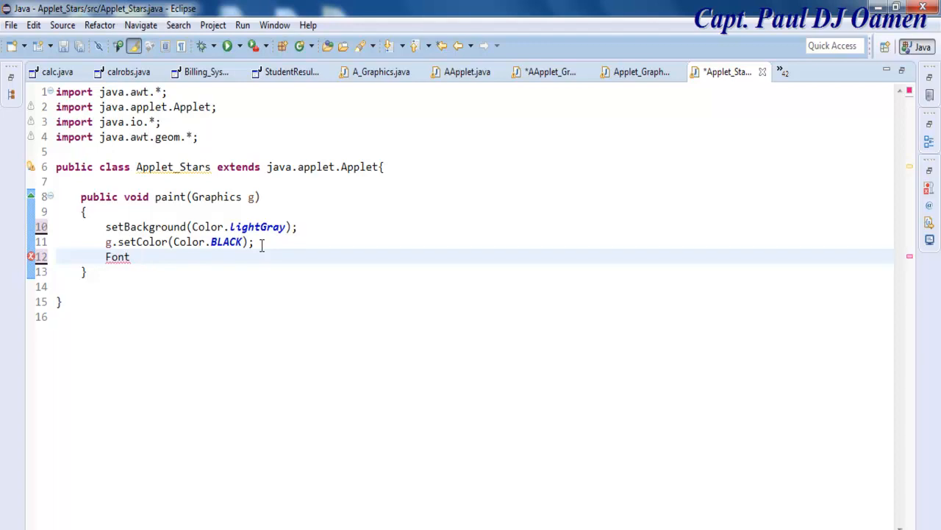
pyautogui.write('t')
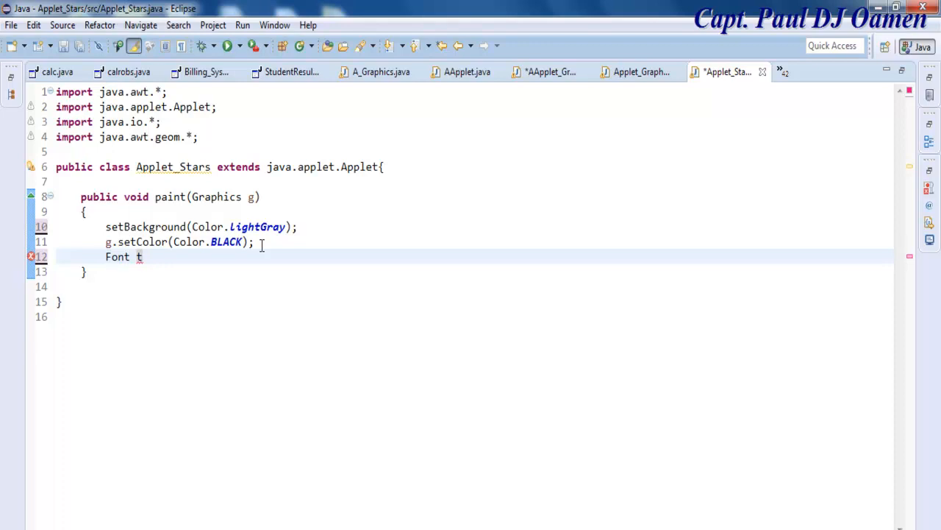
pyautogui.write('f = new')
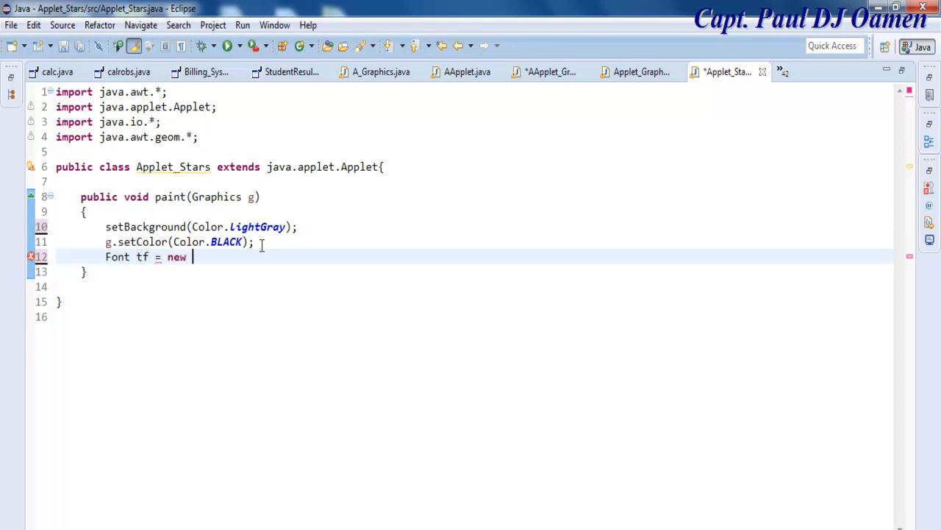
pyautogui.write('Font')
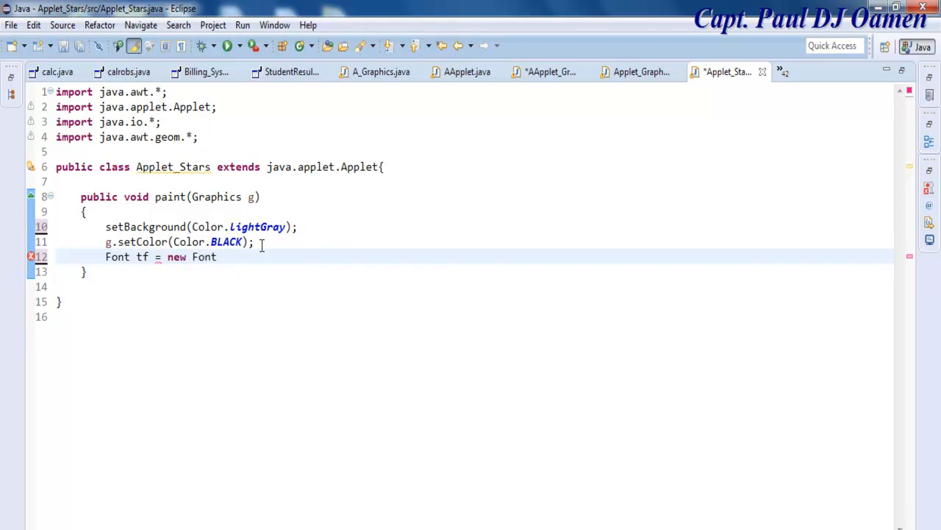
pyautogui.write('()')
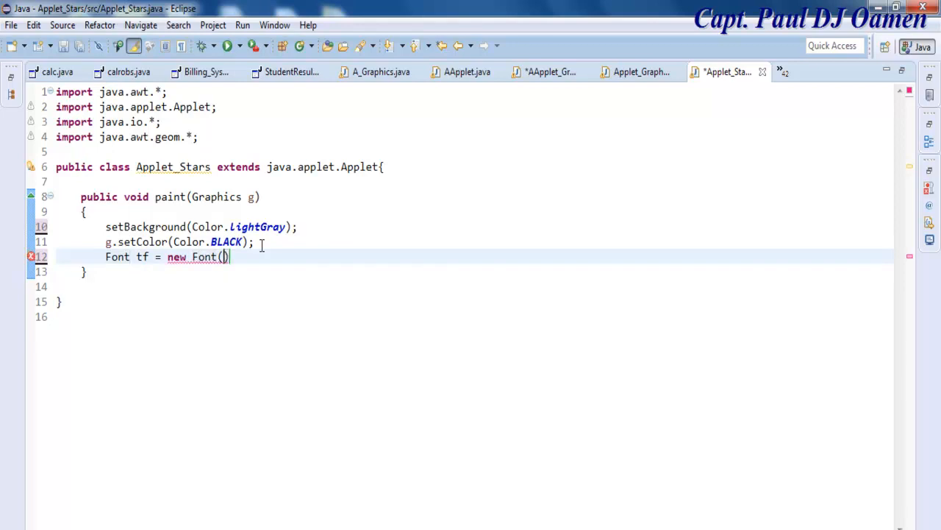
pyautogui.write('"')
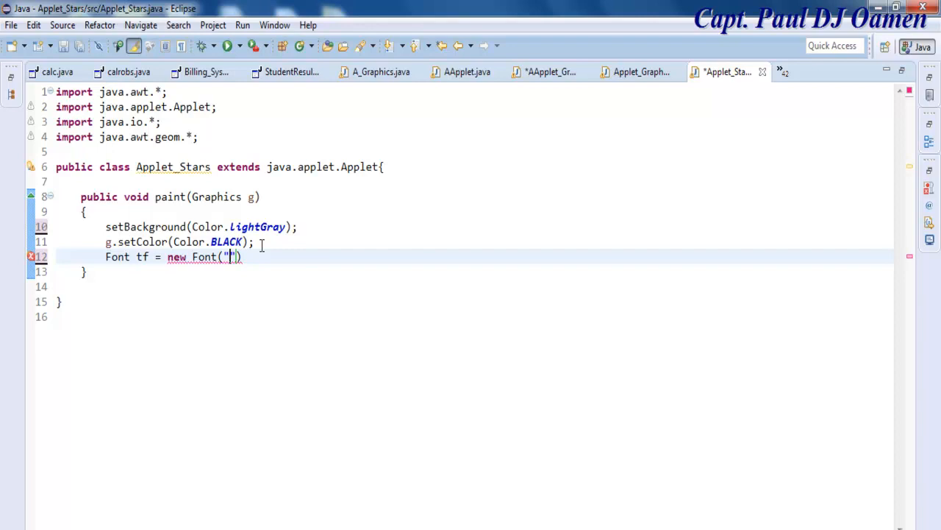
pyautogui.write('TimeNewR')
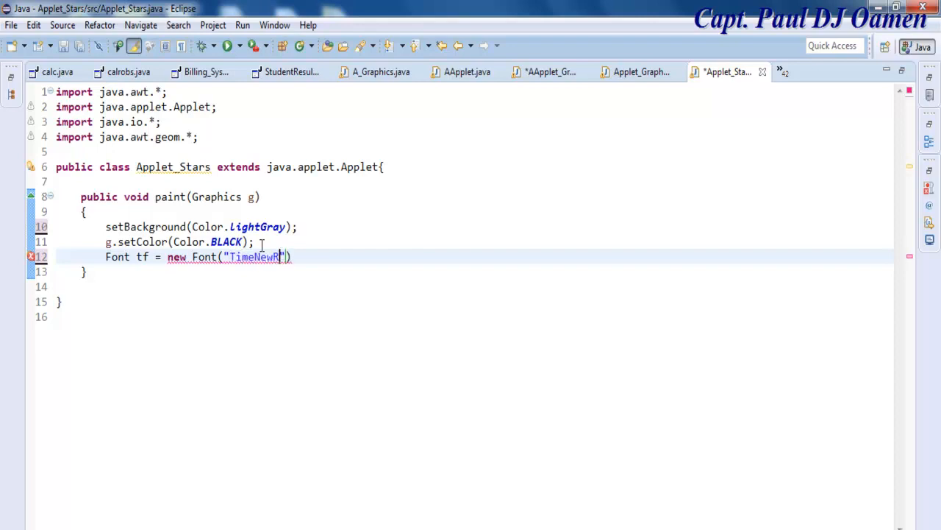
pyautogui.write('o')
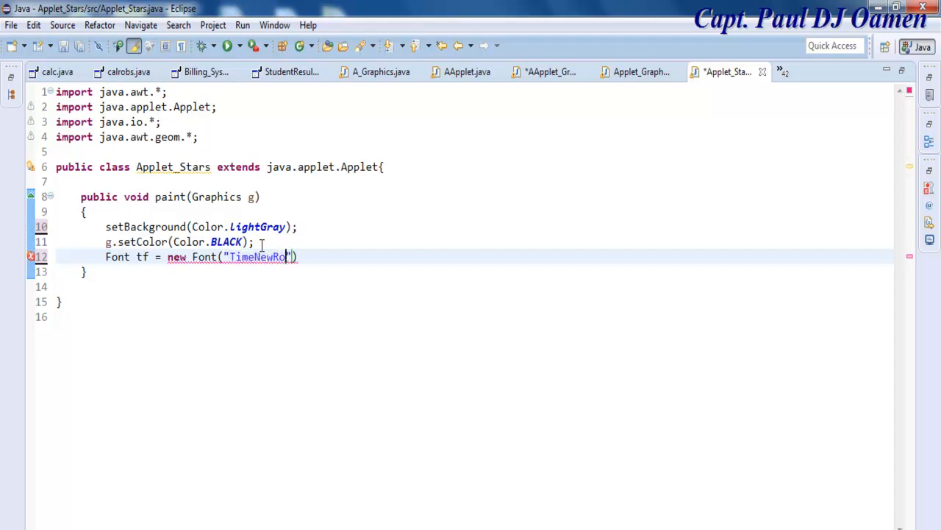
pyautogui.write('man')
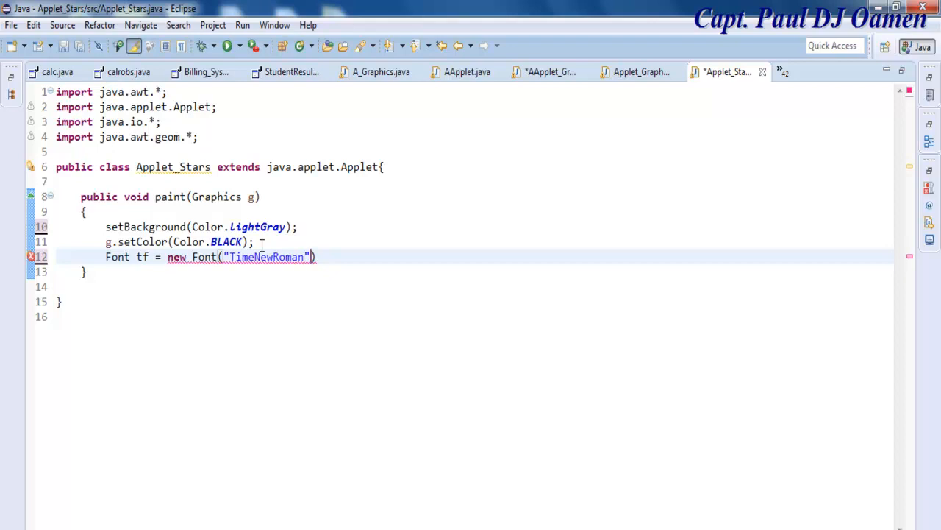
pyautogui.write(',')
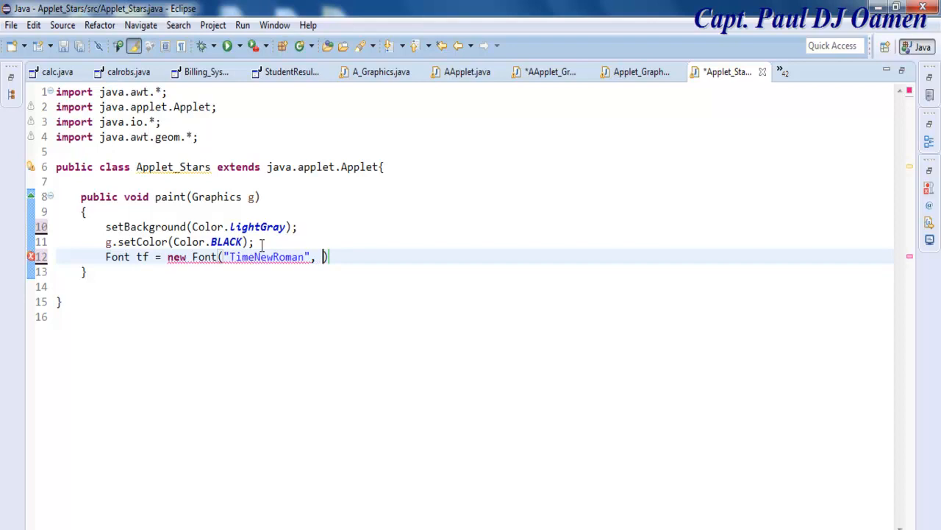
pyautogui.write('1,')
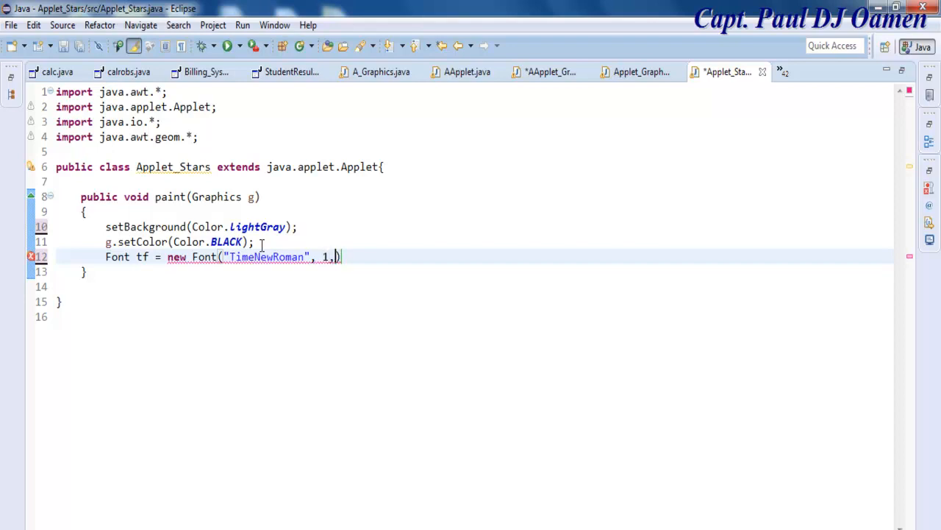
pyautogui.write('58')
pyautogui.write('g')
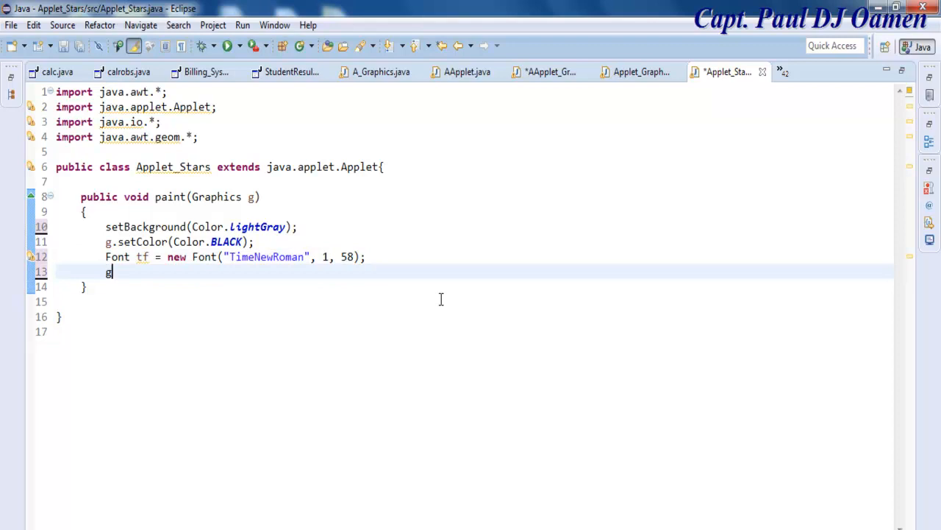
# Apply the title font to the graphics context with g.setFont(tf);
pyautogui.write('.')
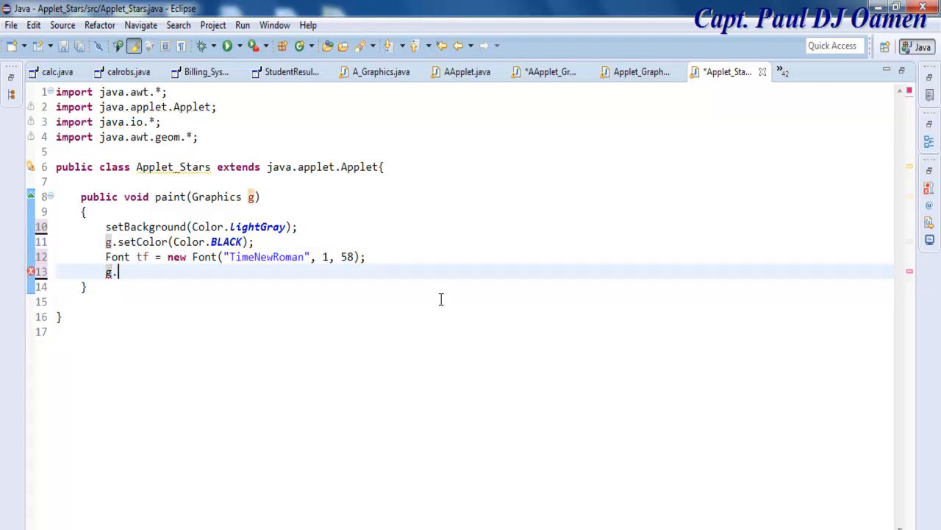
pyautogui.write('setFont(font);')
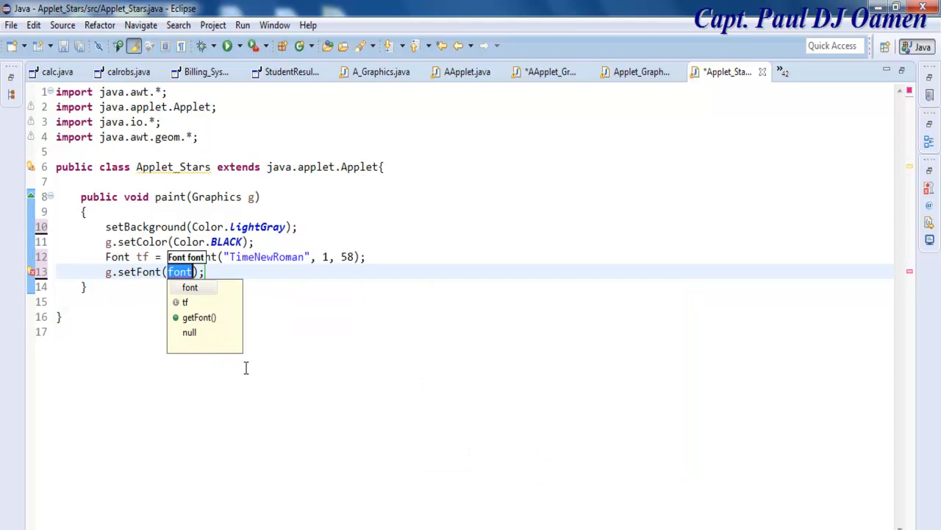
pyautogui.click(184, 301)
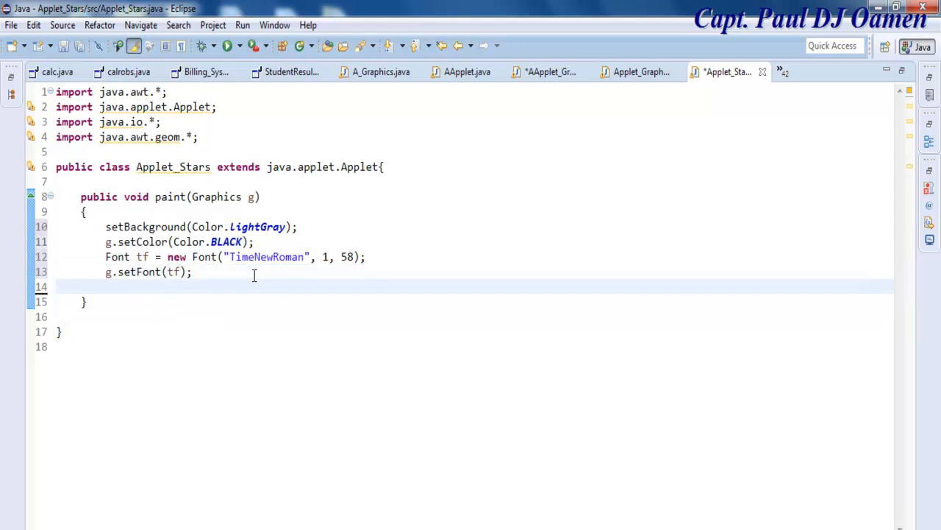
# Draw "Graphic Applet Stars Tutorial" at x 250, y 40 with g.drawString
pyautogui.write('g.')
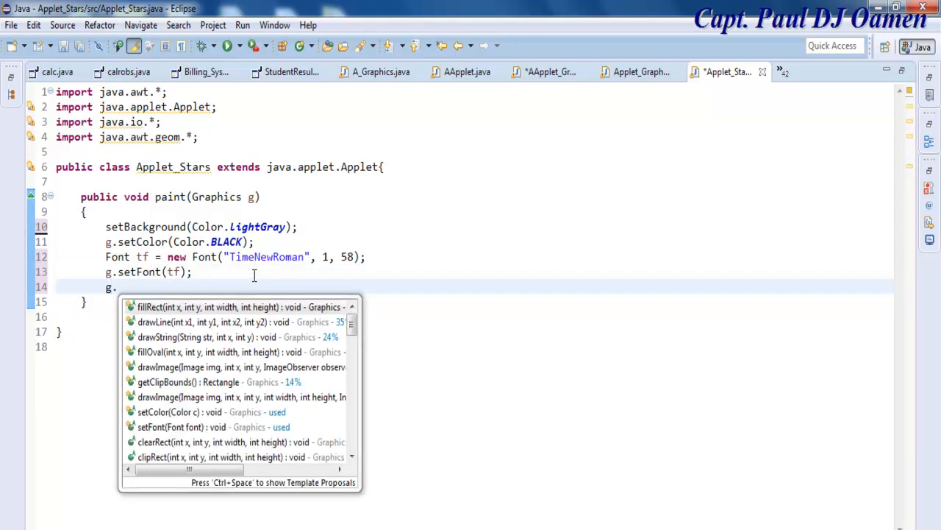
pyautogui.write('dra')
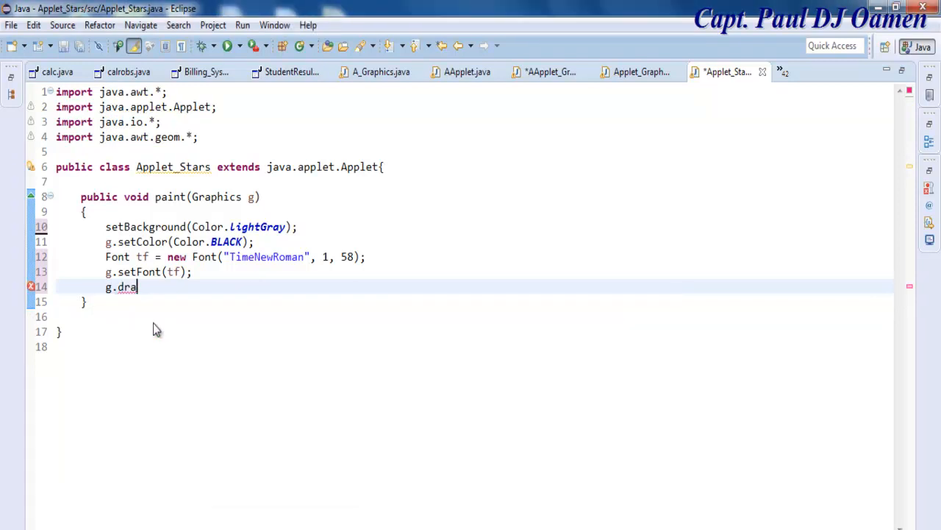
pyautogui.write('wString("", x, y);')
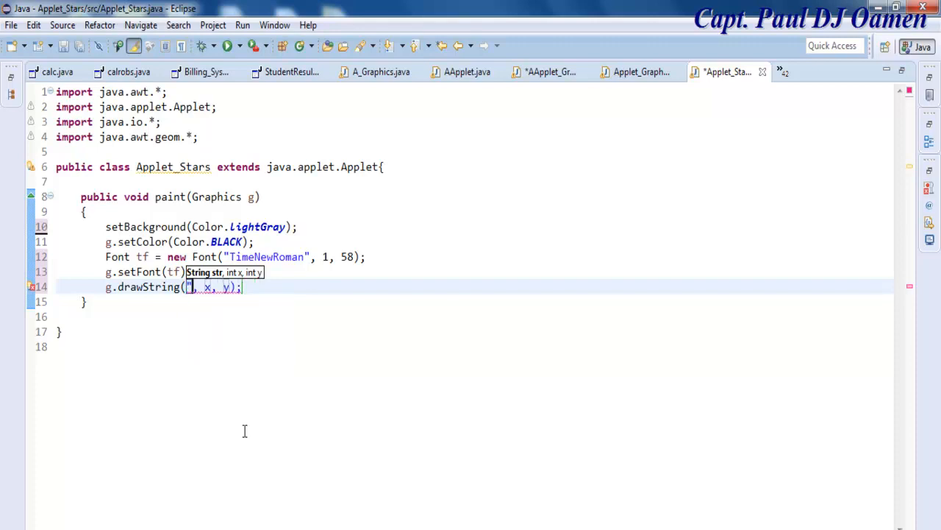
pyautogui.write('Grap')
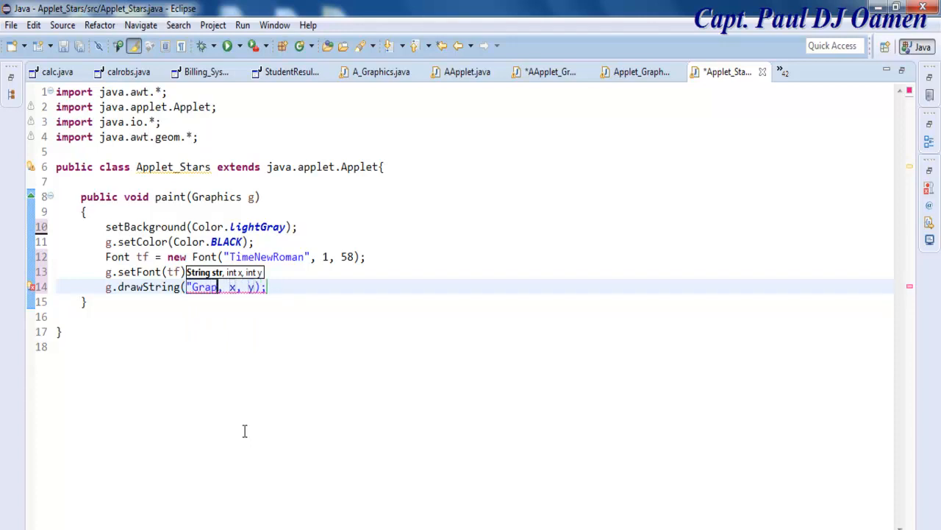
pyautogui.write('hic')
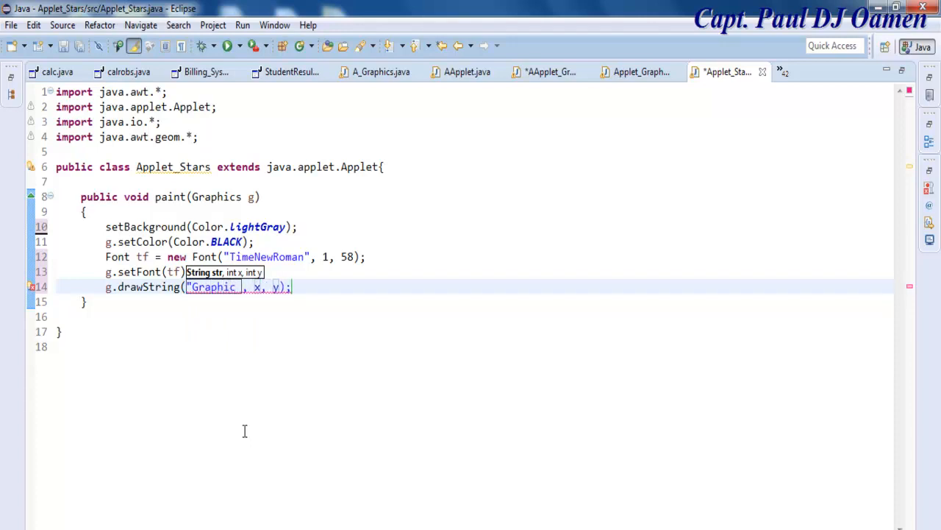
pyautogui.write('Applet Stars')
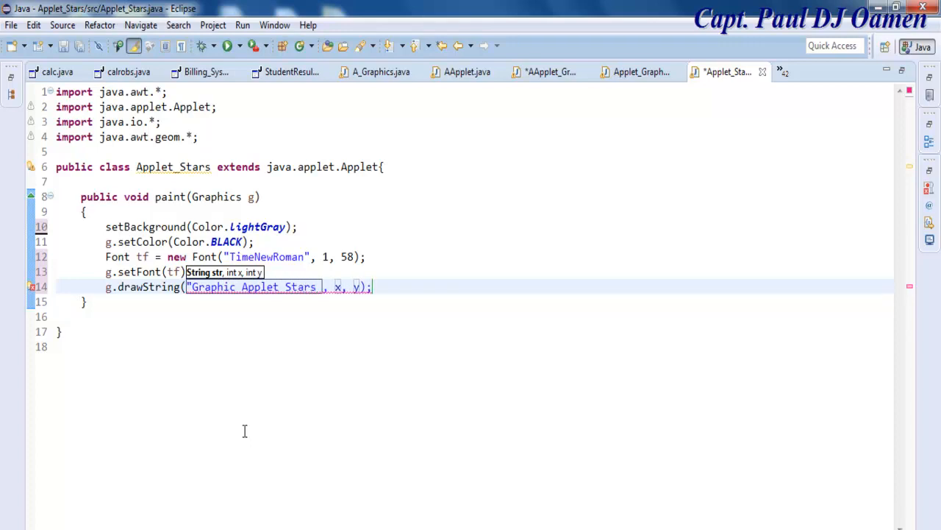
pyautogui.write('Tuta')
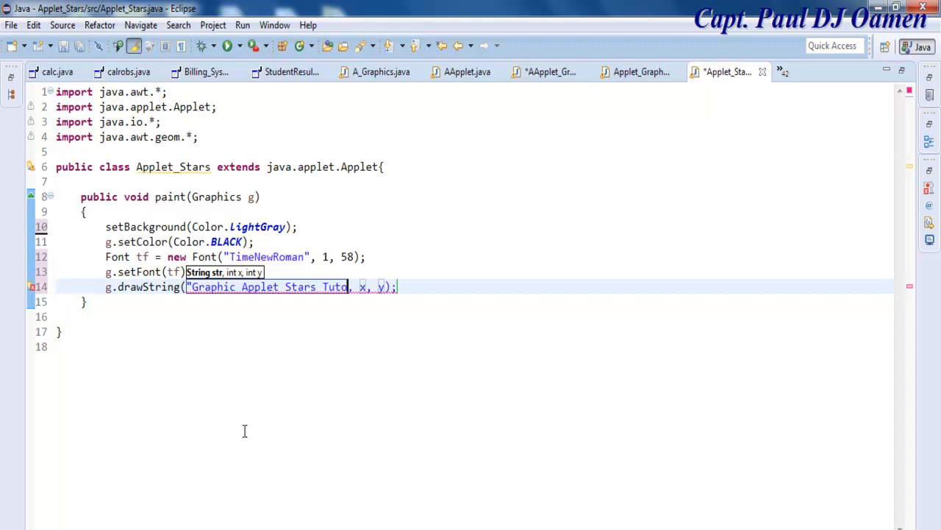
pyautogui.write('ria')
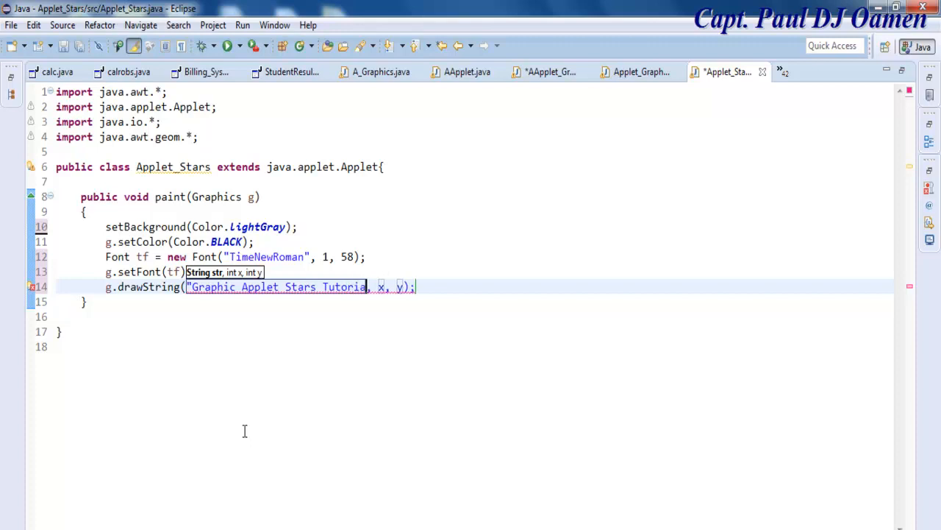
pyautogui.write('l')
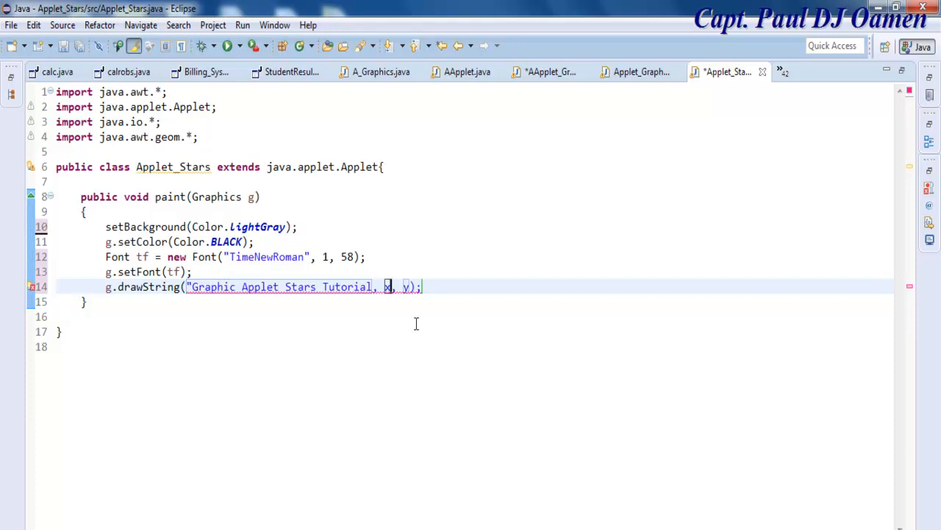
pyautogui.write('250')
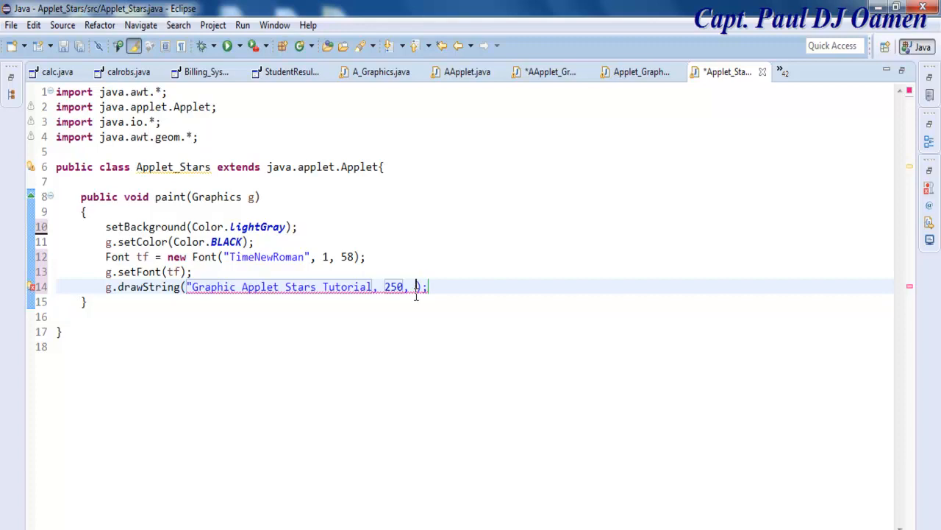
pyautogui.write('40')
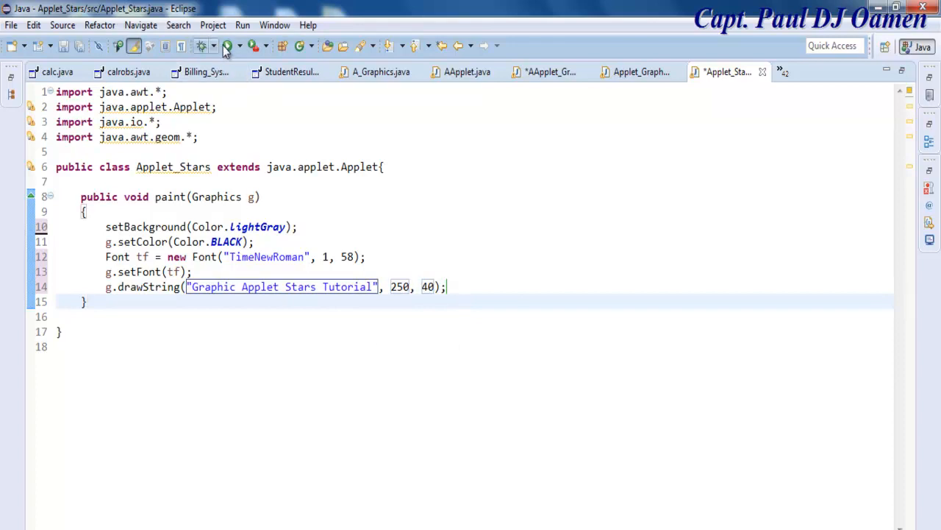
# Save and run the applet to view the title on light gray
pyautogui.click(229, 46)
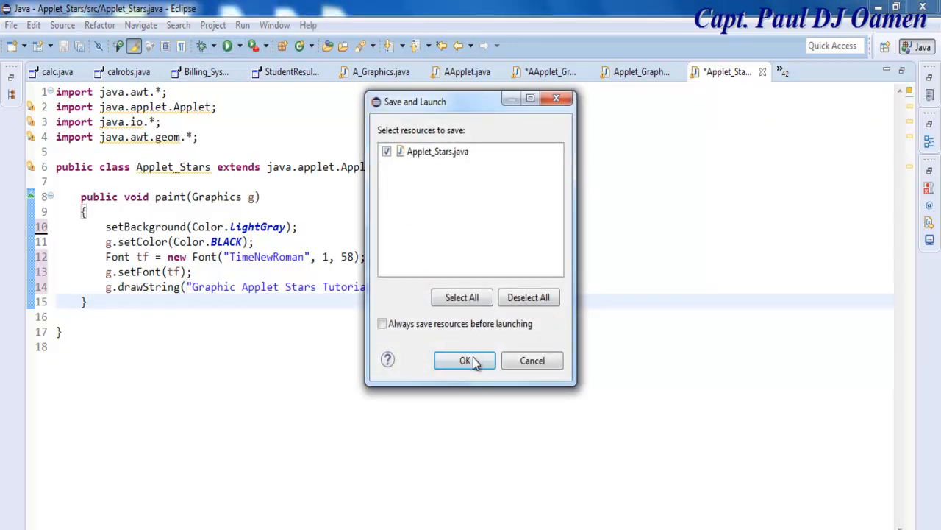
pyautogui.click(464, 360)
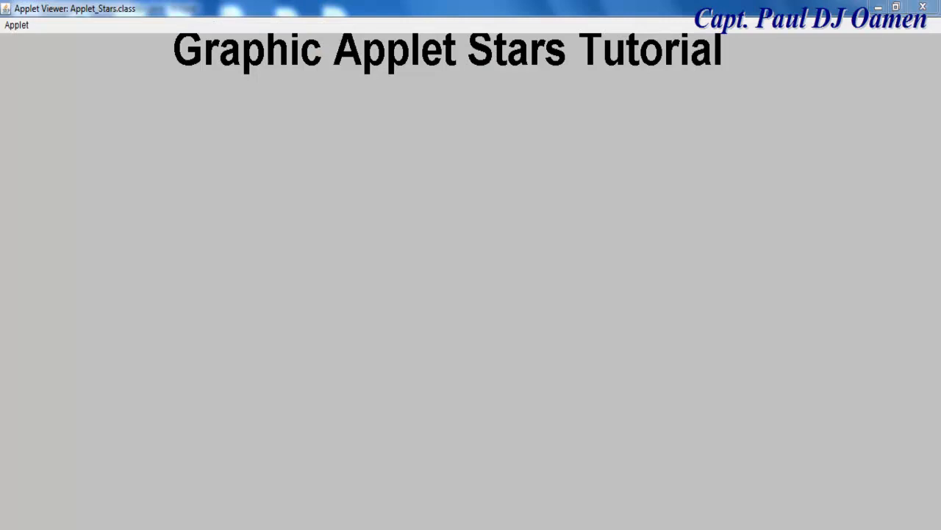
pyautogui.moveTo(286, 59)
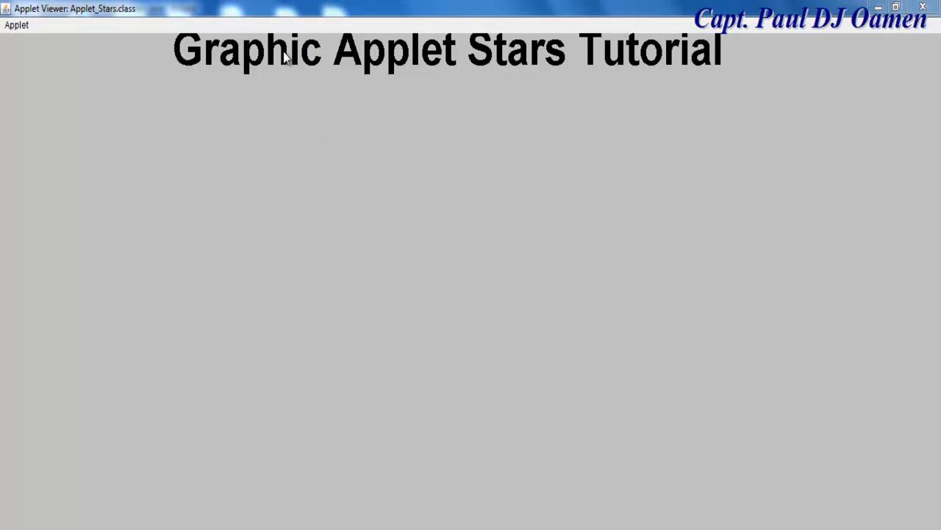
pyautogui.moveTo(730, 59)
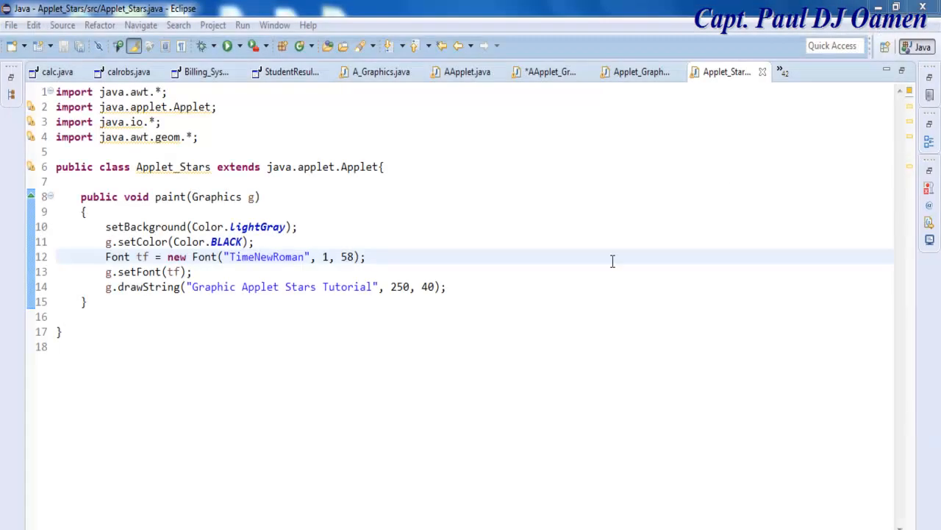
# Change the title font to style 2, size 68, then save and rerun the applet
pyautogui.doubleClick(325, 257)
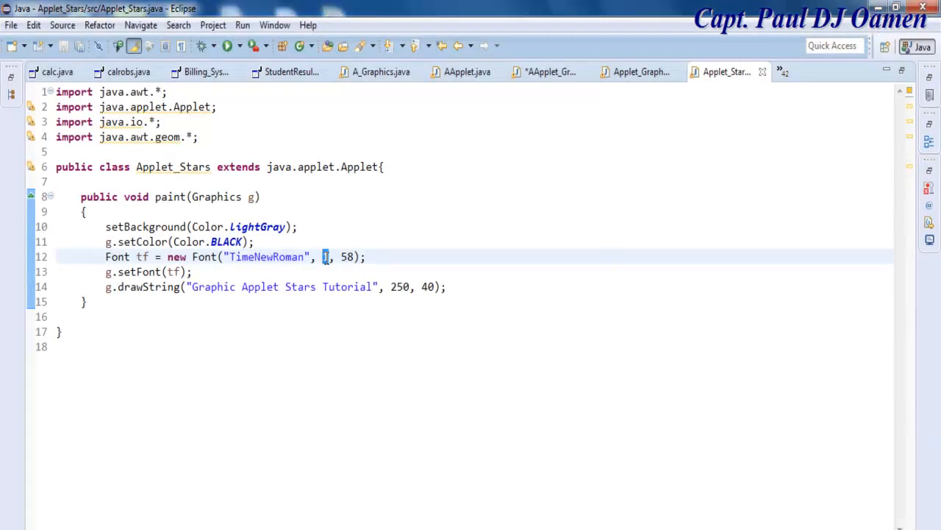
pyautogui.write('2')
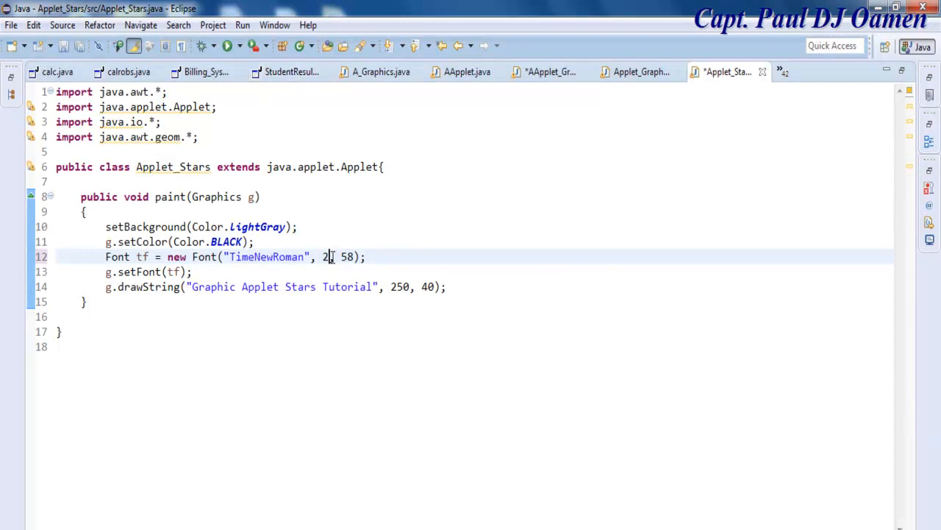
pyautogui.doubleClick(346, 256)
pyautogui.write('6')
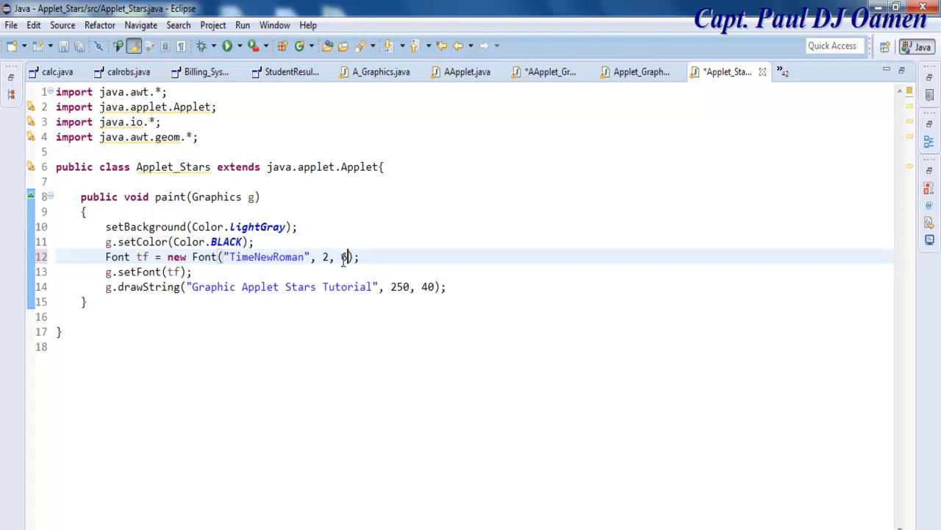
pyautogui.write('8')
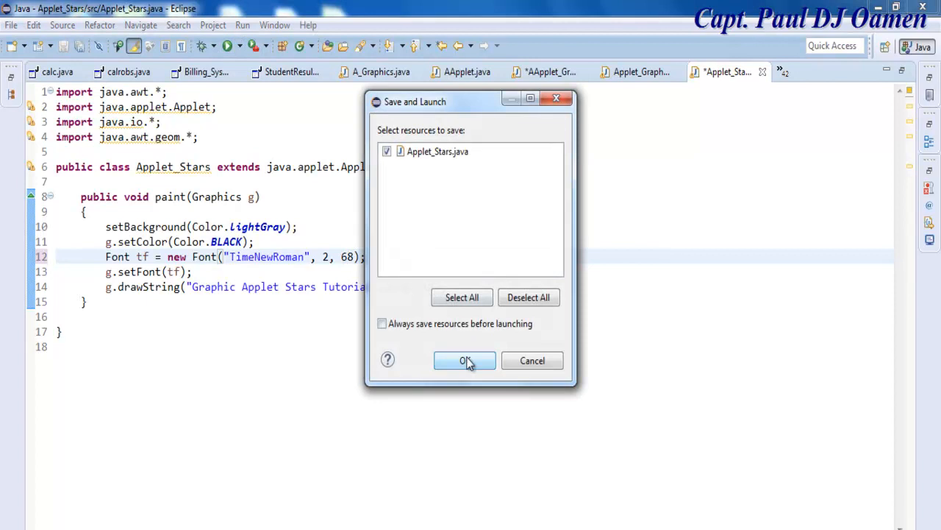
pyautogui.click(464, 360)
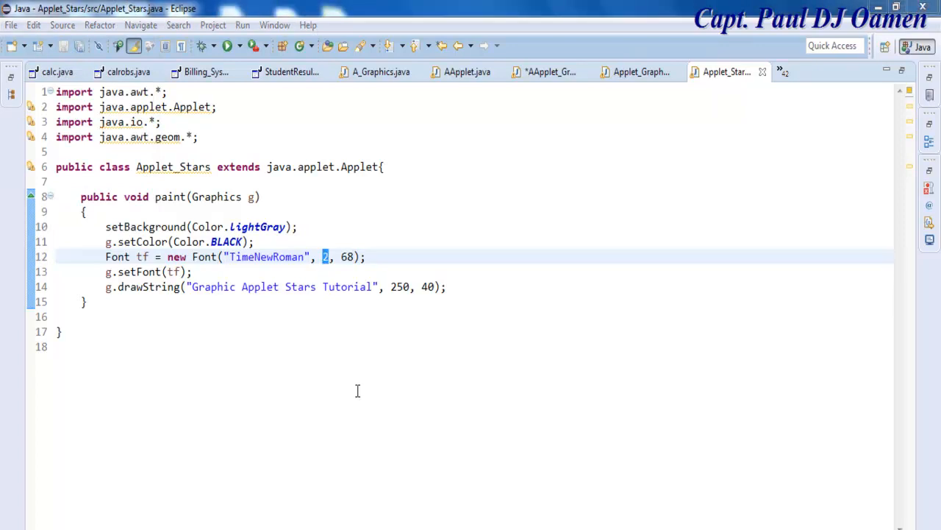
pyautogui.click(229, 45)
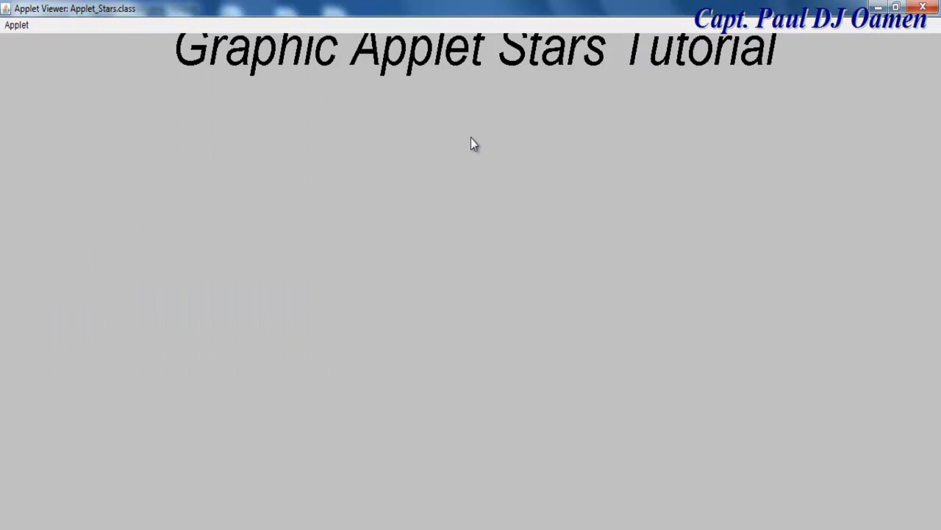
pyautogui.moveTo(924, 8)
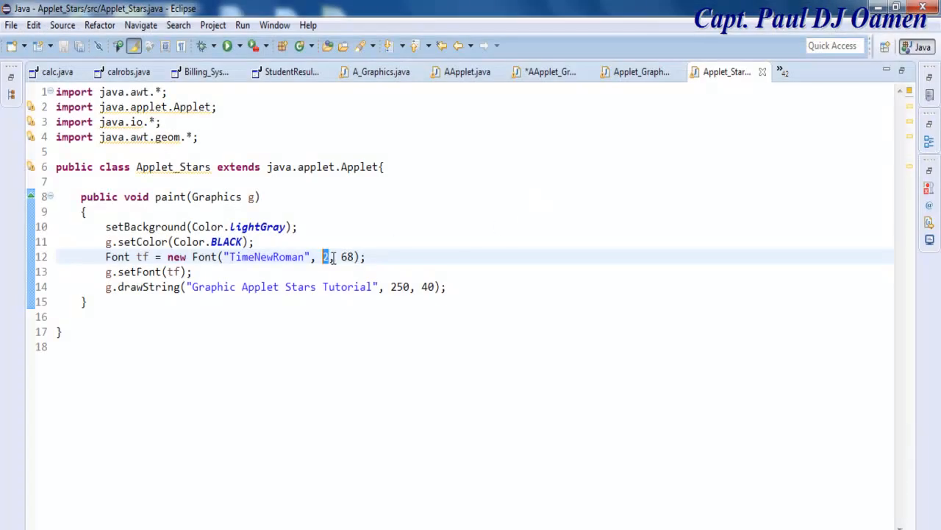
# Set the title Font to style 3 and size 60
pyautogui.write('3')
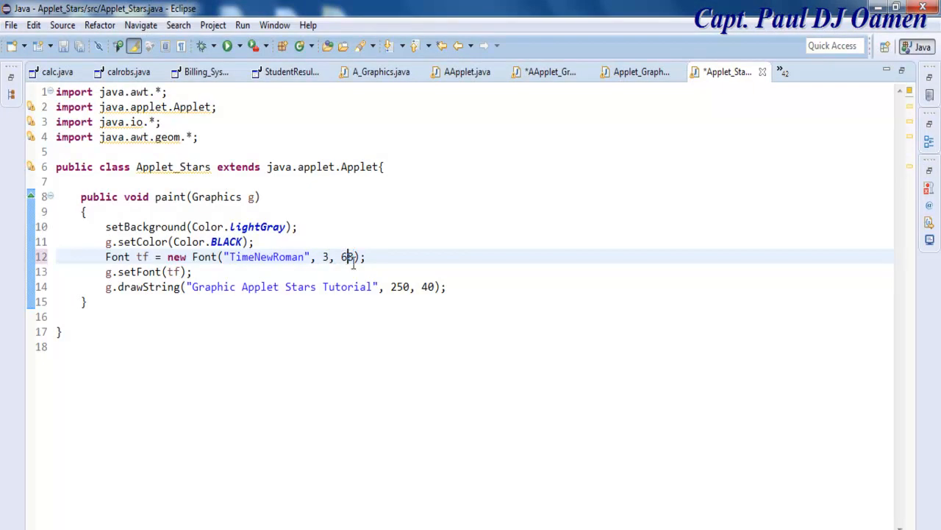
pyautogui.press('BackSpace')
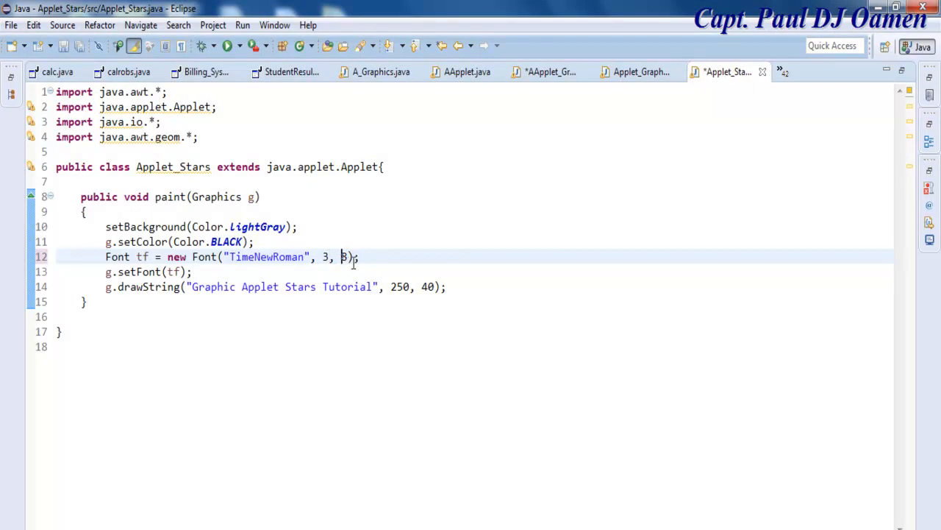
pyautogui.press('BackSpace')
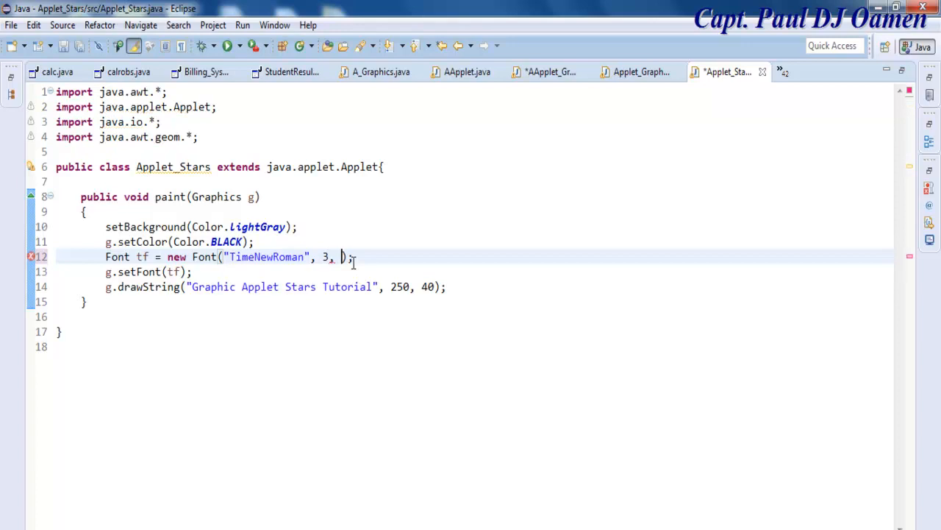
pyautogui.write('60')
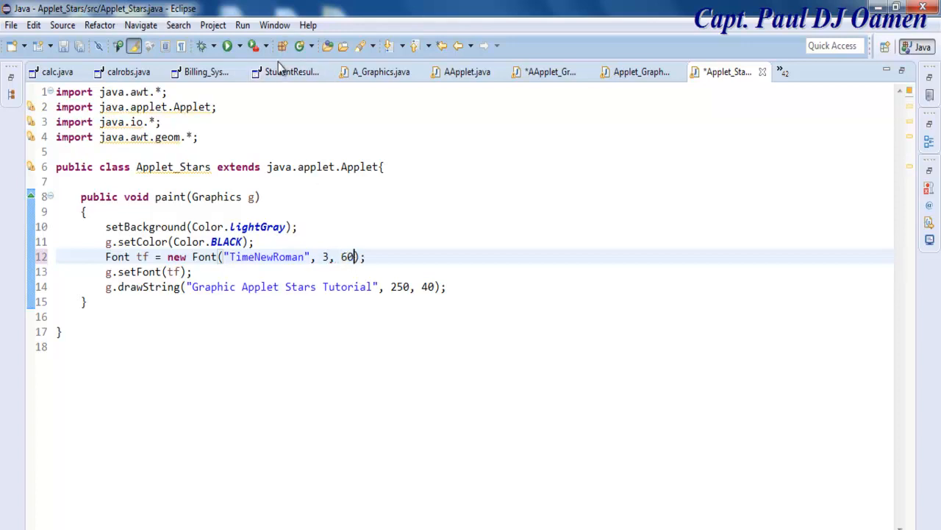
# Save and run the applet, maximize Applet Viewer, then select the font style value
pyautogui.click(229, 46)
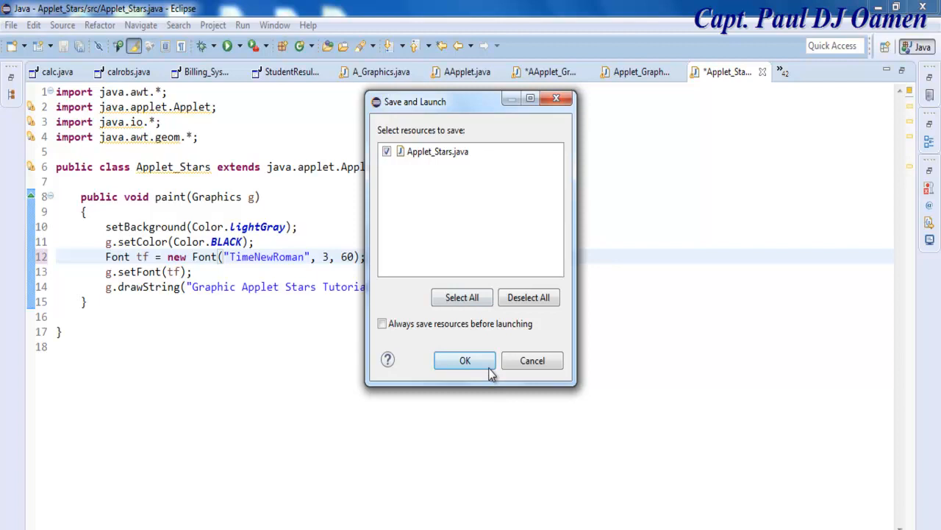
pyautogui.click(465, 360)
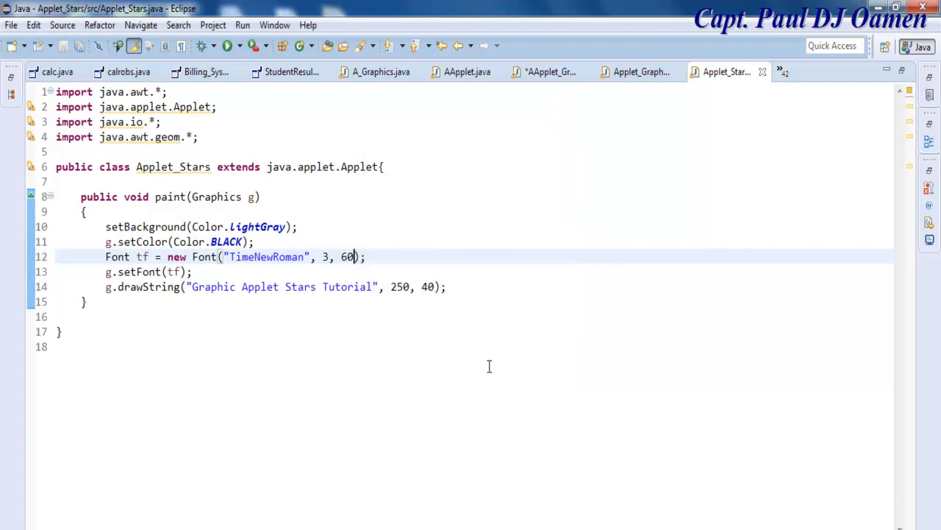
pyautogui.click(243, 46)
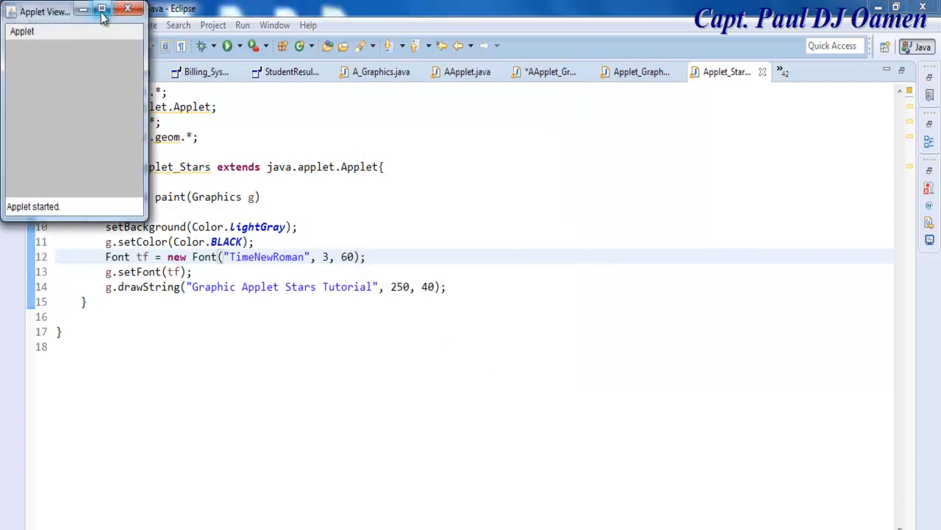
pyautogui.click(102, 8)
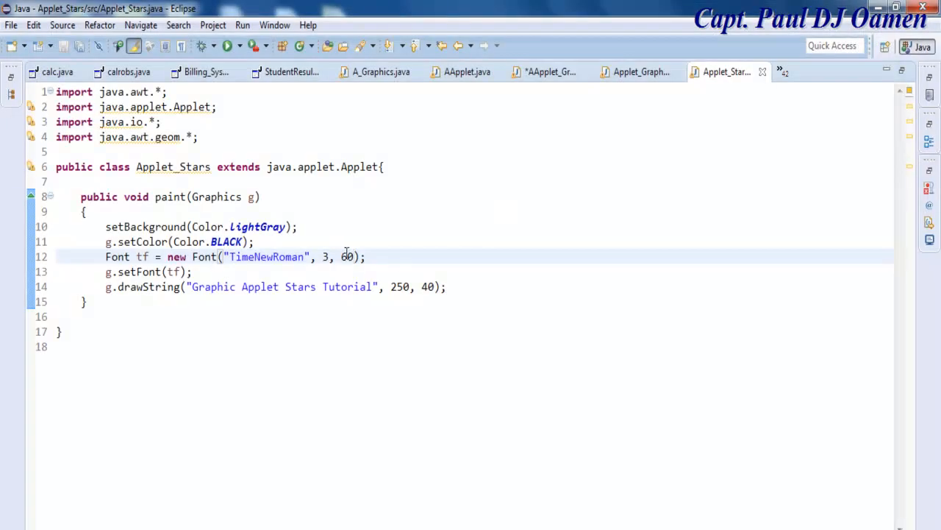
pyautogui.doubleClick(324, 257)
pyautogui.write('4')
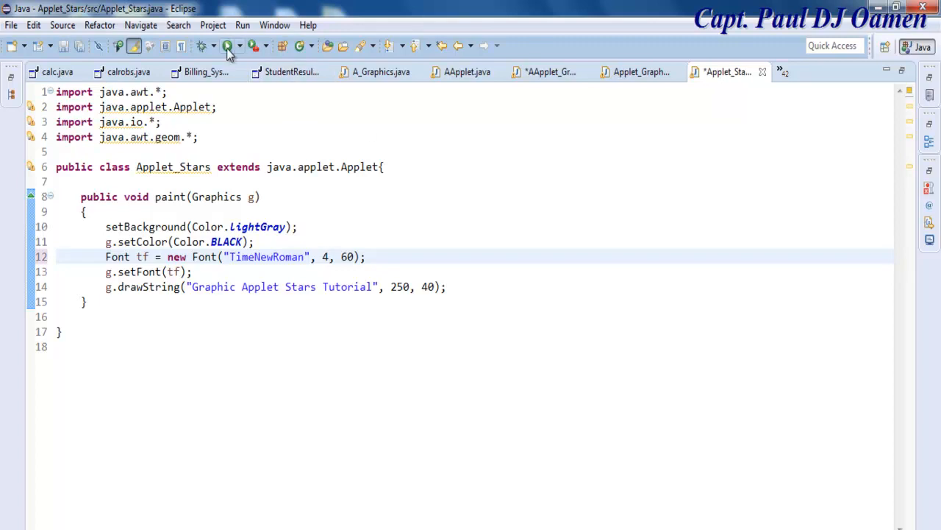
# Change the title font style to 6, then save and launch the applet
pyautogui.click(229, 46)
pyautogui.write('1')
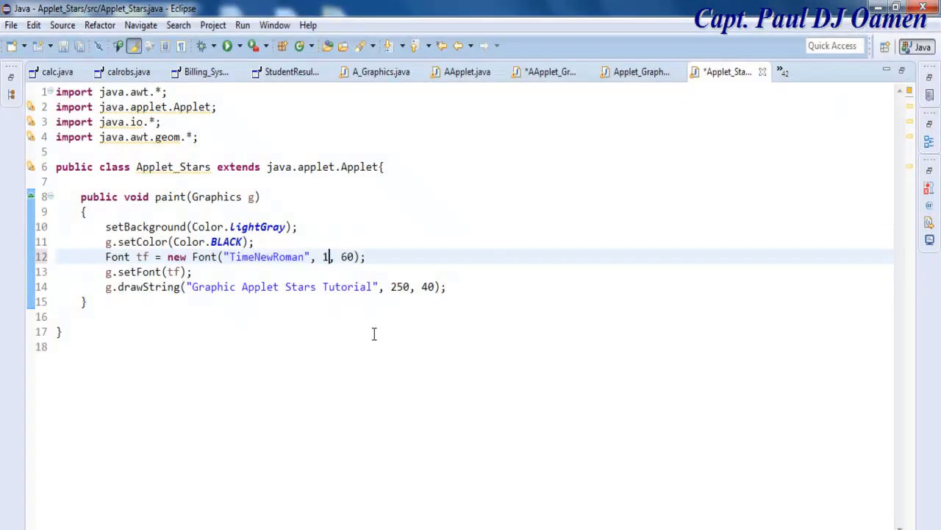
pyautogui.write('6')
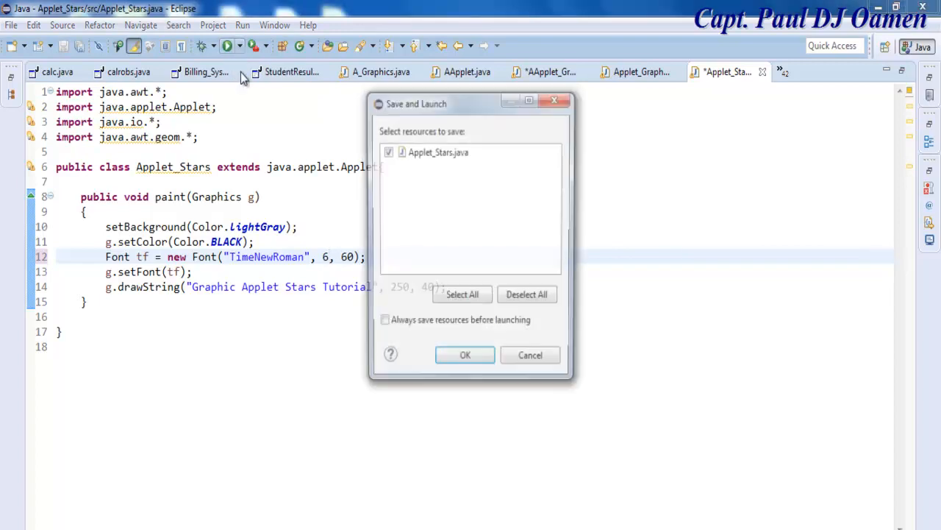
pyautogui.click(464, 354)
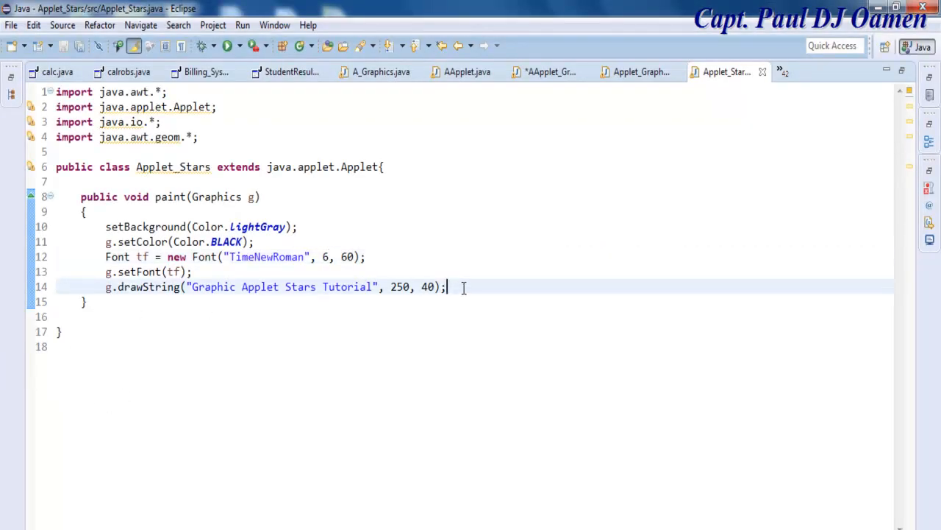
# Declare int xPionts[] = {55, 267, 109, 73, 83, 55, 27, 37, 1, 43}; below drawString
pyautogui.write('i')
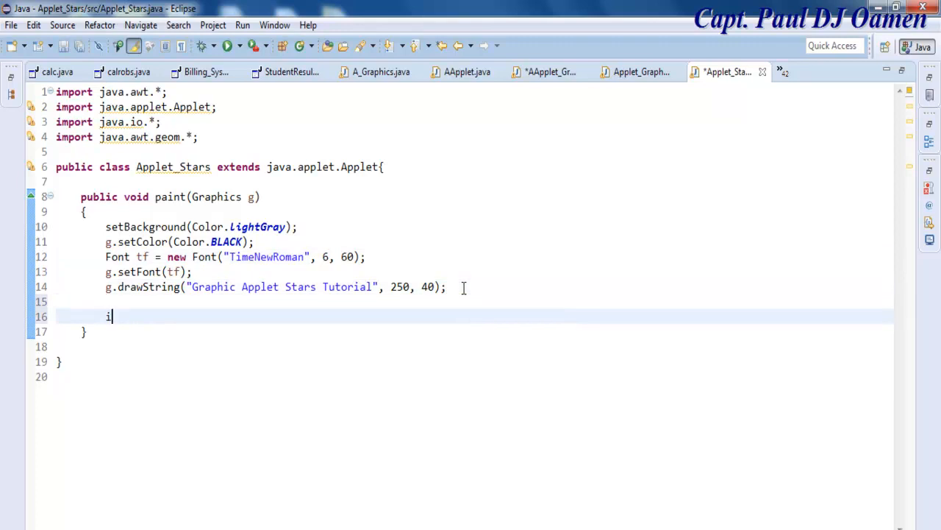
pyautogui.write('nt')
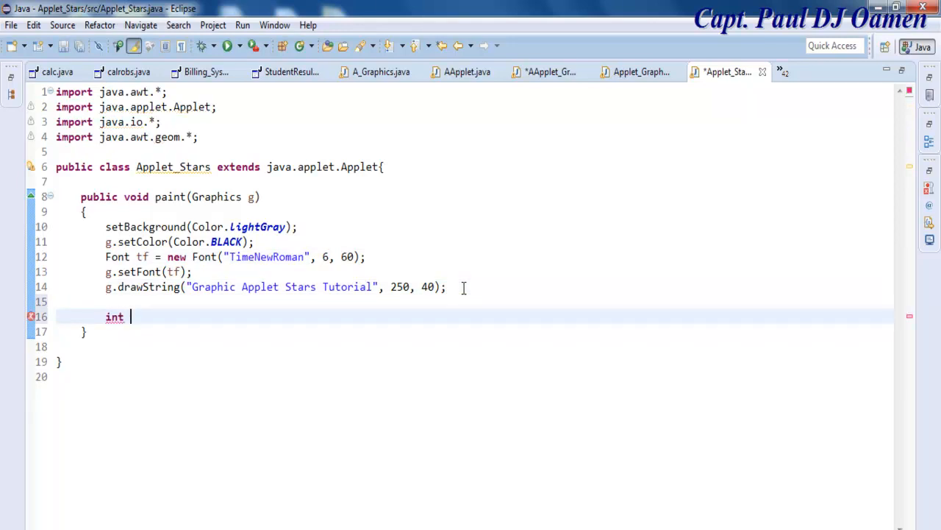
pyautogui.write('xP')
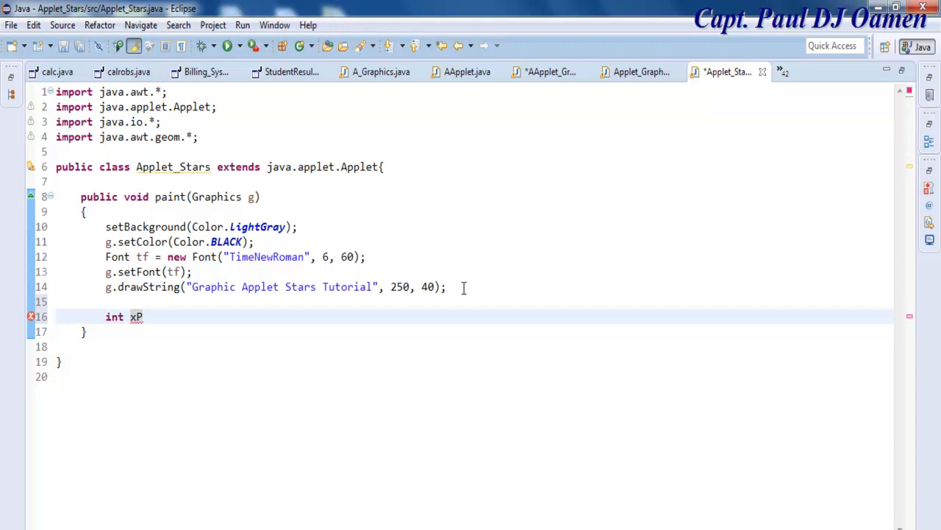
pyautogui.write('ionts')
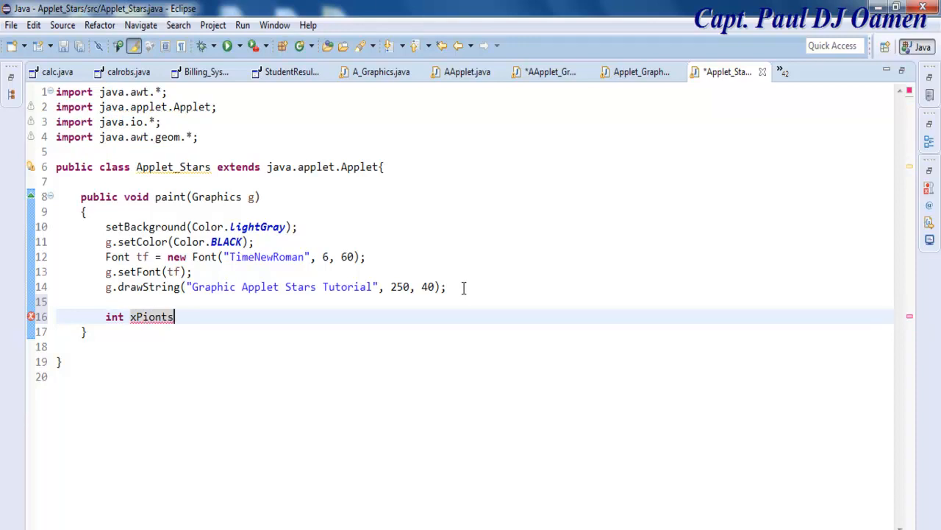
pyautogui.write('[]')
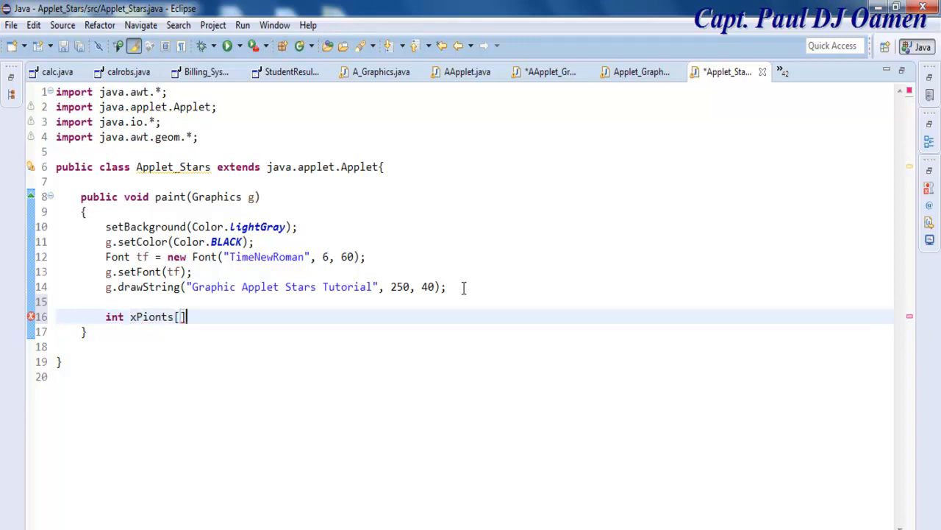
pyautogui.write('=')
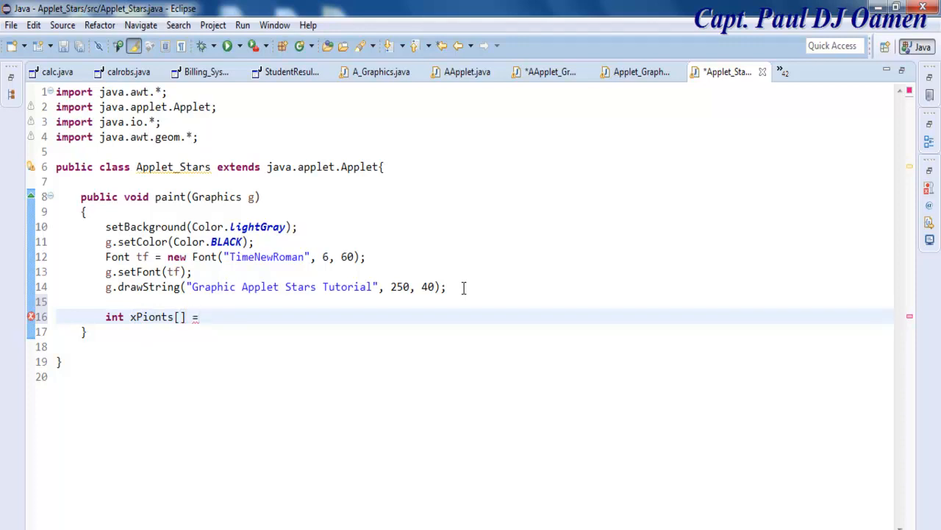
pyautogui.write('{')
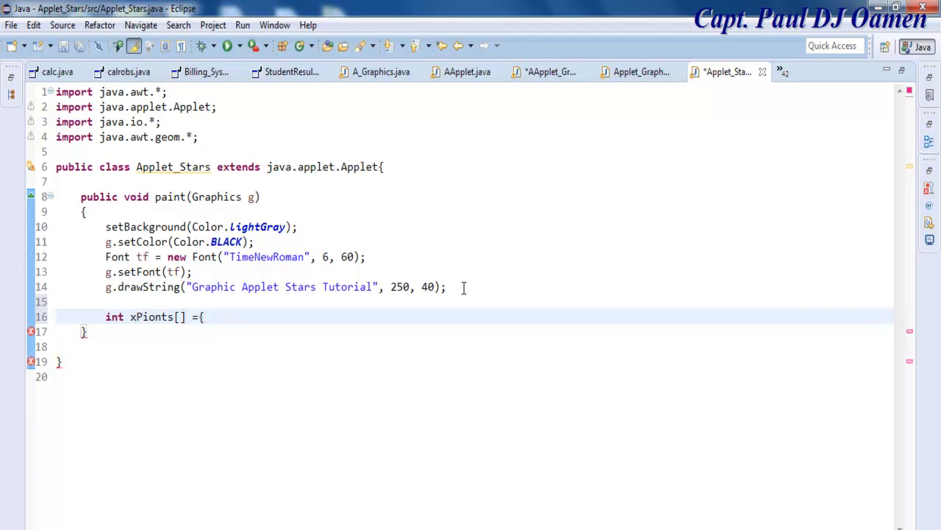
pyautogui.write('55')
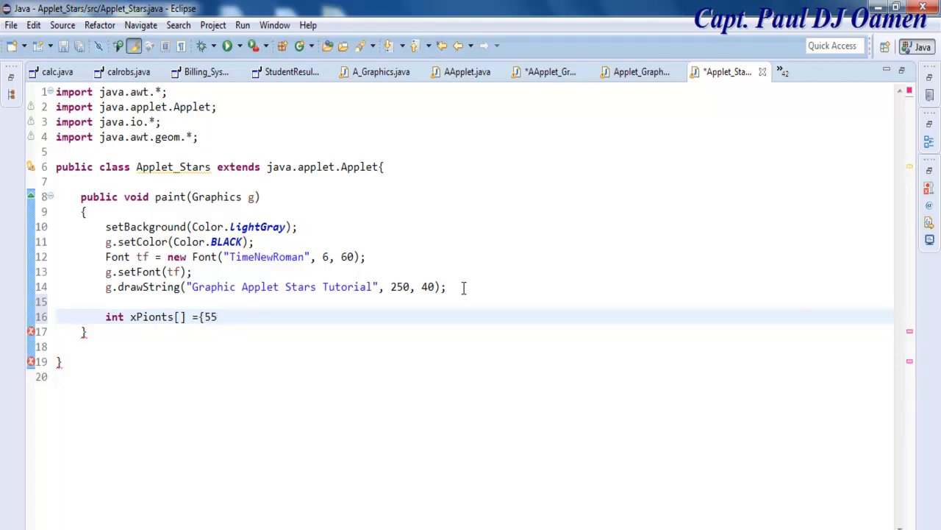
pyautogui.write(',')
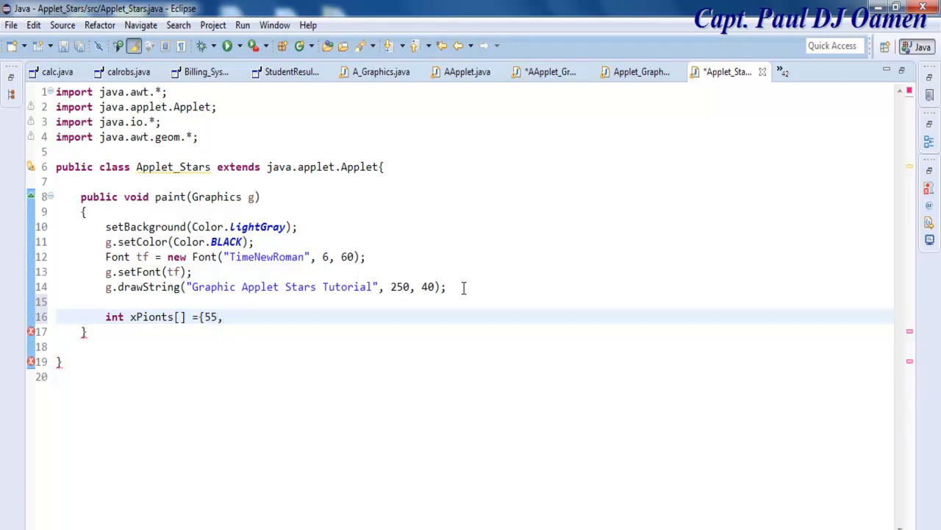
pyautogui.write('2')
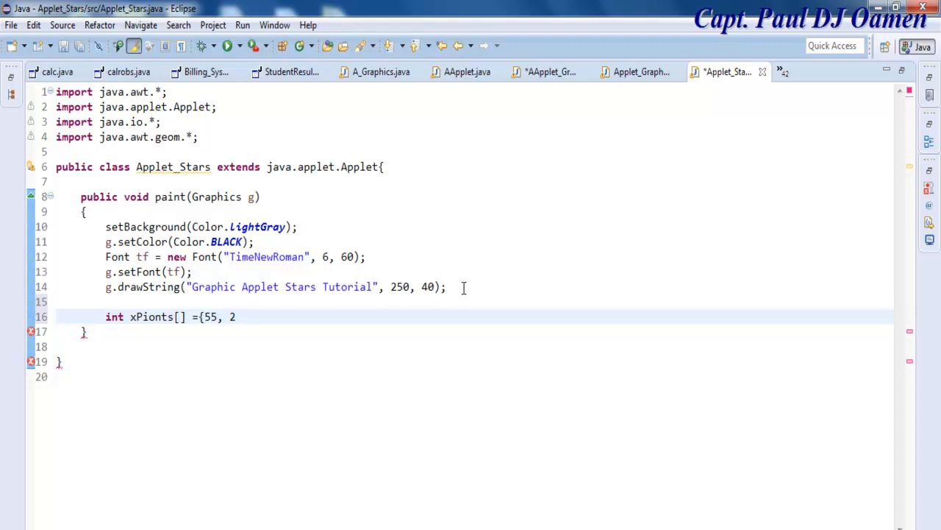
pyautogui.write('67')
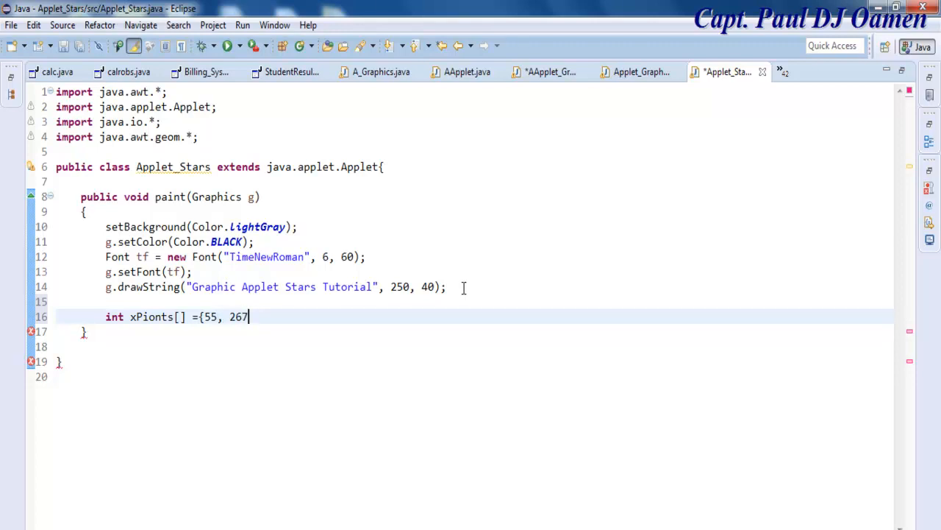
pyautogui.write(',')
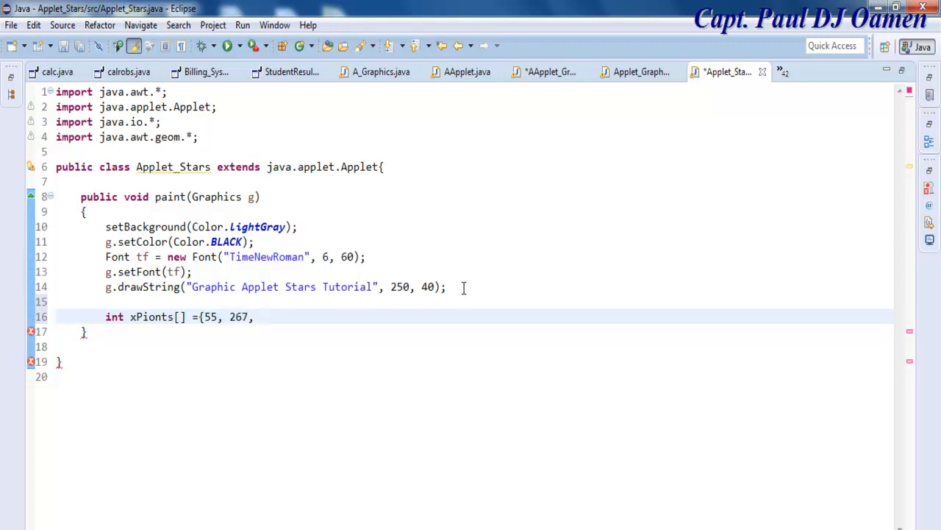
pyautogui.write('109,')
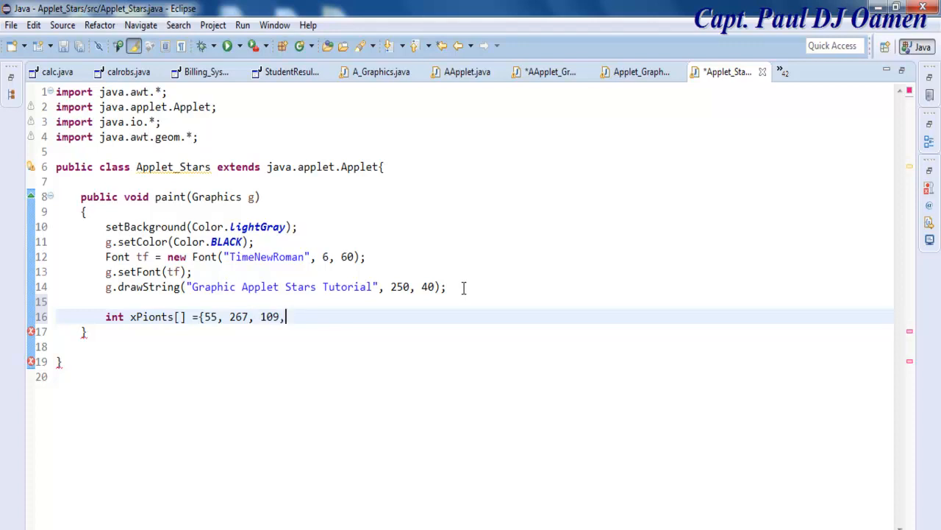
pyautogui.write('73,')
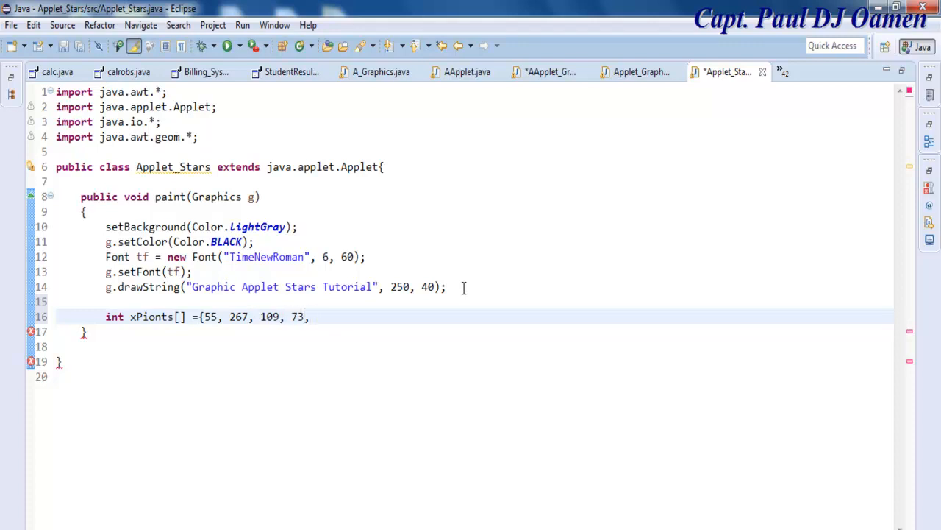
pyautogui.write('83')
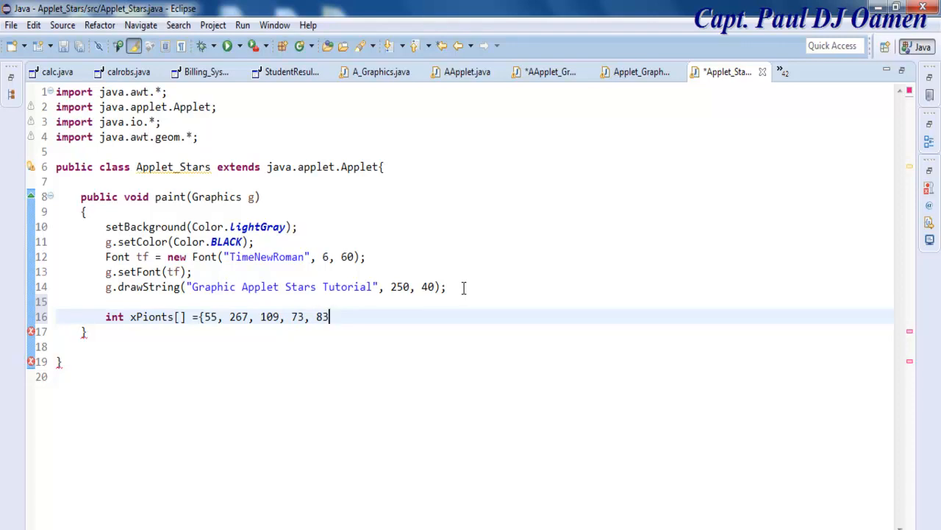
pyautogui.write(', 55')
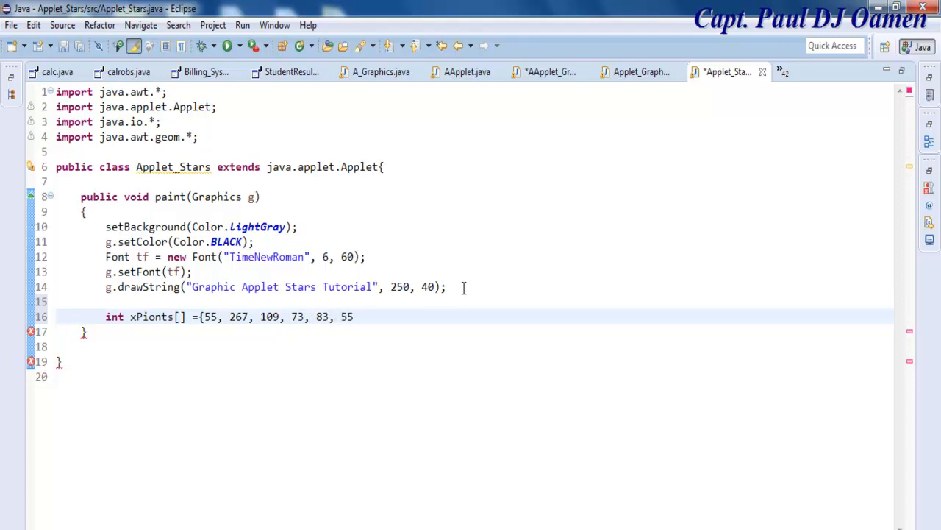
pyautogui.write(', 27')
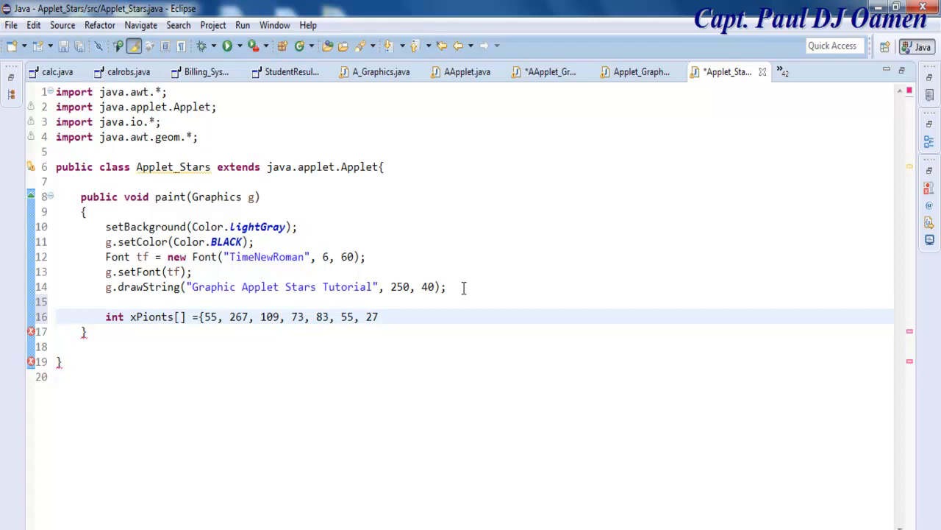
pyautogui.write(', 37')
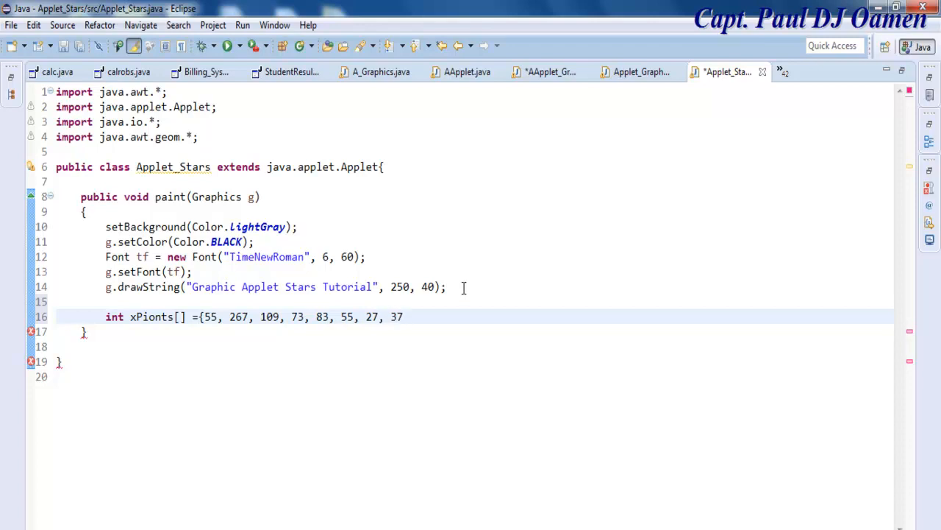
pyautogui.write('", "')
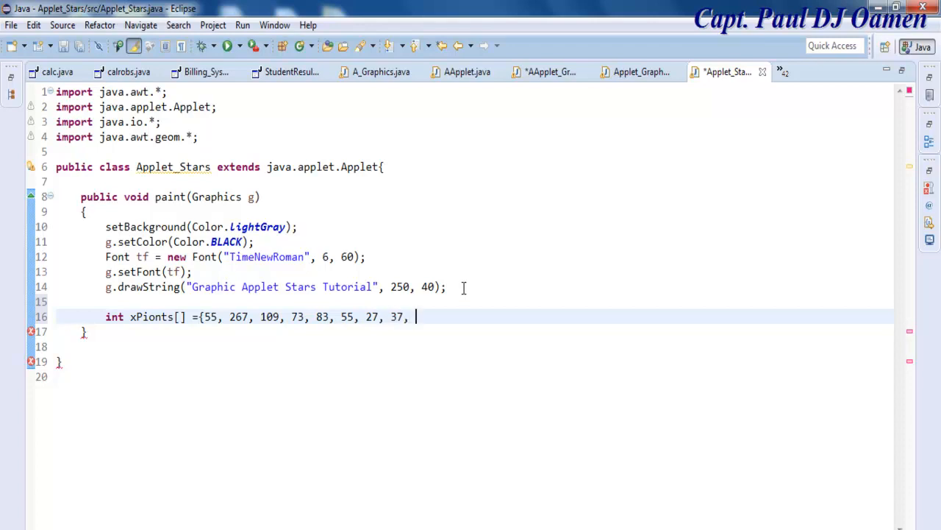
pyautogui.write('1 4')
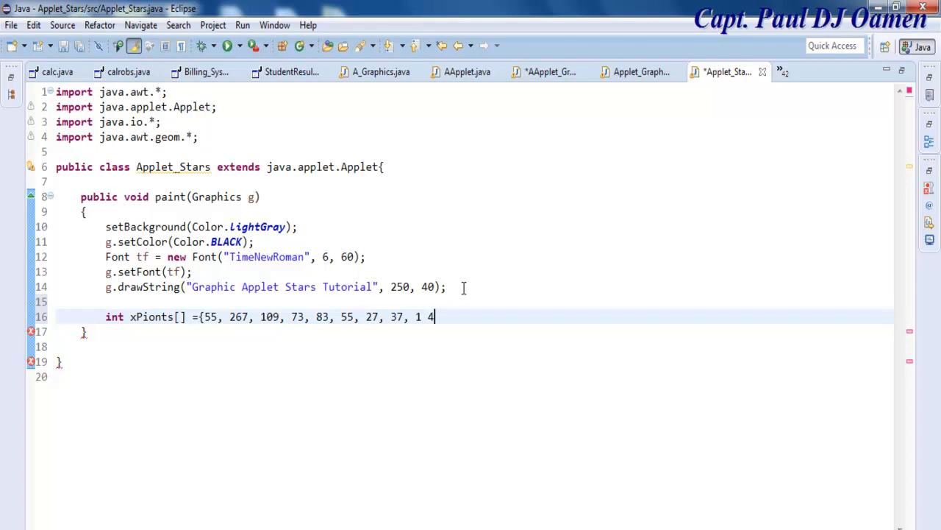
pyautogui.write('3}')
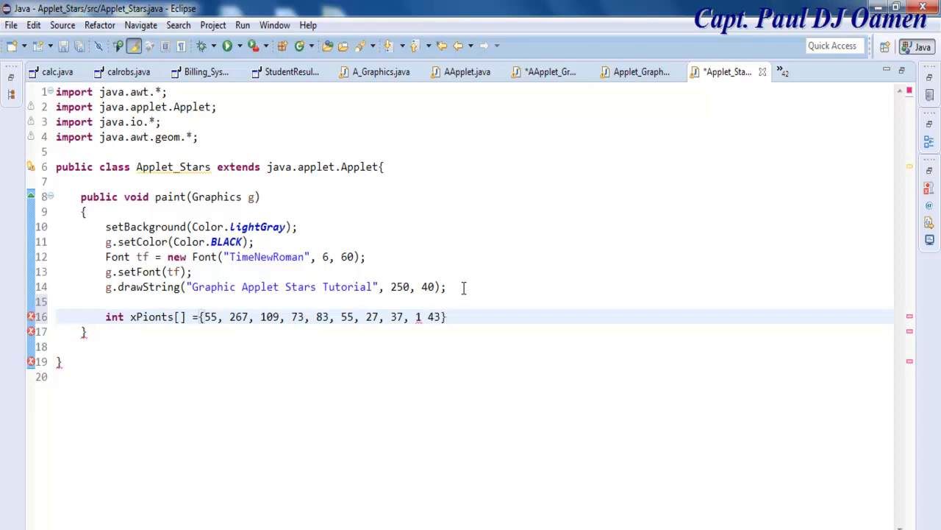
pyautogui.write(';')
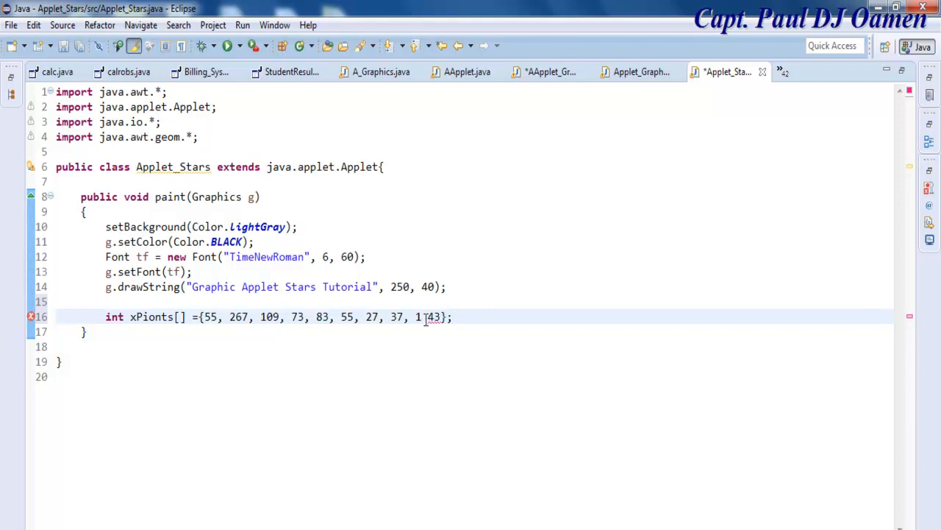
pyautogui.write(',')
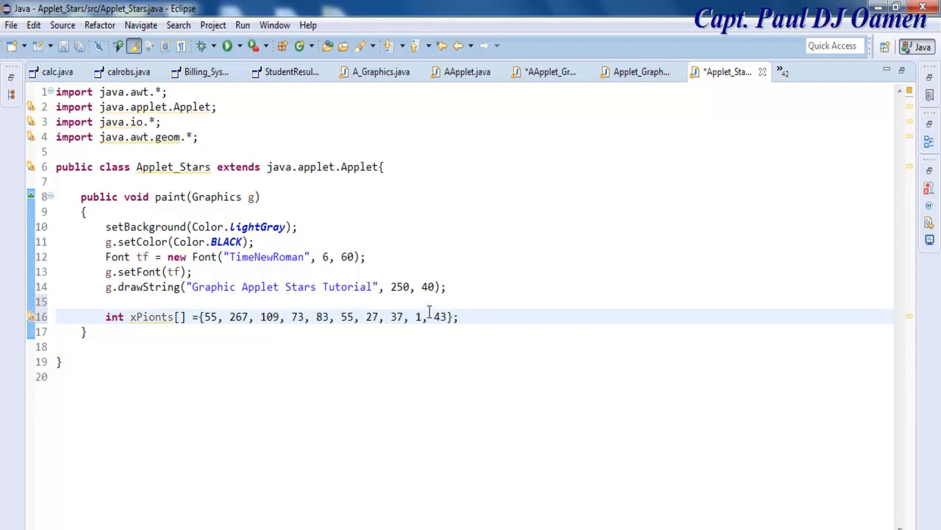
# Add int yPoints[] = {0, 236, 36, 54, 96, 72, 96, 54, 36, 36};
pyautogui.write('int yPoints[] = {0, 236, 36 ,54, 96, 72, 96, 54, 36, 36};')
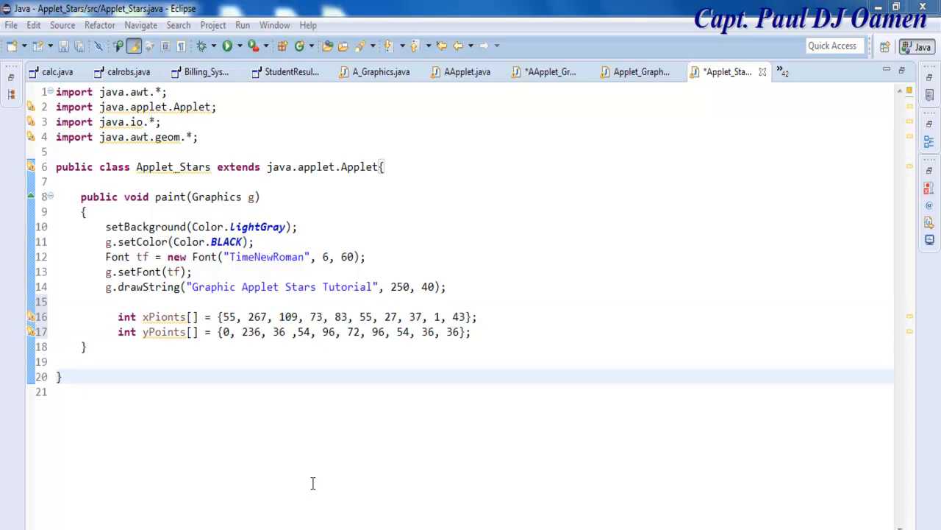
pyautogui.moveTo(155, 324)
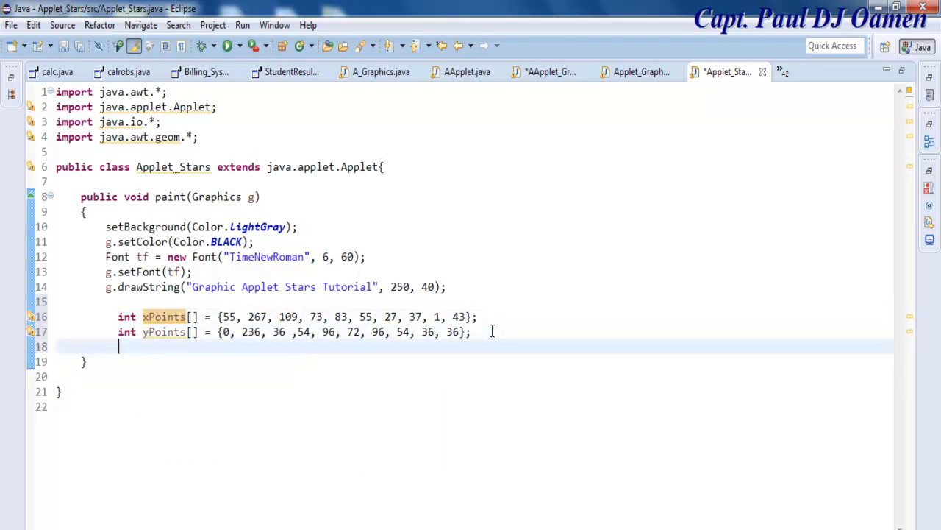
# Begin line 19 with the declaration 'Graphics2D g2 ='
pyautogui.write('Gra')
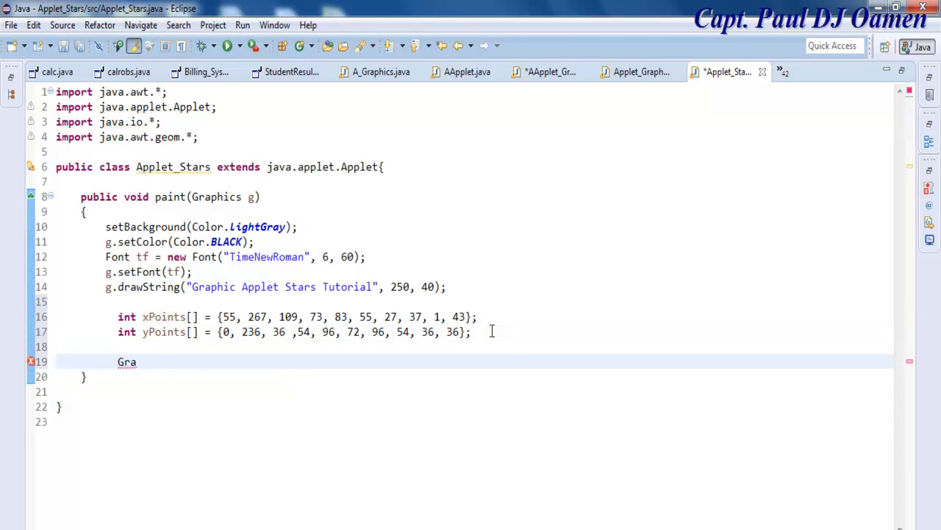
pyautogui.write('phic')
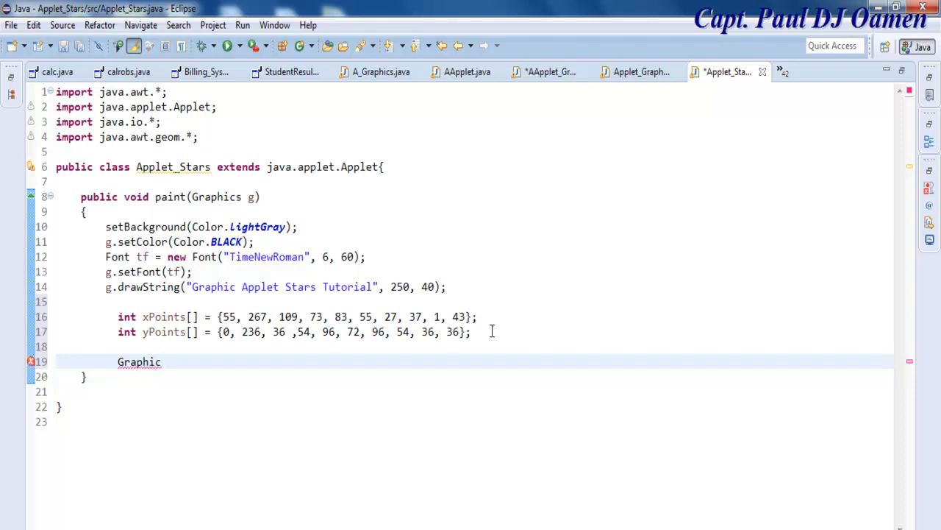
pyautogui.write('s')
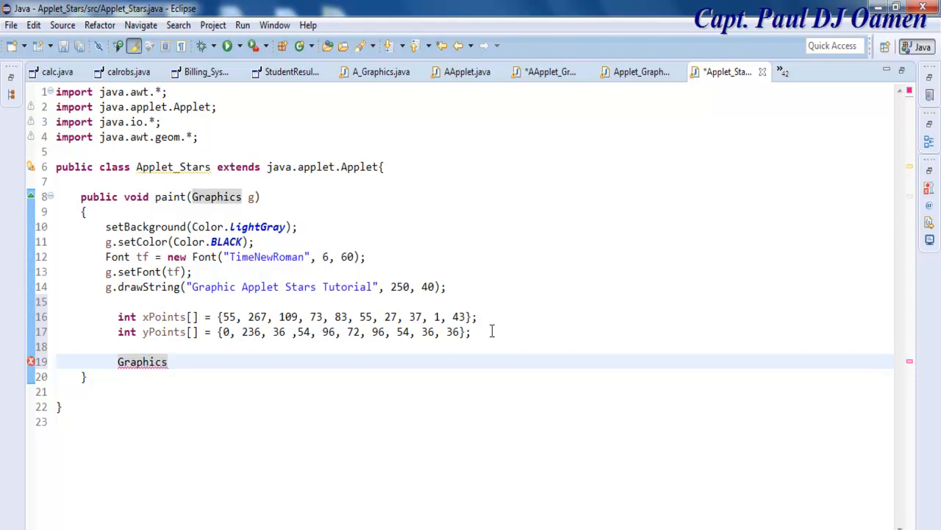
pyautogui.write('2D')
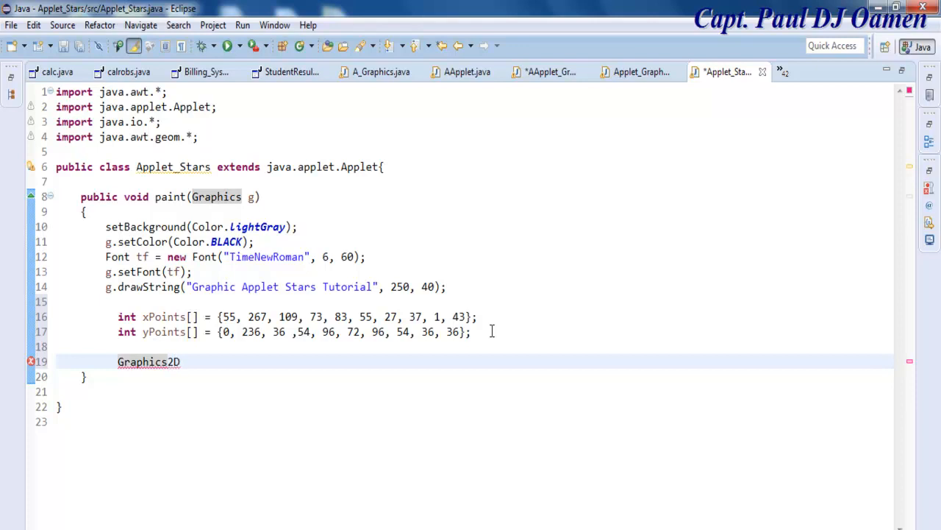
pyautogui.write('g')
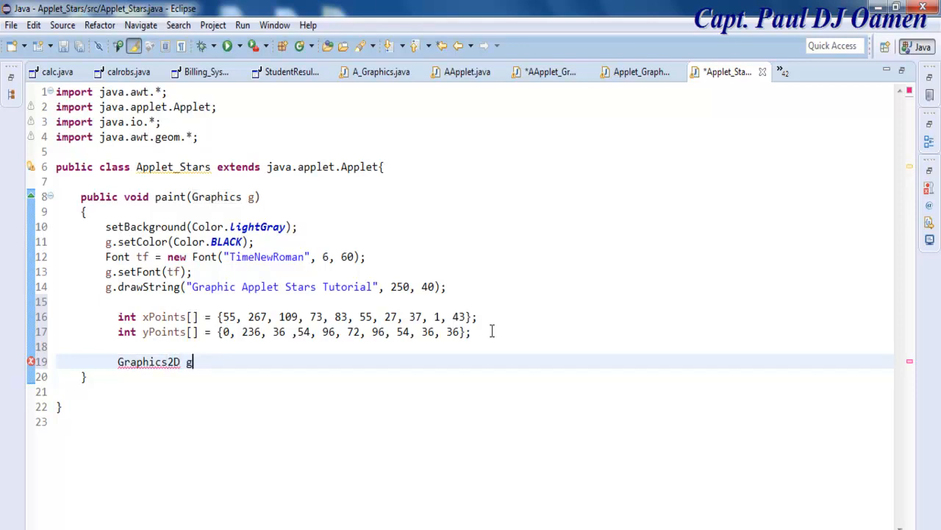
pyautogui.write('2')
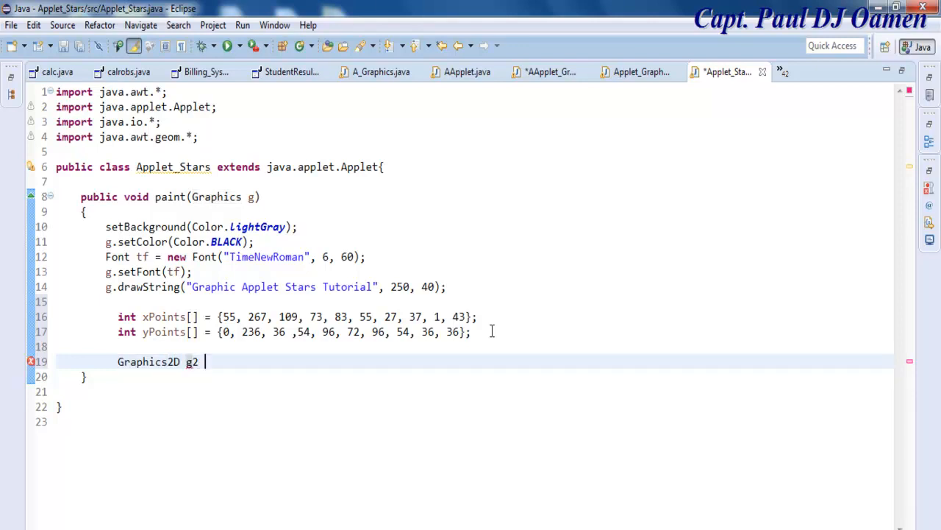
pyautogui.write('=')
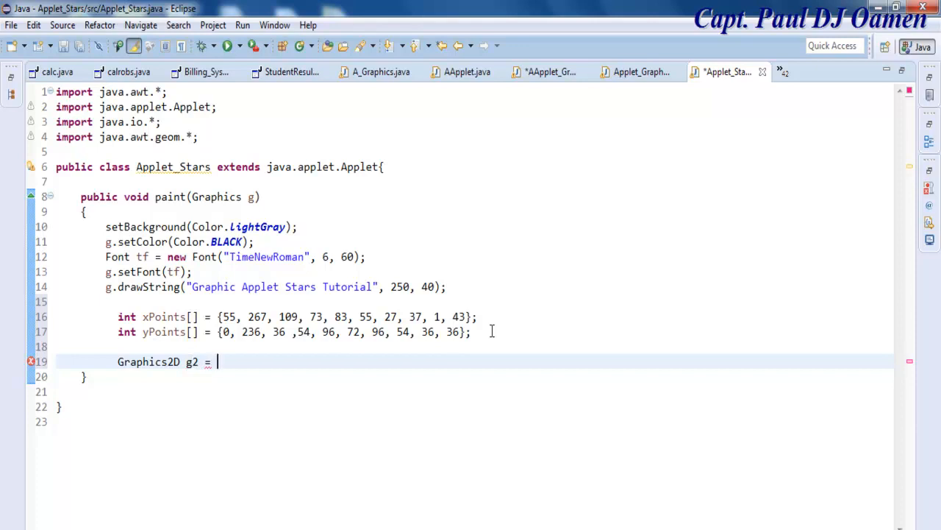
# Finish the g2 declaration with the cast '(Graphics2D) getGraphics();'
pyautogui.doubleClick(173, 361)
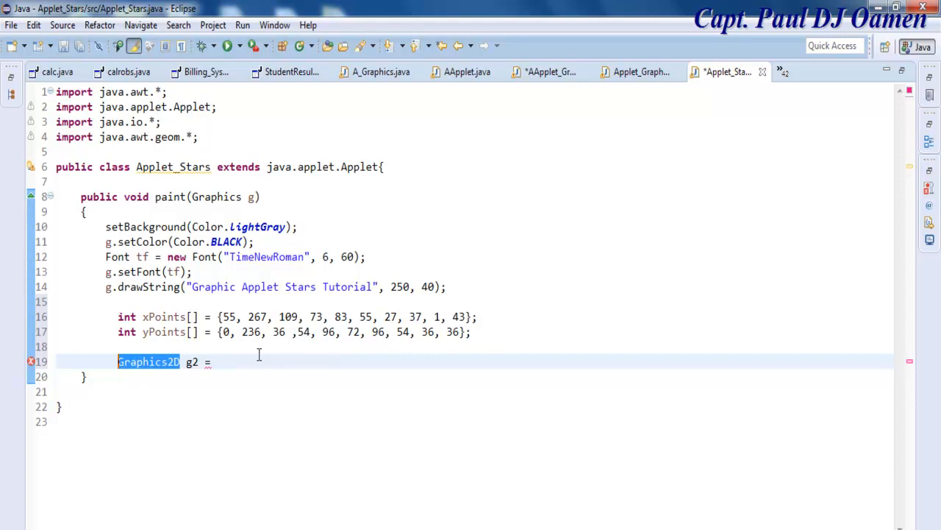
pyautogui.click(216, 361)
pyautogui.write(' (')
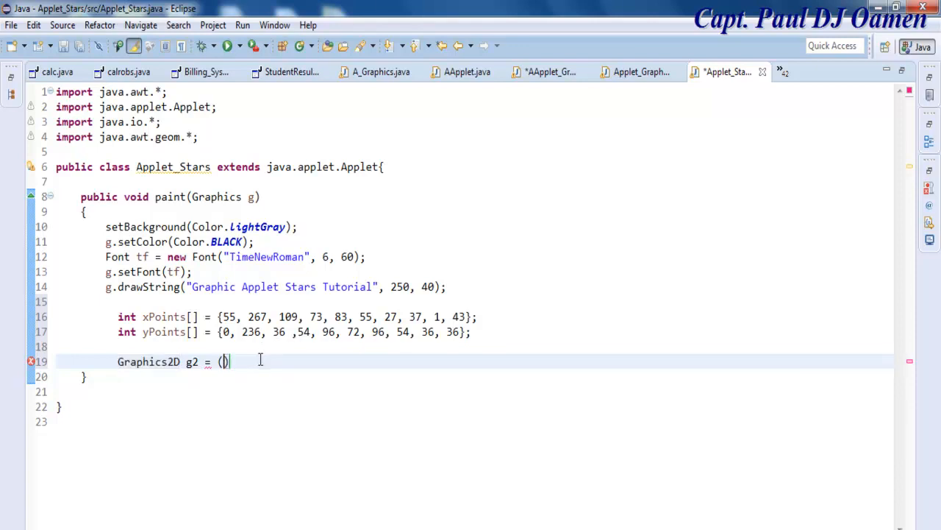
pyautogui.write('Graphics2D')
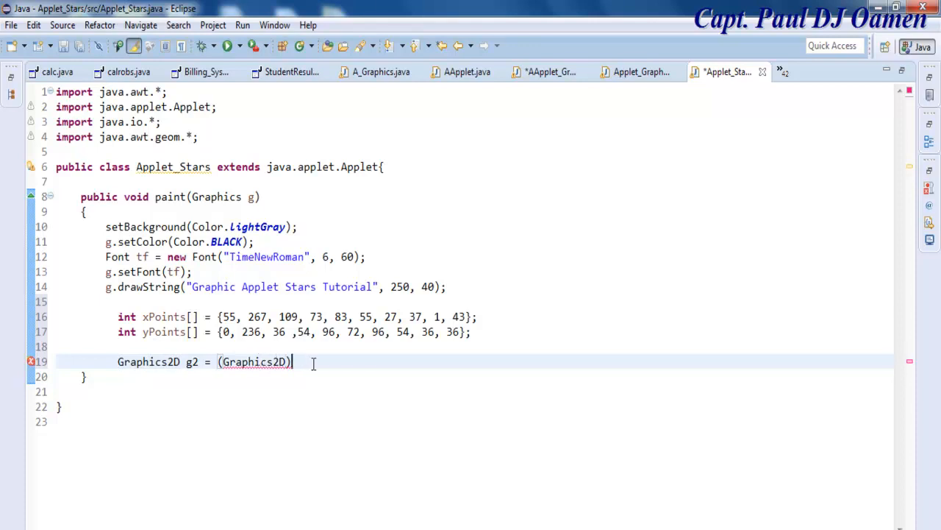
pyautogui.write('get')
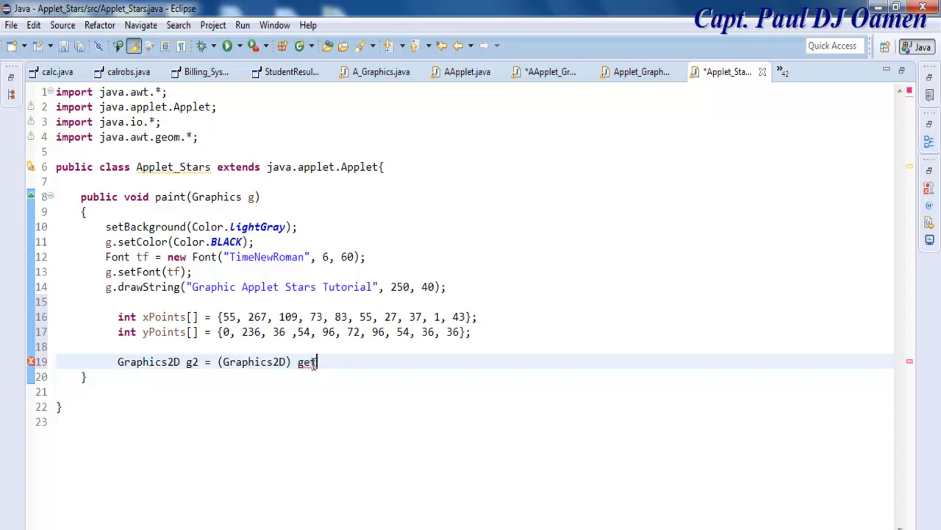
pyautogui.write('Graphics2D')
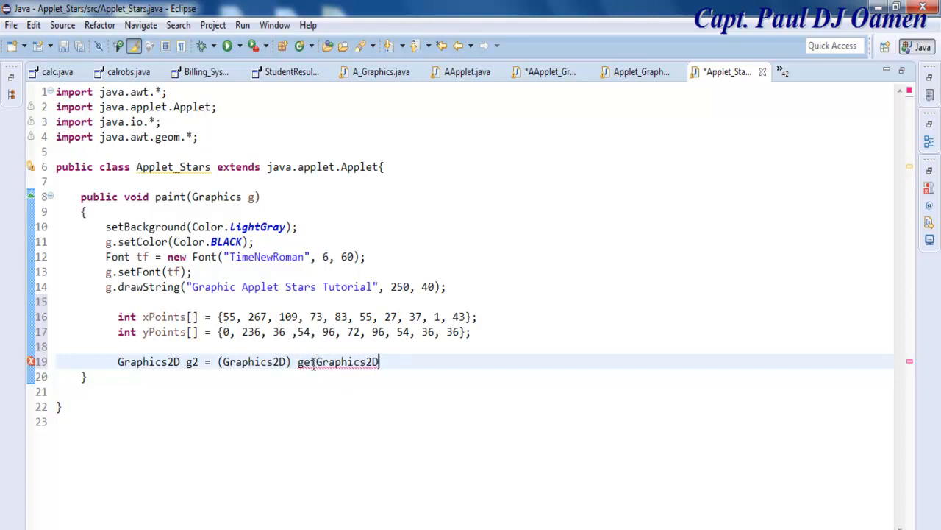
pyautogui.write('()')
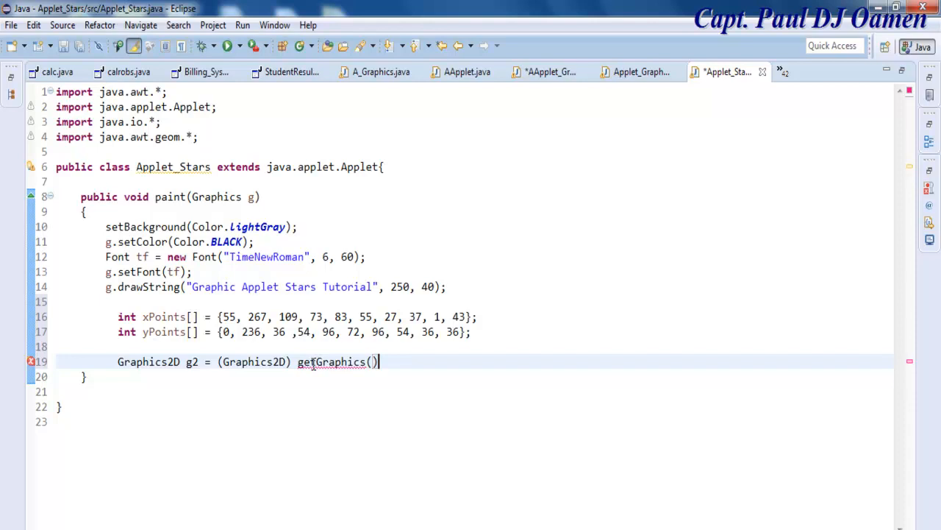
pyautogui.write(';')
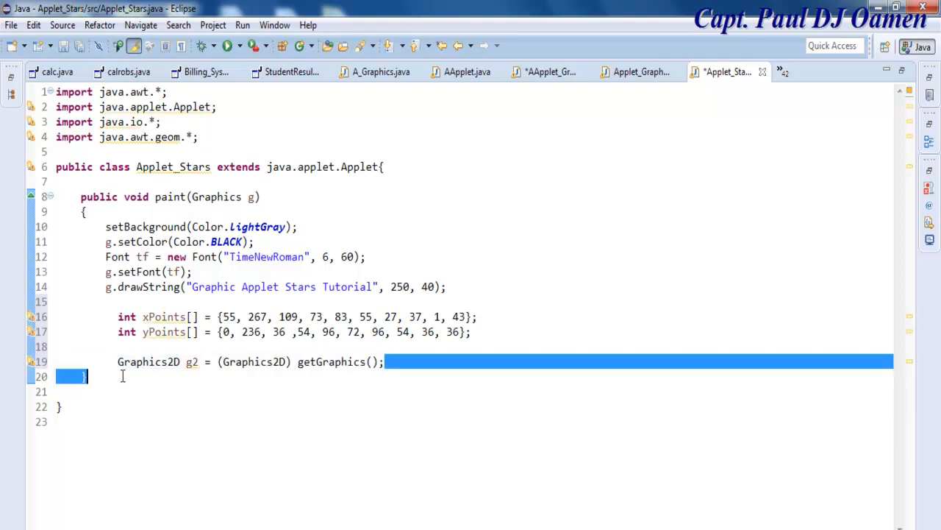
# Duplicate the g2 declaration and rename the copy's variable to g3
pyautogui.click(384, 361)
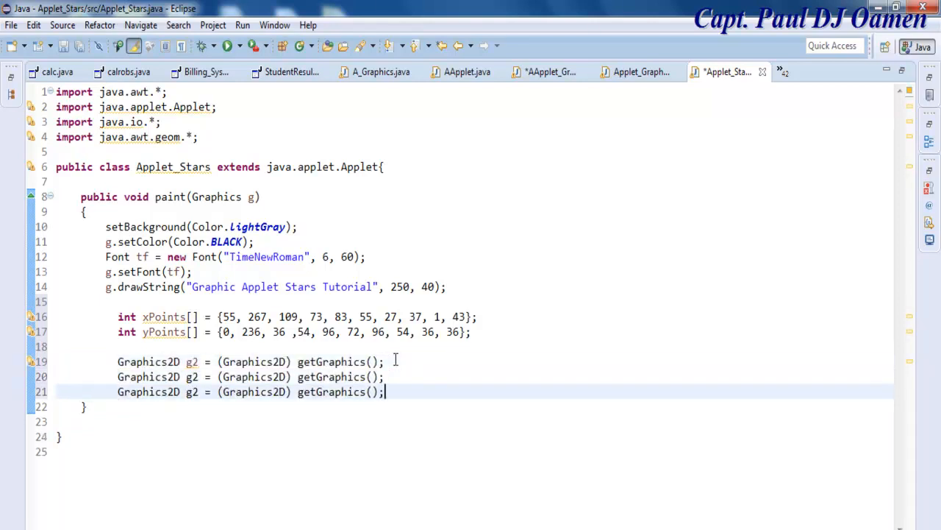
pyautogui.click(196, 376)
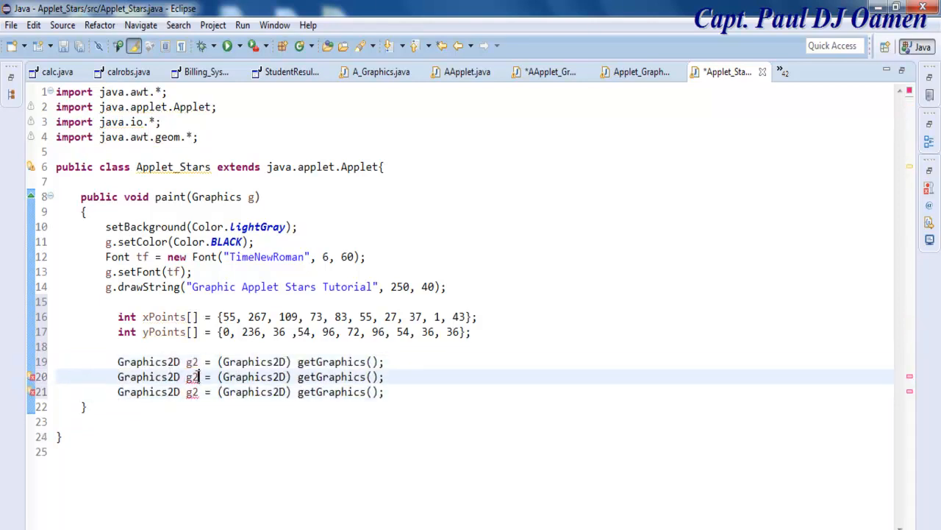
pyautogui.write('3')
pyautogui.click(250, 391)
pyautogui.write('4')
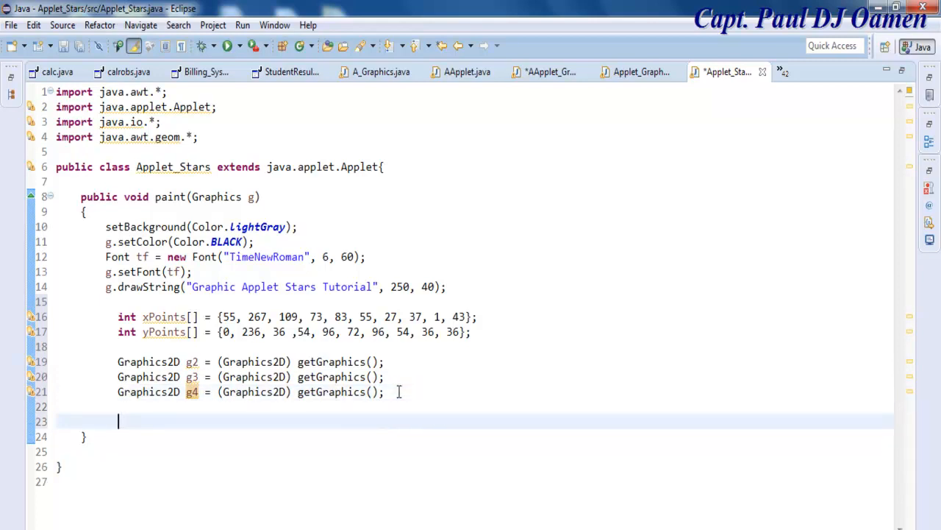
# Declare 'GeneralPath star = new GeneralPath();' and start the next line with star
pyautogui.write('g')
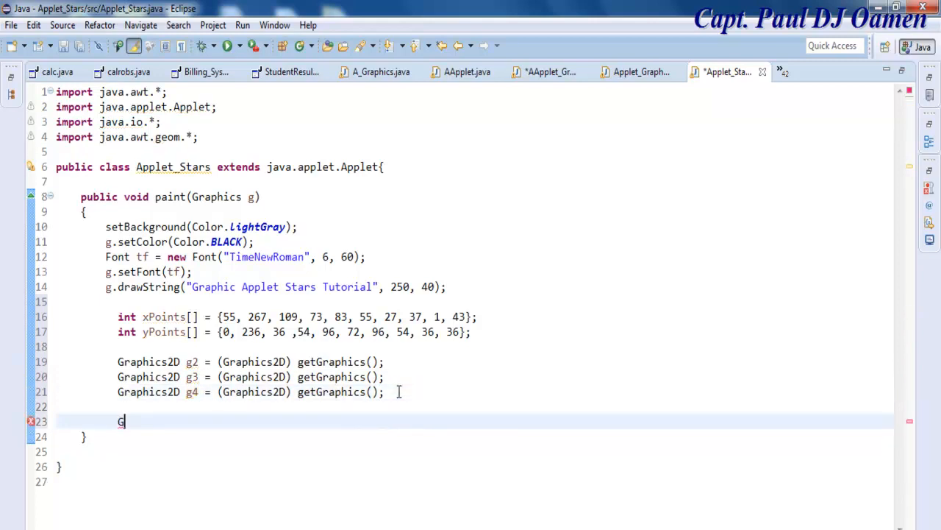
pyautogui.write('ene')
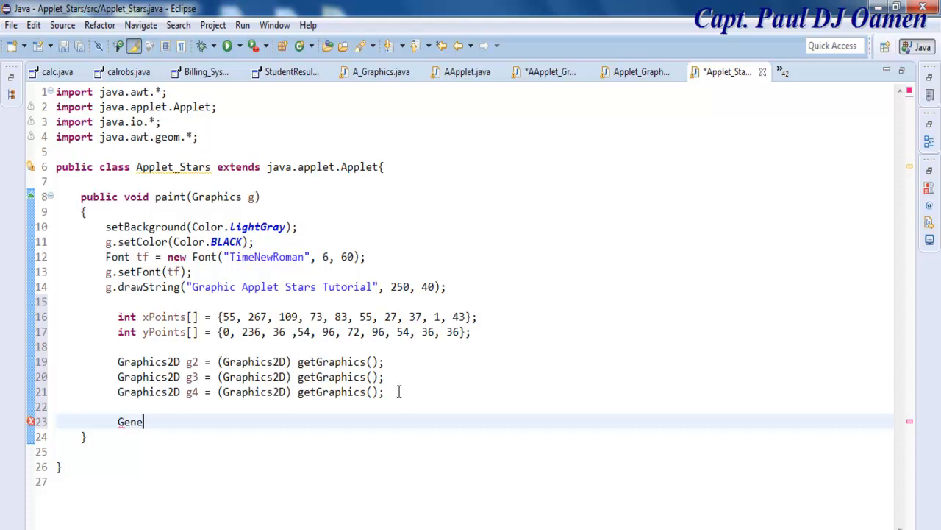
pyautogui.write('ral')
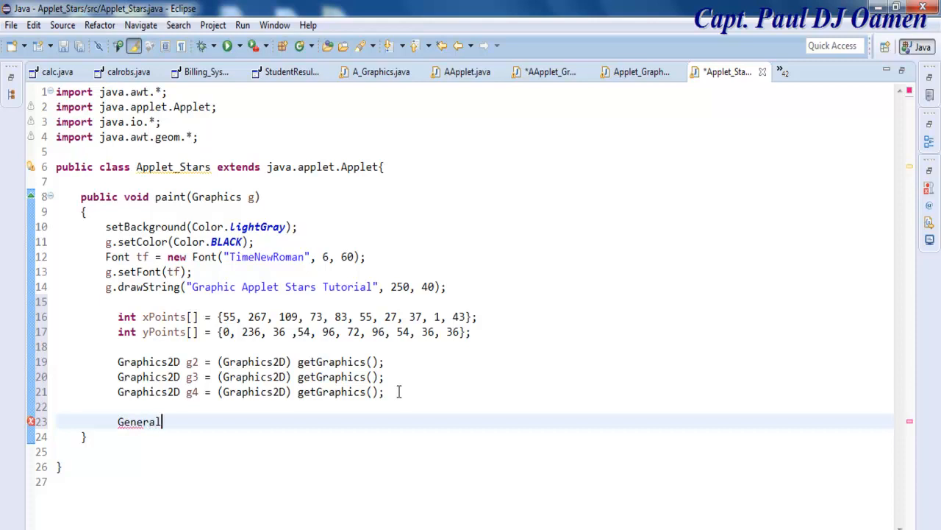
pyautogui.write('Pa')
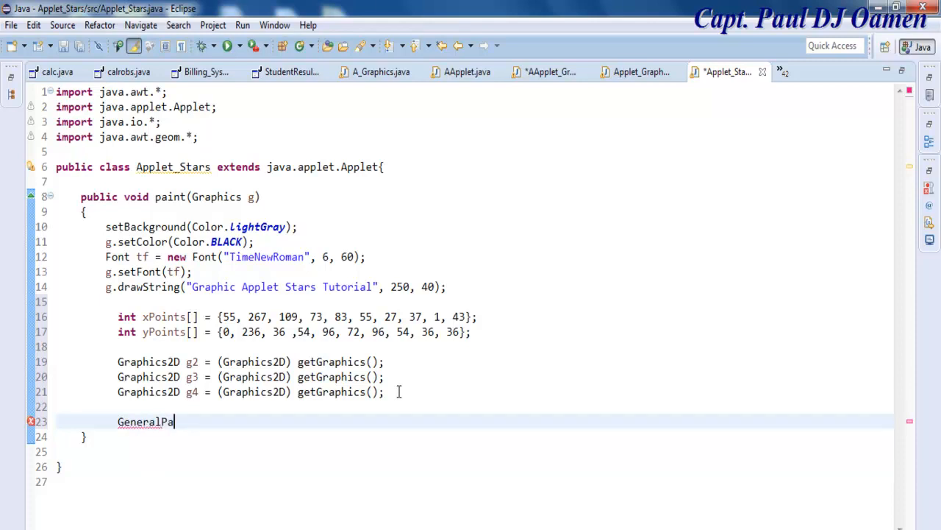
pyautogui.write('th')
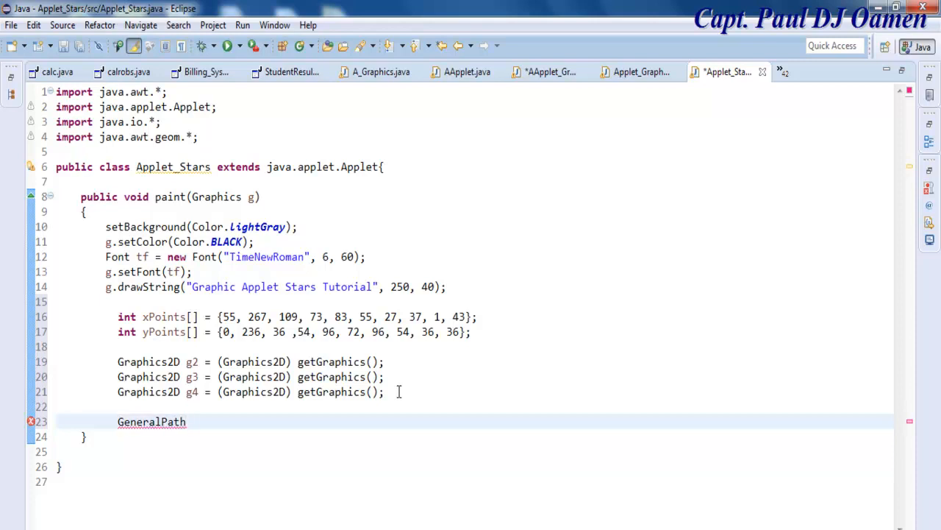
pyautogui.write('sta')
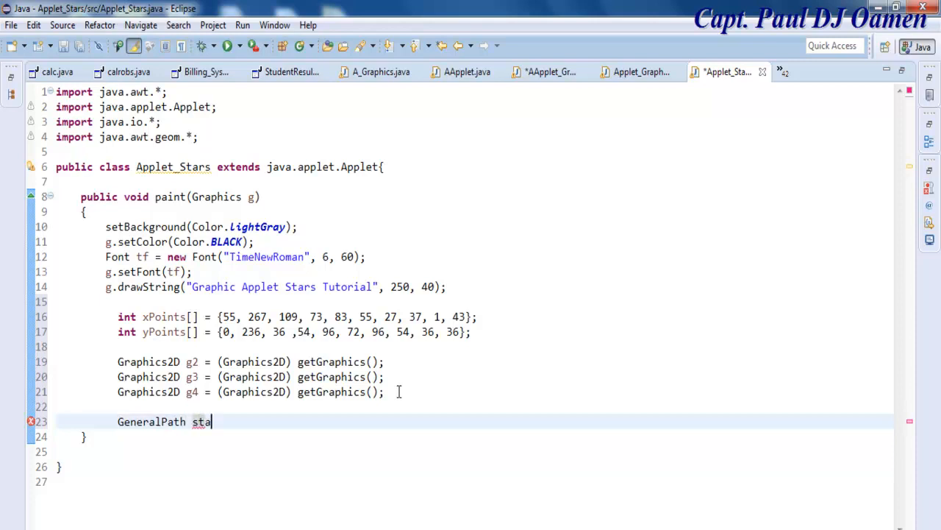
pyautogui.write('r =')
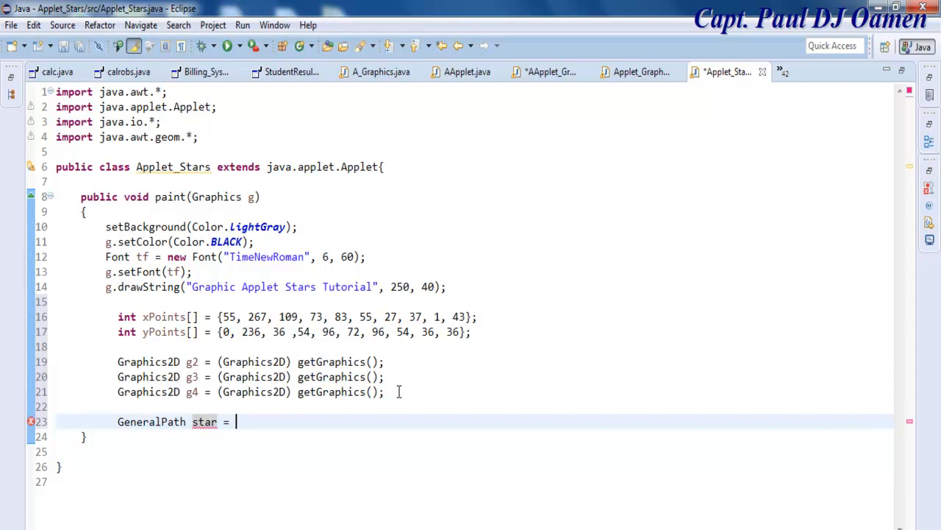
pyautogui.write('new')
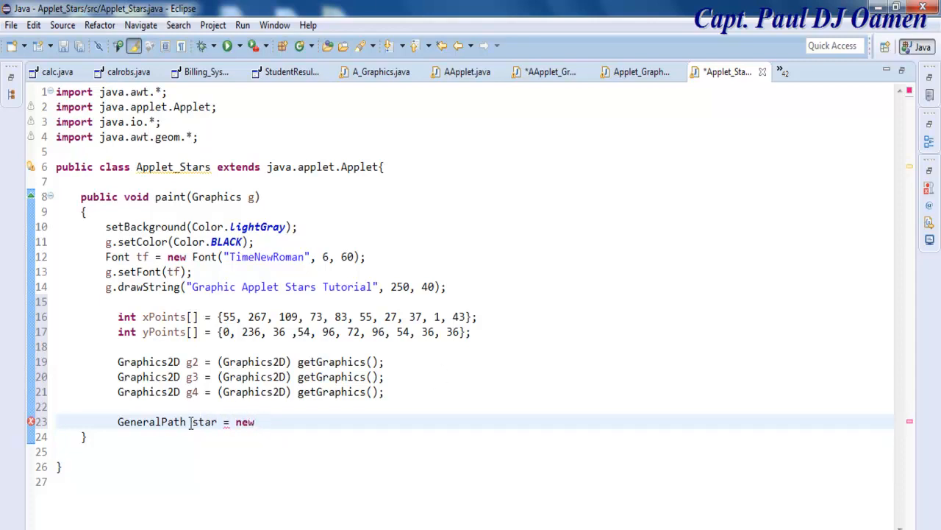
pyautogui.doubleClick(151, 421)
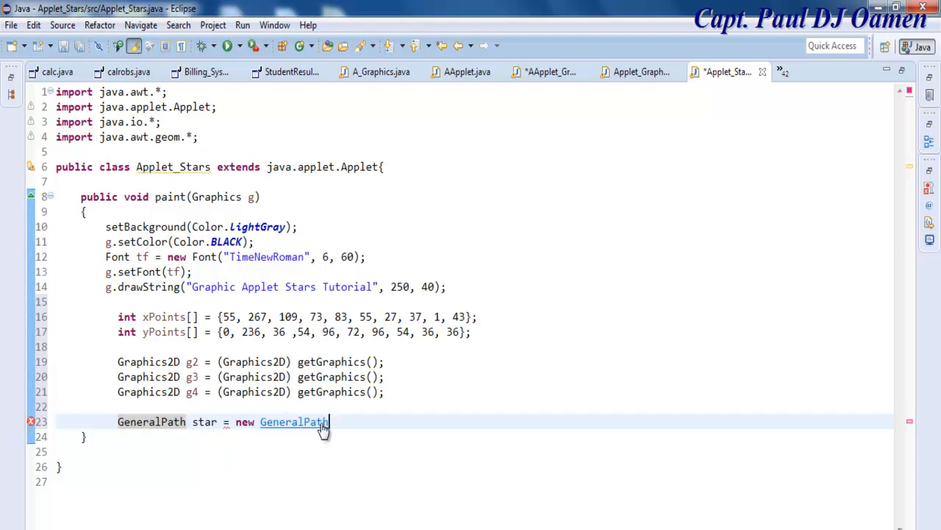
pyautogui.write('();')
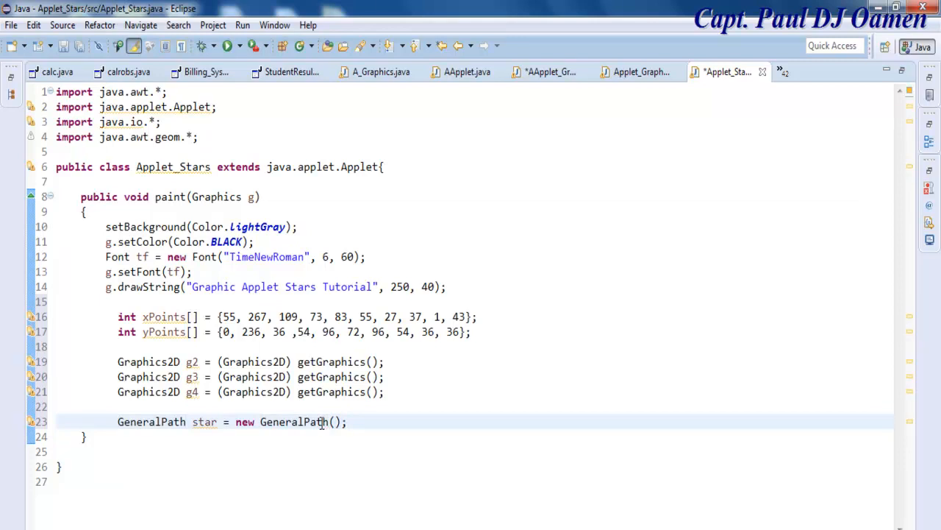
pyautogui.write('star')
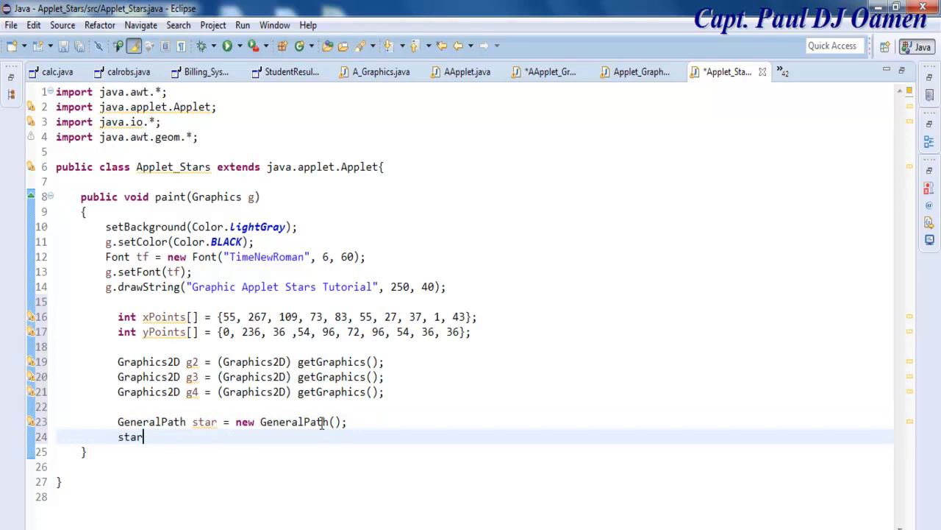
# Complete star.moveTo(xPoints[0], yPoints[0]) to start the path at the first point
pyautogui.write('.moveTo(arg0, arg1);')
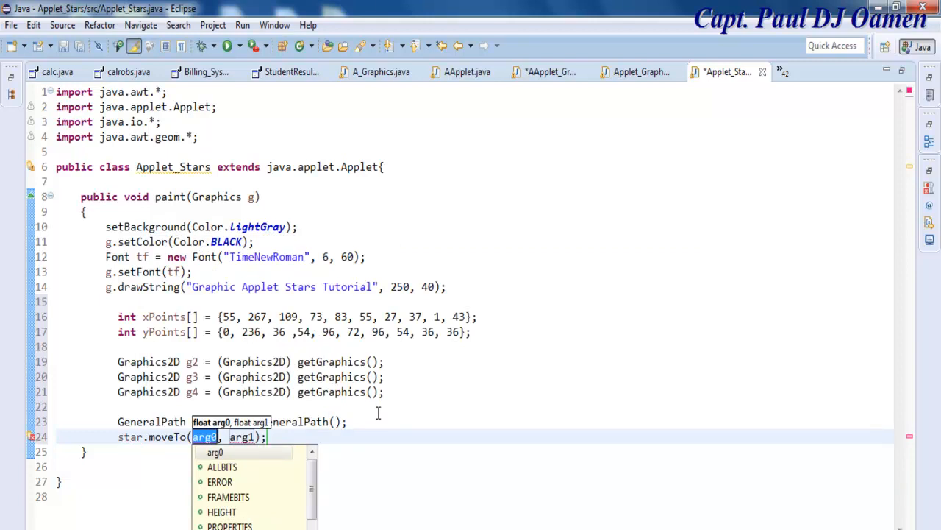
pyautogui.moveTo(305, 487)
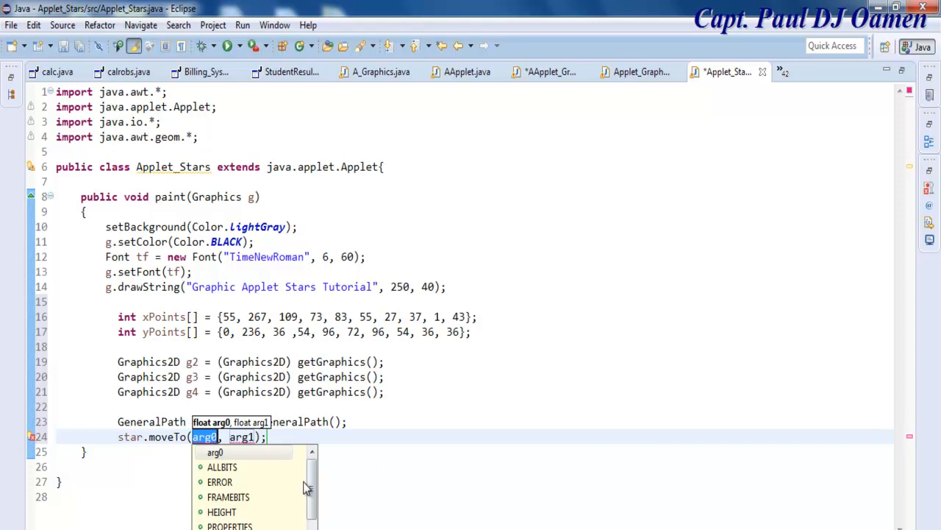
pyautogui.write('x')
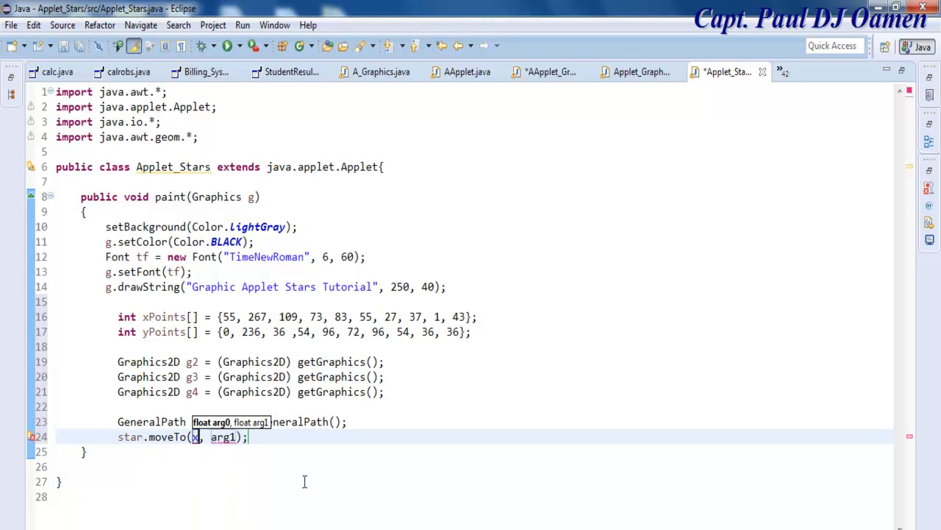
pyautogui.write('Point')
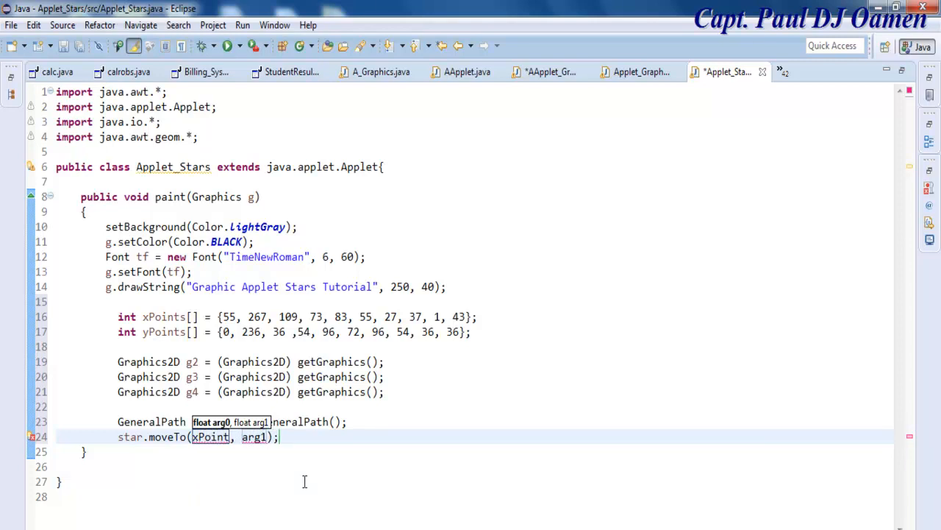
pyautogui.write('s')
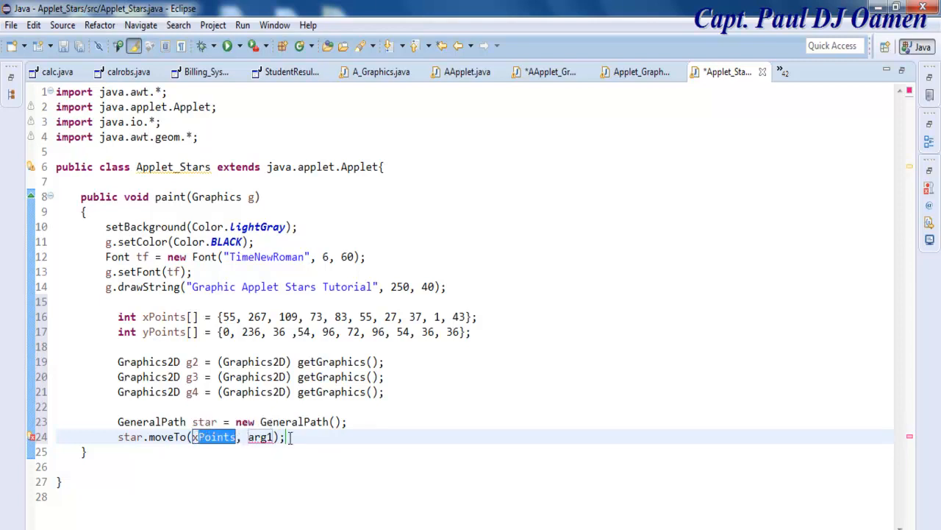
pyautogui.write('yPoints')
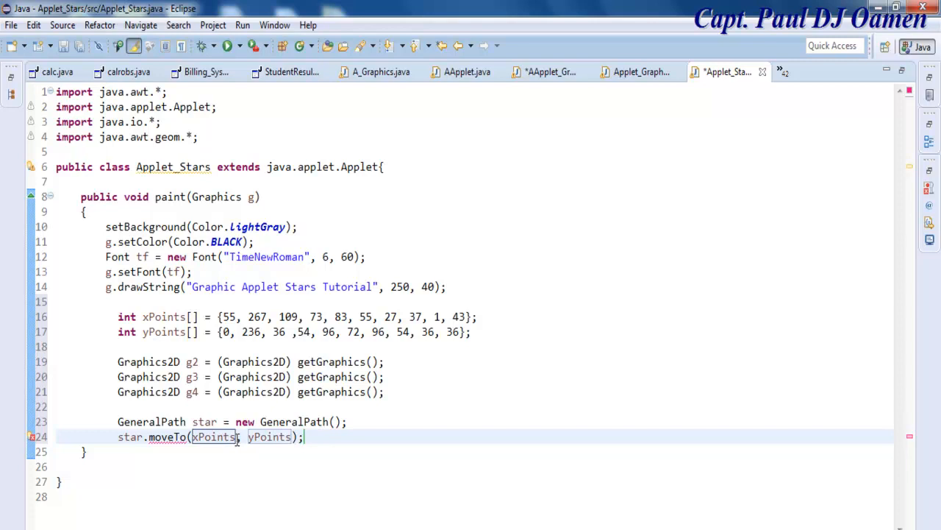
pyautogui.write('[0]')
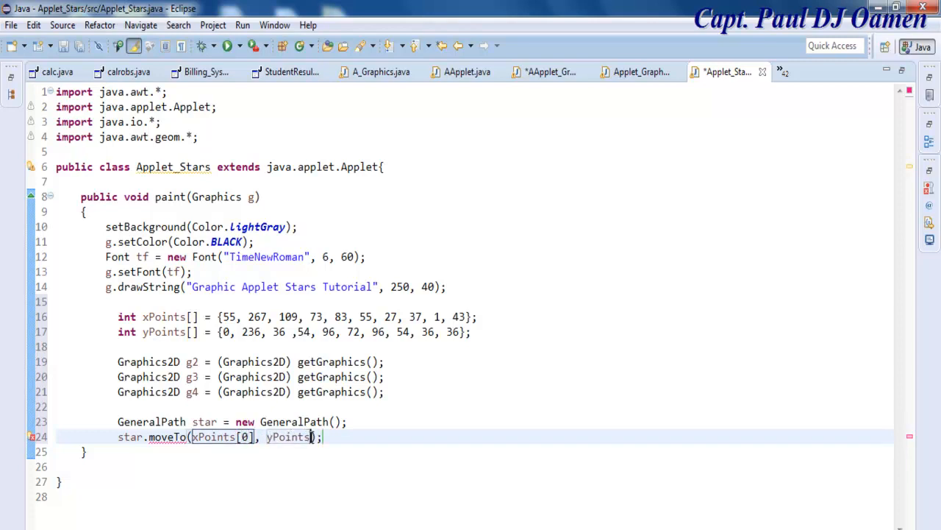
pyautogui.write('[0]')
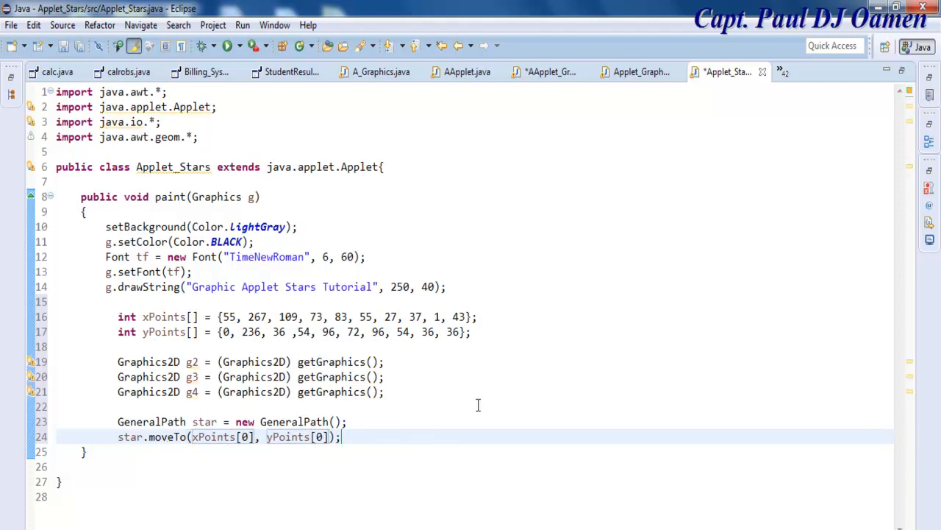
pyautogui.moveTo(904, 523)
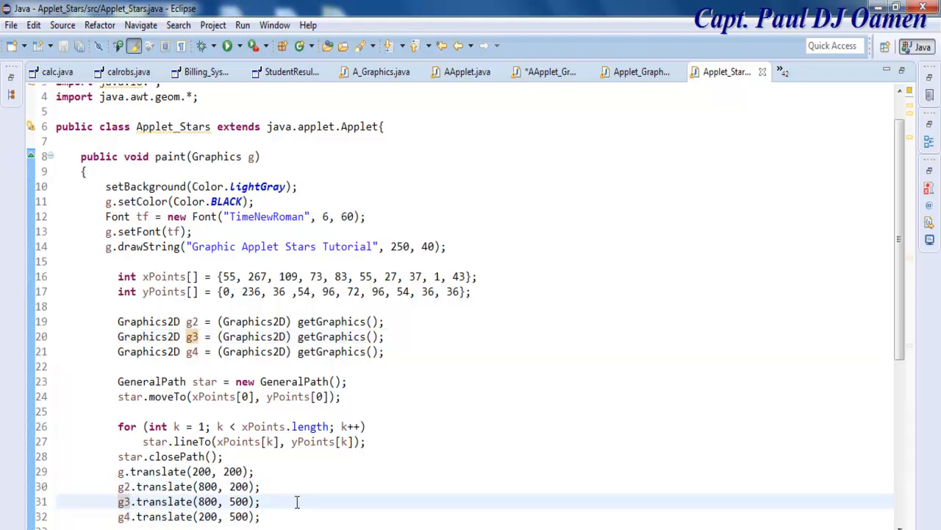
pyautogui.moveTo(832, 377)
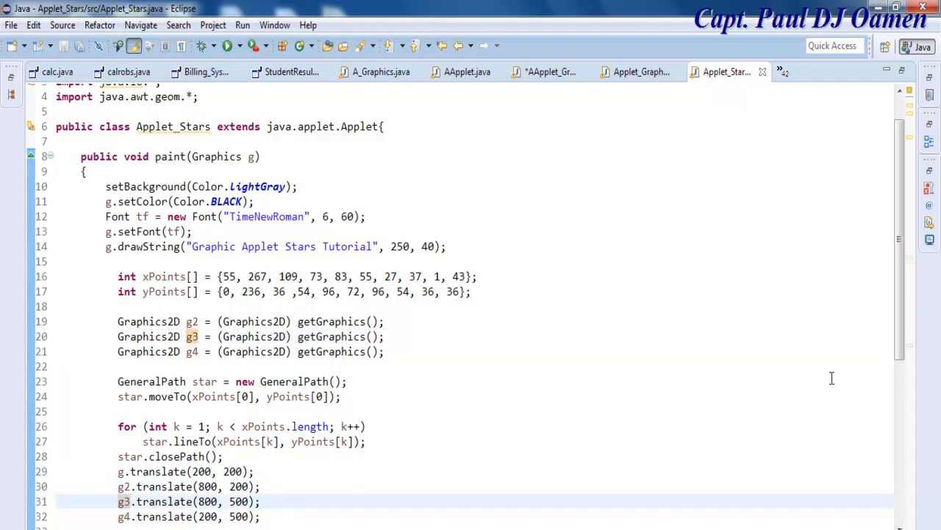
# Scroll down through the star-drawing loop code and drag-select a block of lines
pyautogui.scroll(-3)
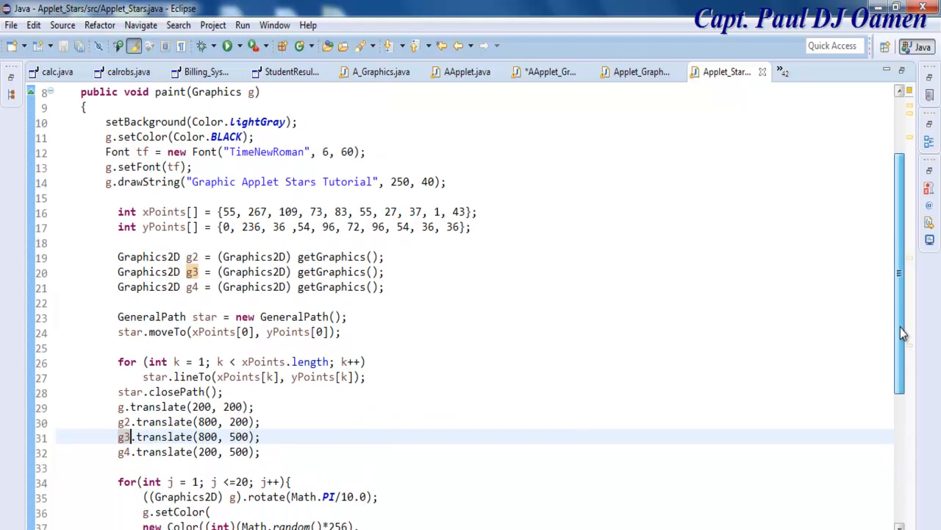
pyautogui.scroll(-3)
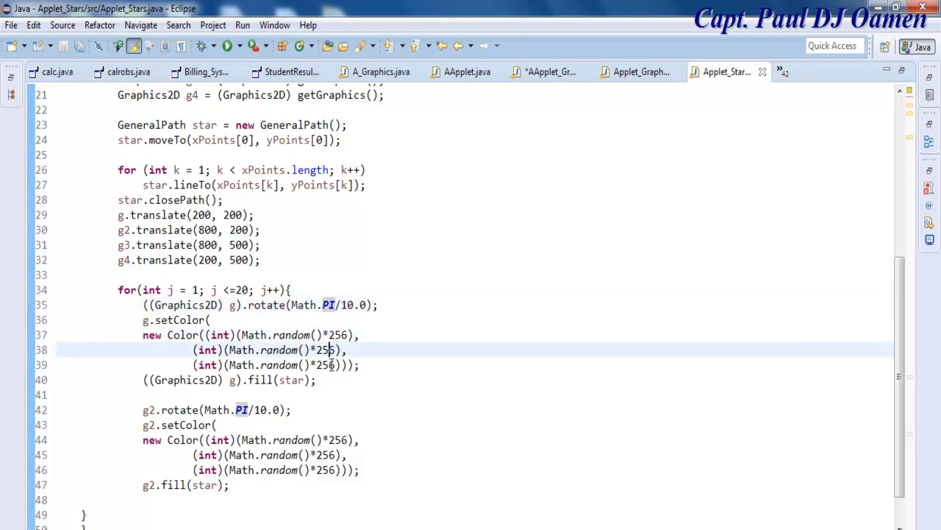
pyautogui.moveTo(143, 334); pyautogui.dragTo(261, 350)
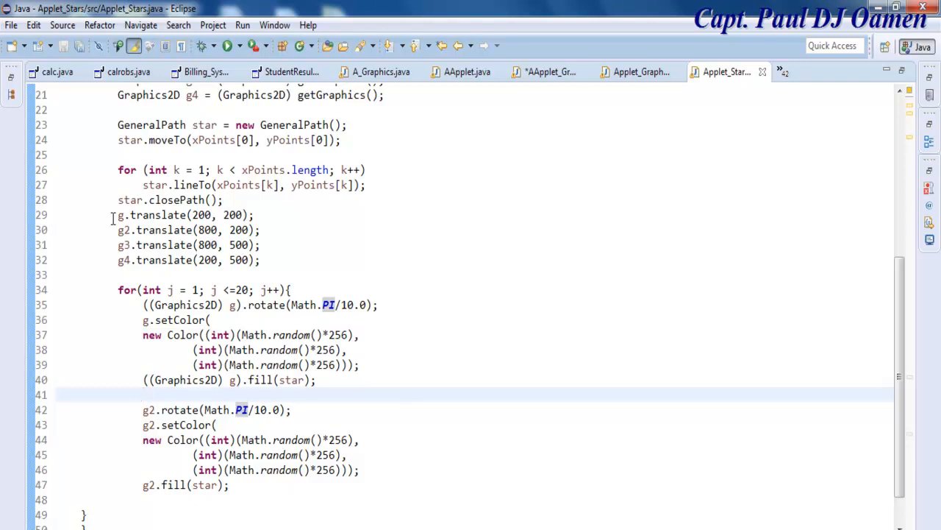
pyautogui.moveTo(252, 369)
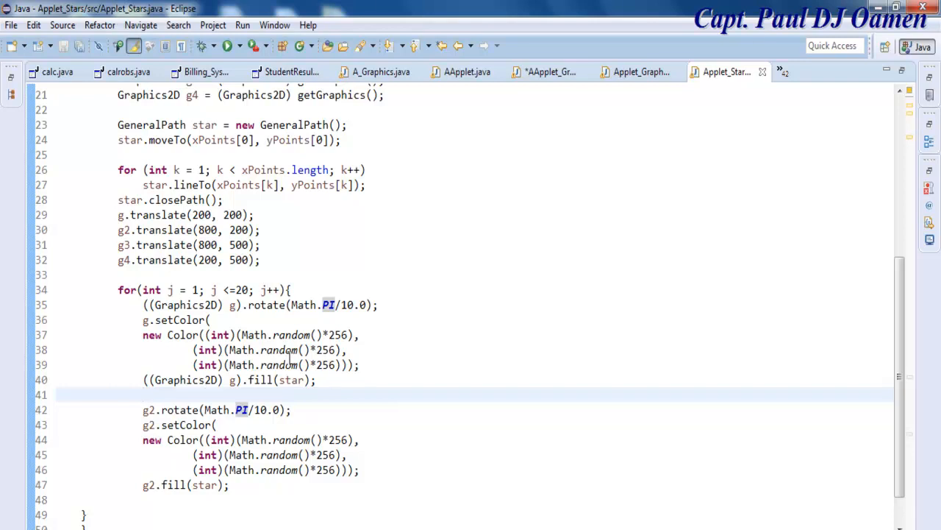
pyautogui.moveTo(228, 45)
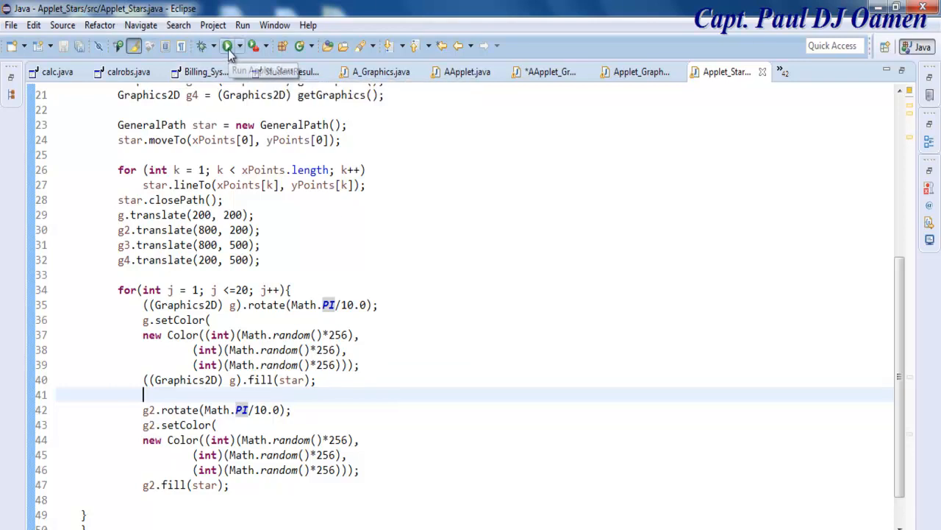
pyautogui.click(229, 45)
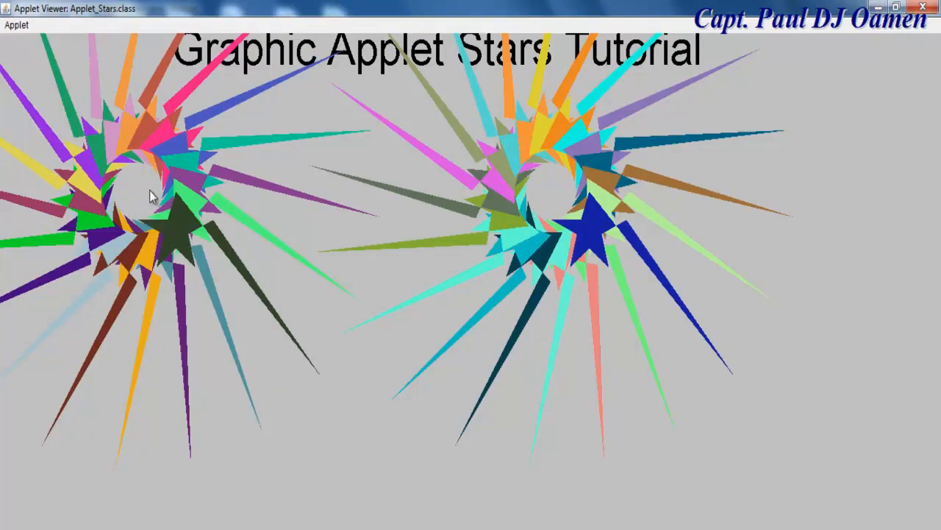
pyautogui.moveTo(552, 221)
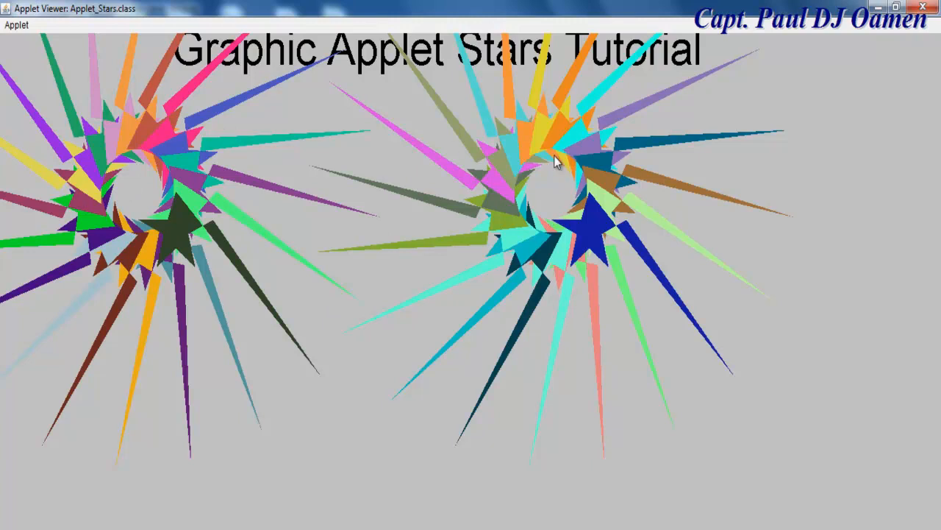
pyautogui.moveTo(351, 306)
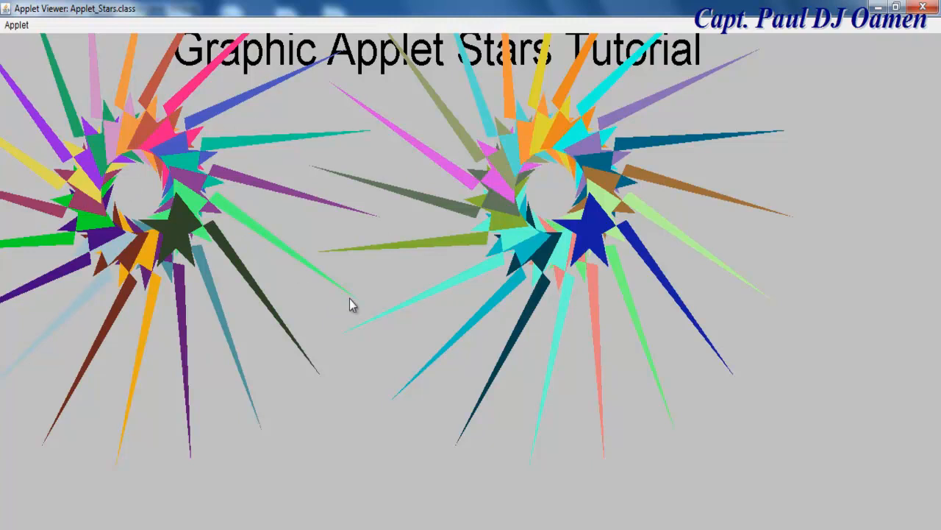
pyautogui.moveTo(925, 8)
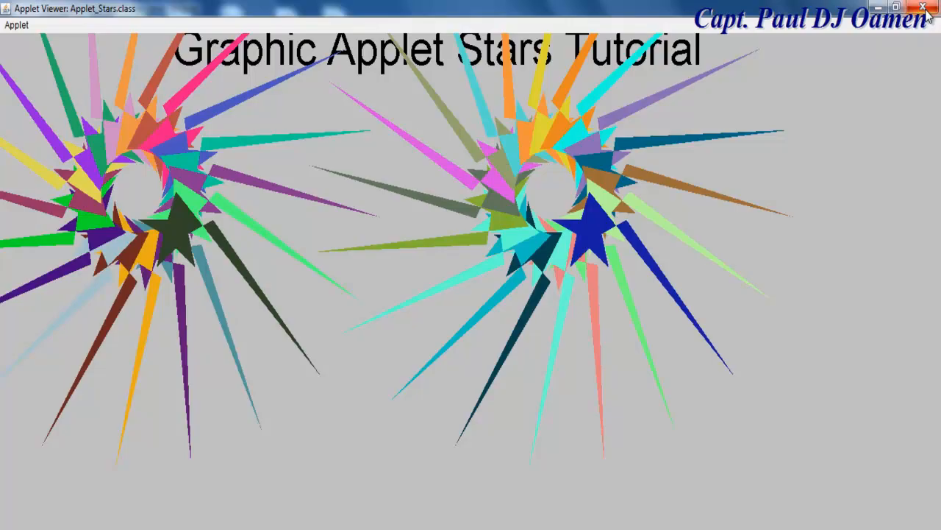
pyautogui.click(924, 8)
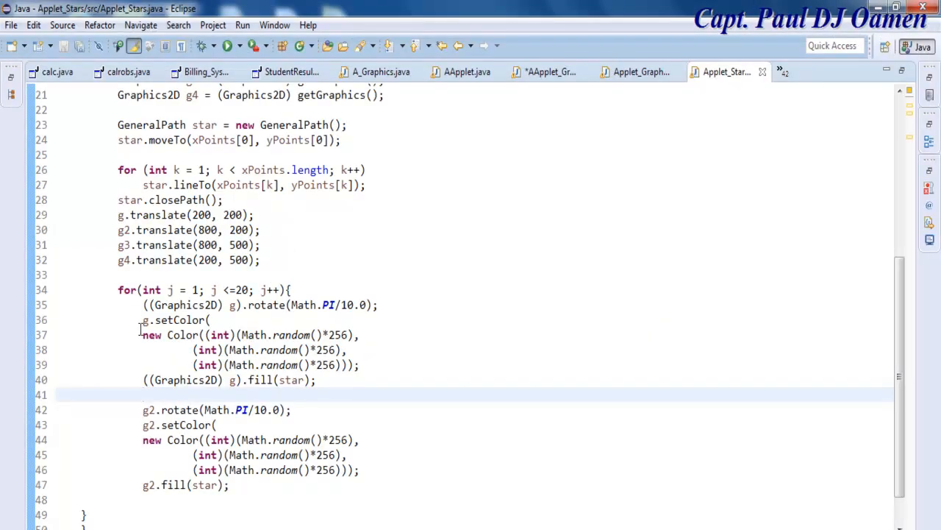
# Duplicate the g2 drawing block for g3 and g4, then save and run the applet
pyautogui.click(140, 409)
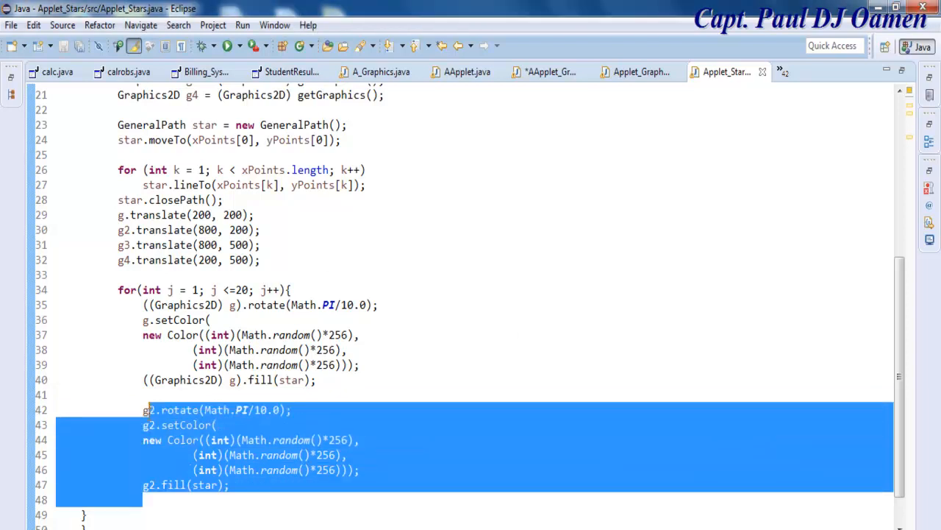
pyautogui.scroll(-3)
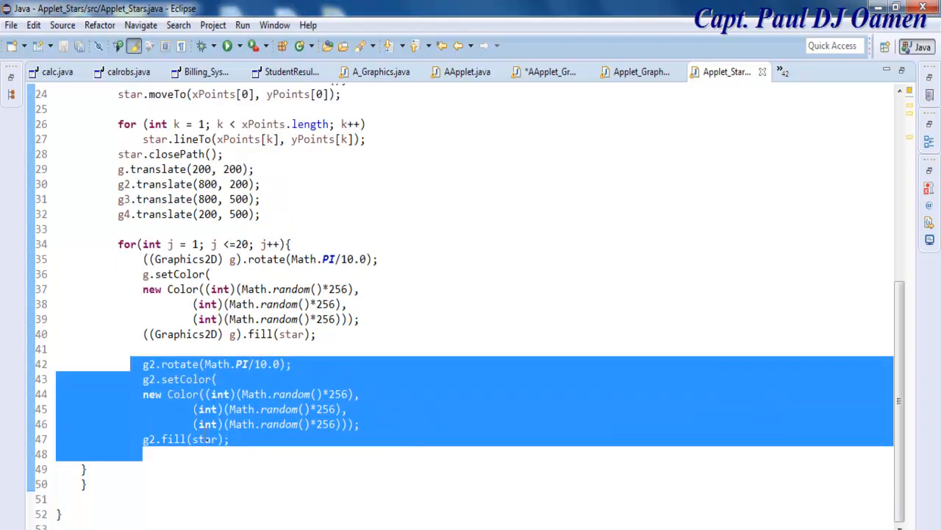
pyautogui.click(255, 439)
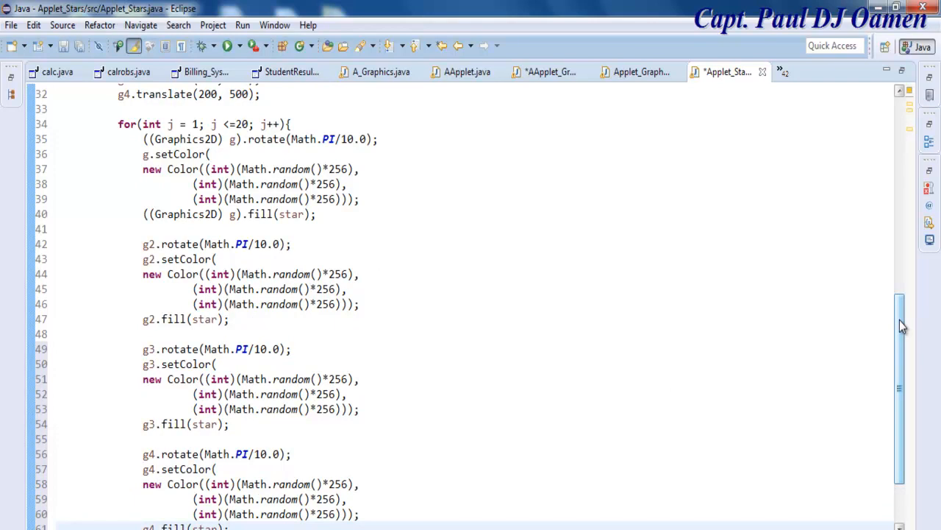
pyautogui.scroll(-3)
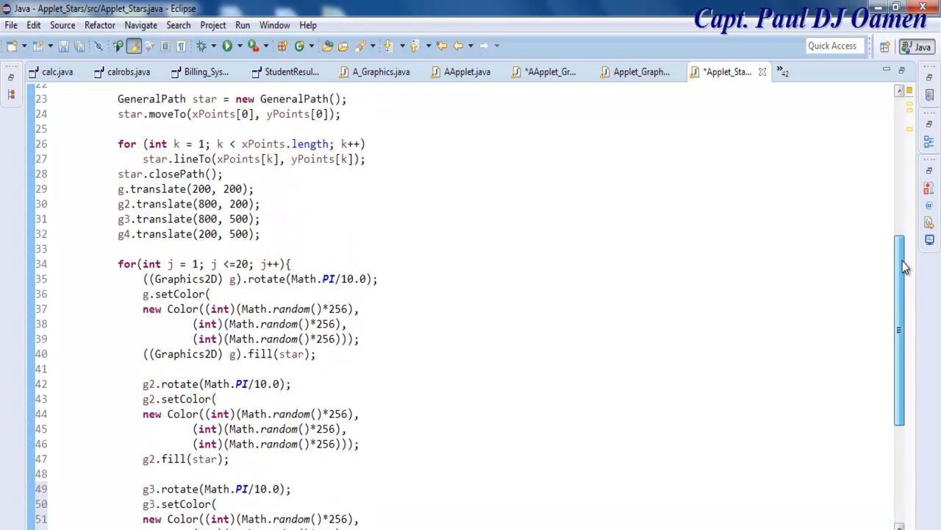
pyautogui.scroll(3)
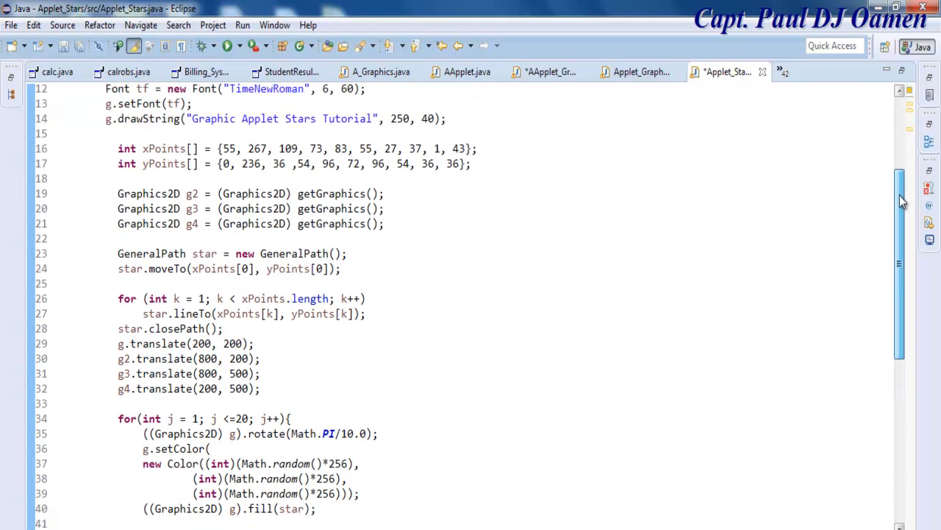
pyautogui.scroll(3)
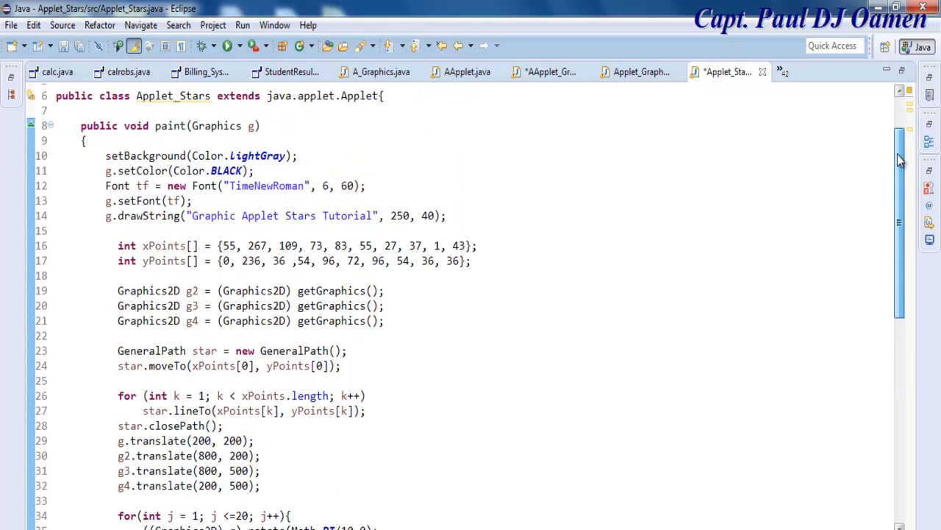
pyautogui.click(229, 45)
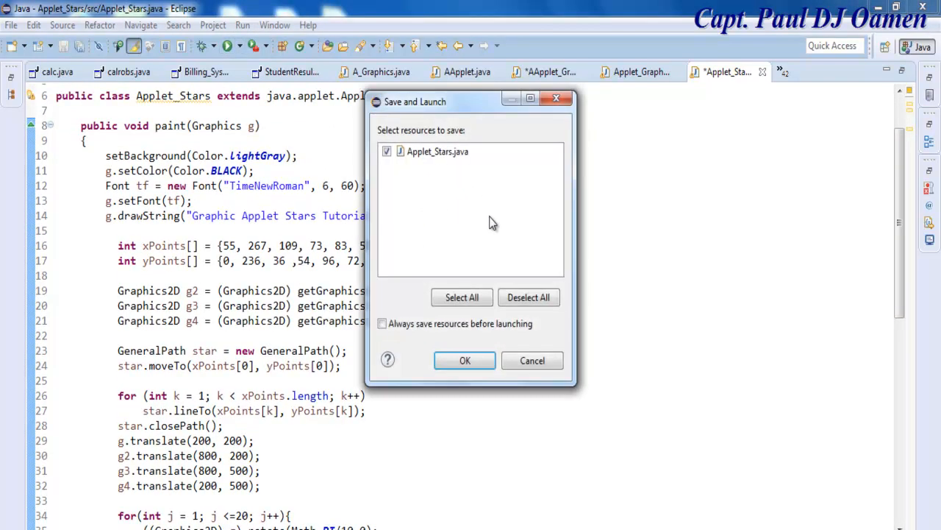
pyautogui.click(464, 360)
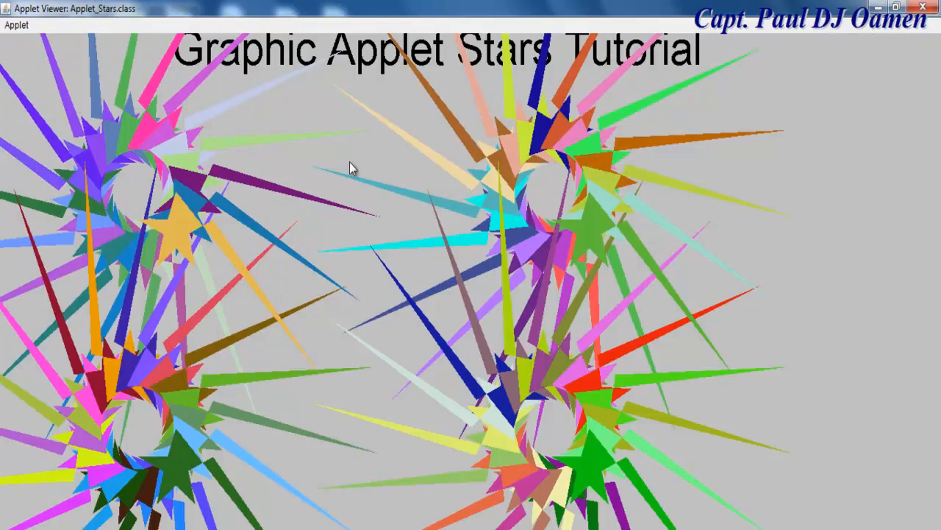
pyautogui.moveTo(779, 344)
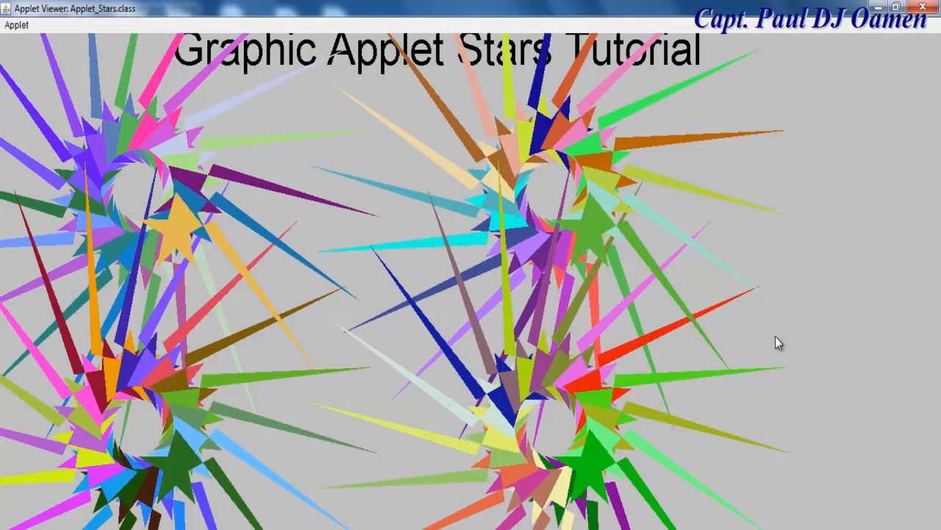
pyautogui.moveTo(290, 125)
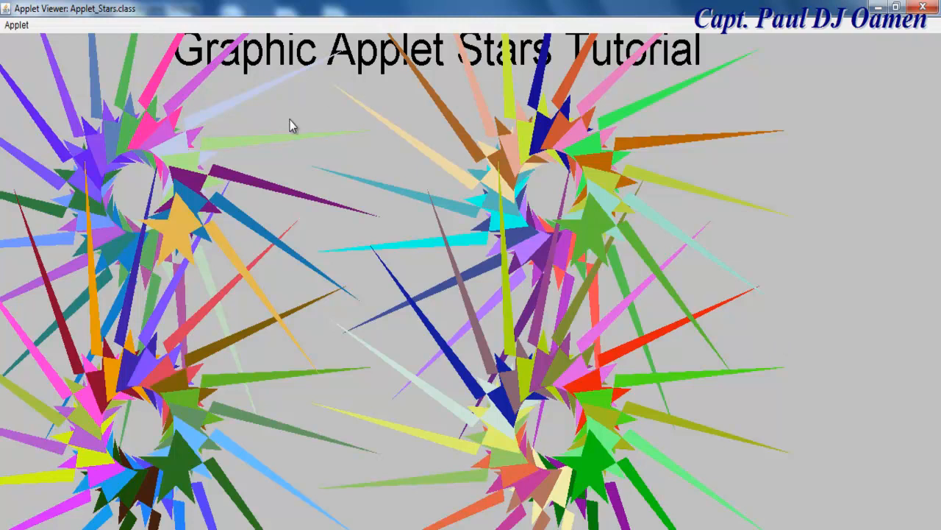
pyautogui.moveTo(456, 63)
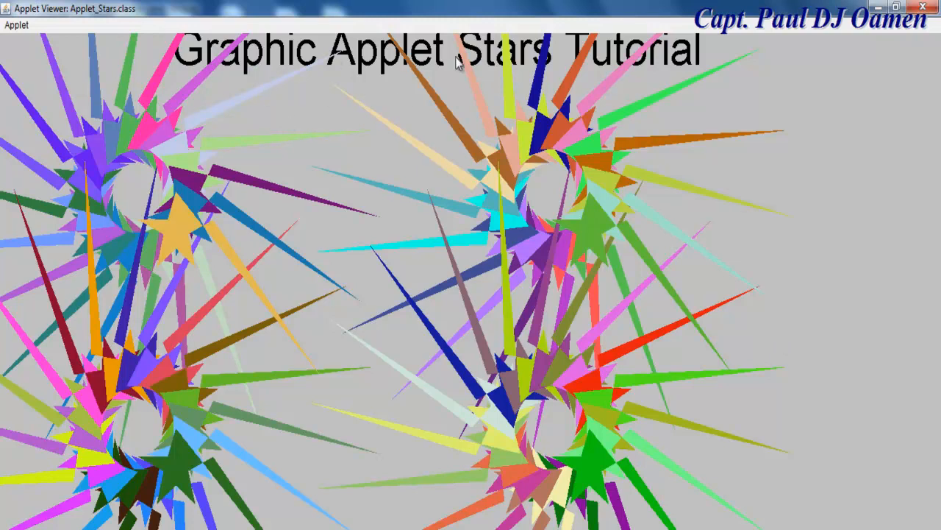
pyautogui.moveTo(296, 286)
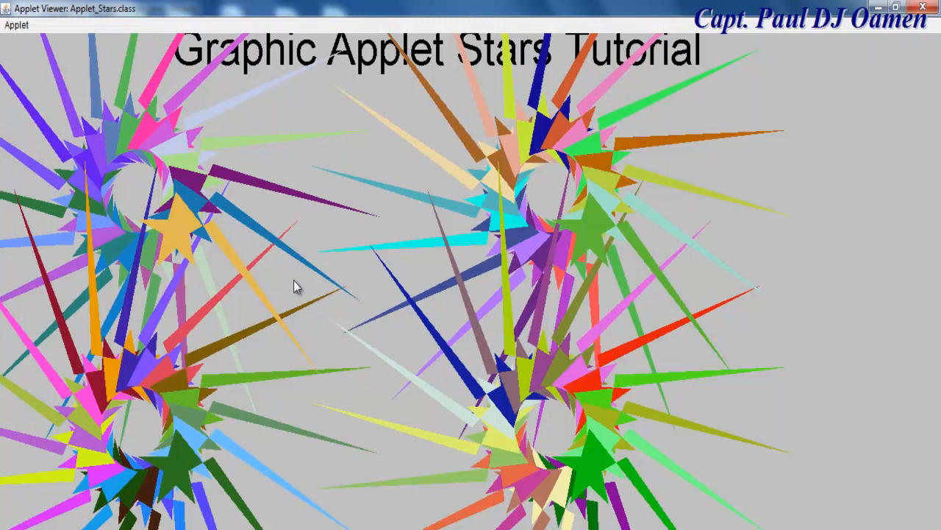
pyautogui.moveTo(699, 250)
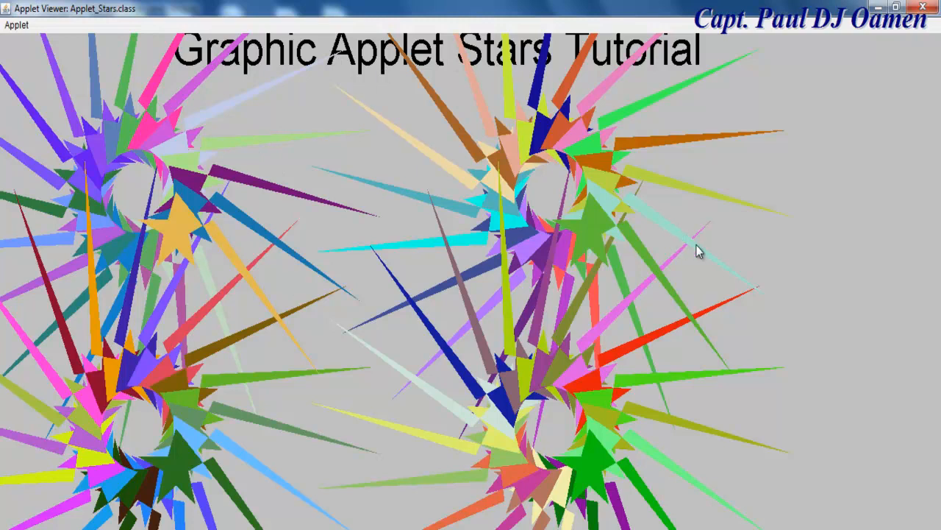
pyautogui.moveTo(585, 515)
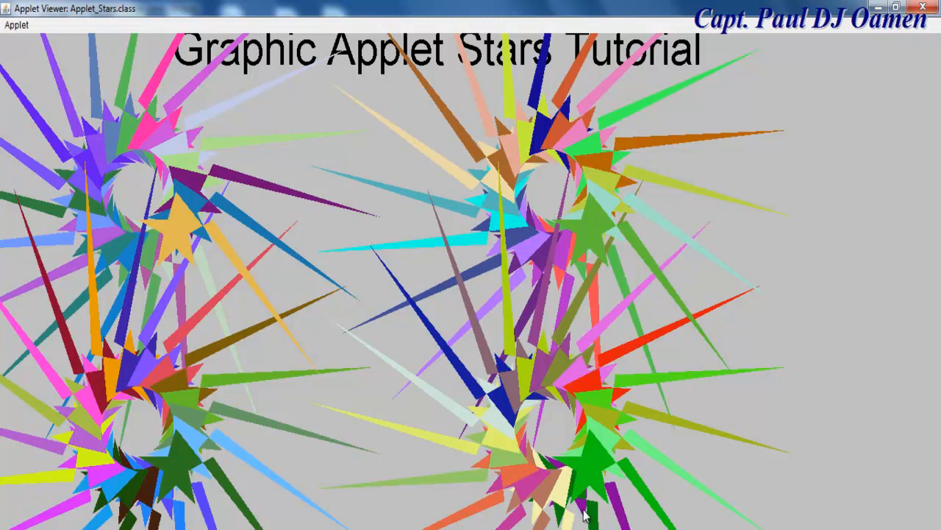